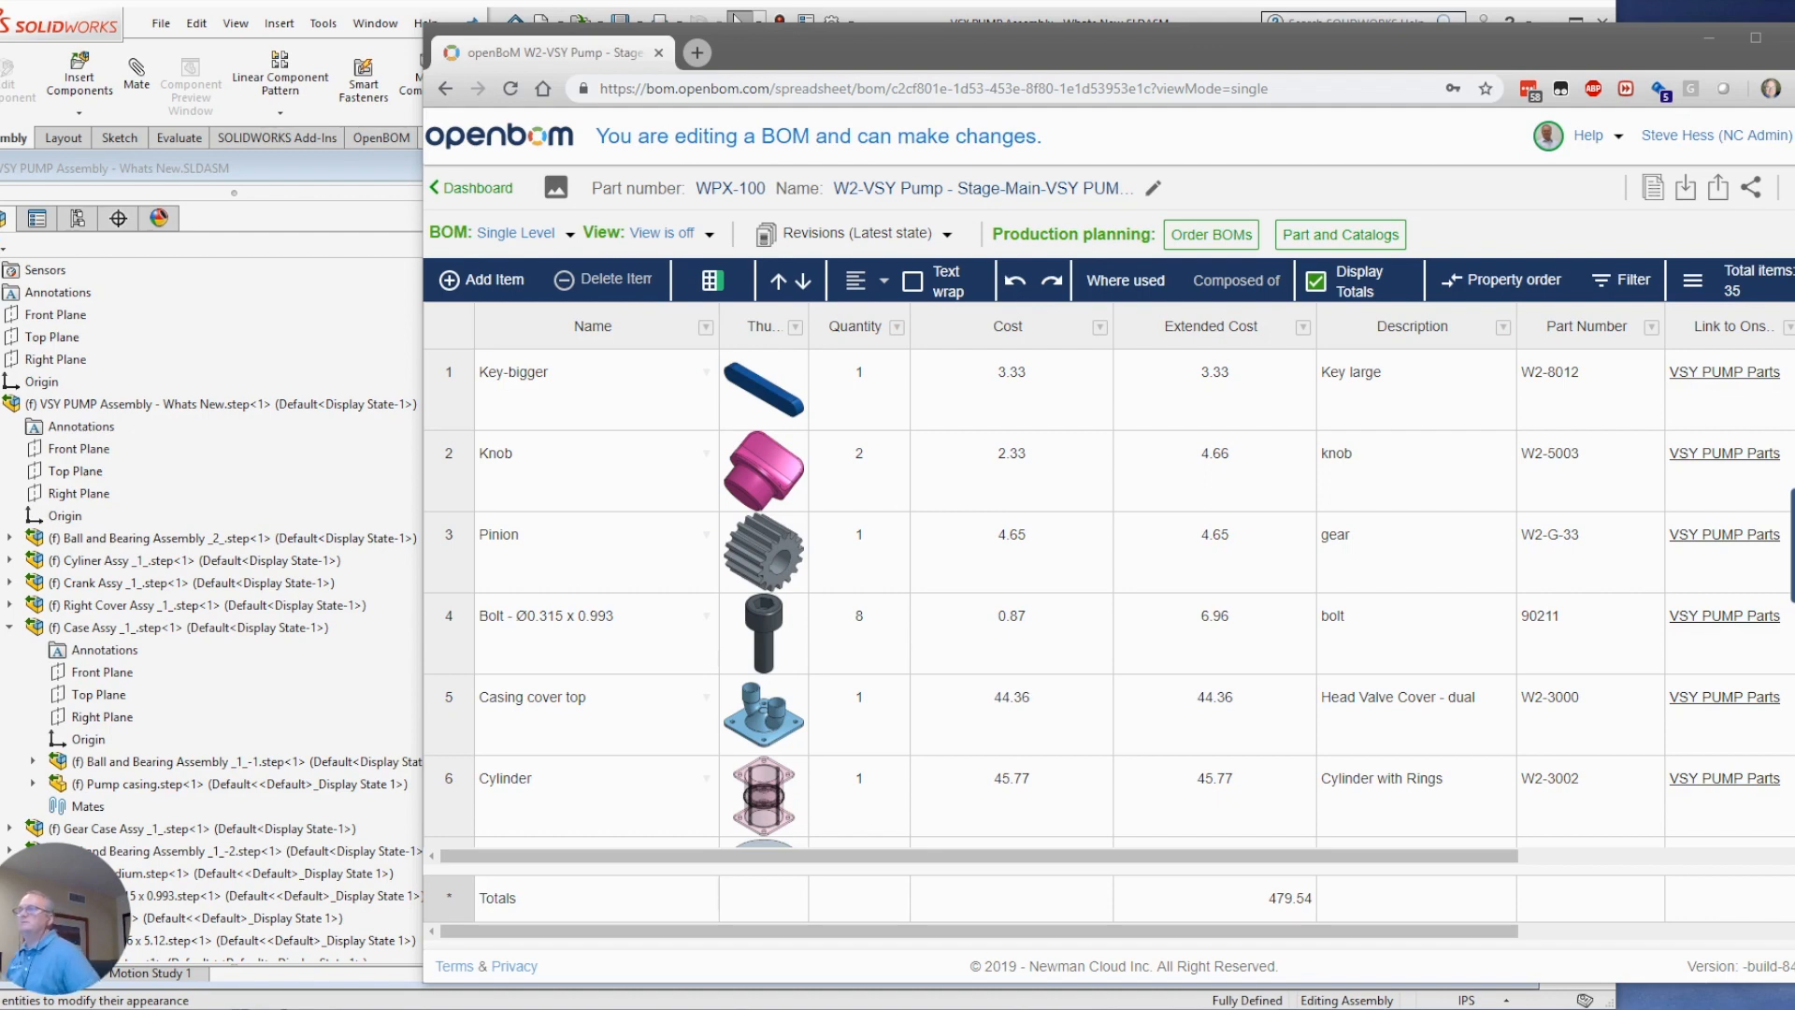
pyautogui.moveTo(1159, 120)
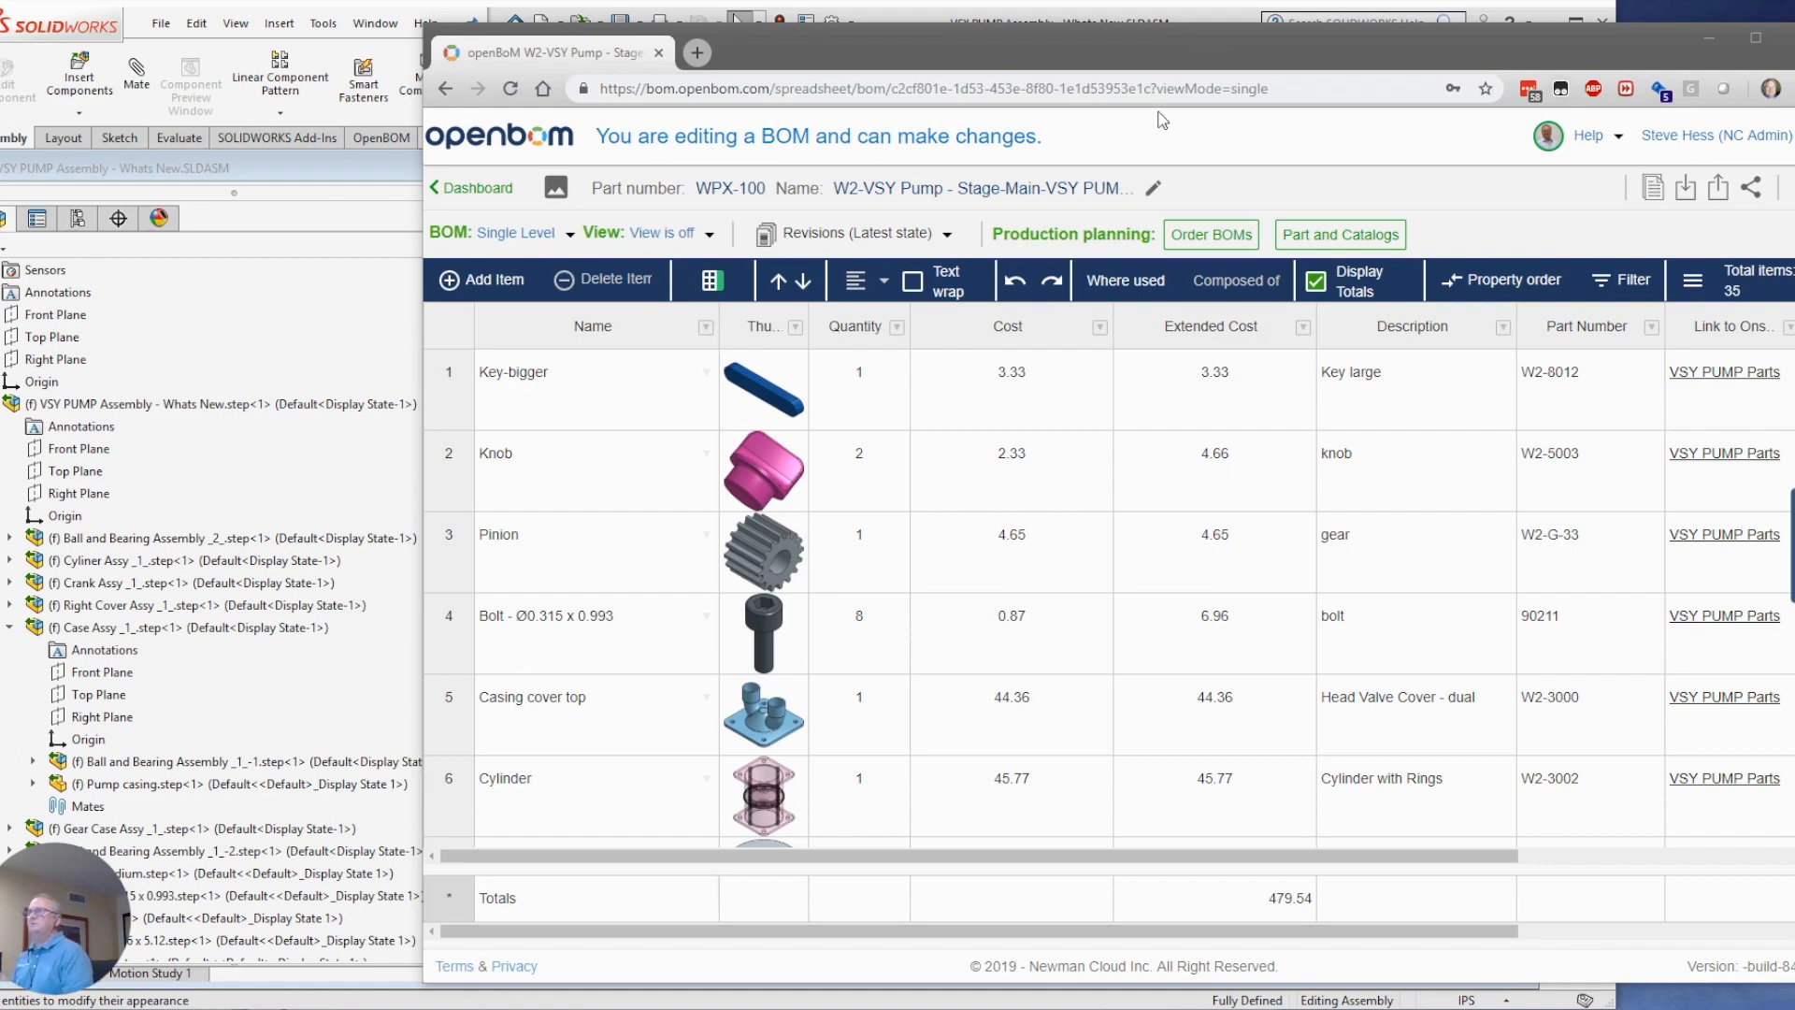
pyautogui.moveTo(1133, 174)
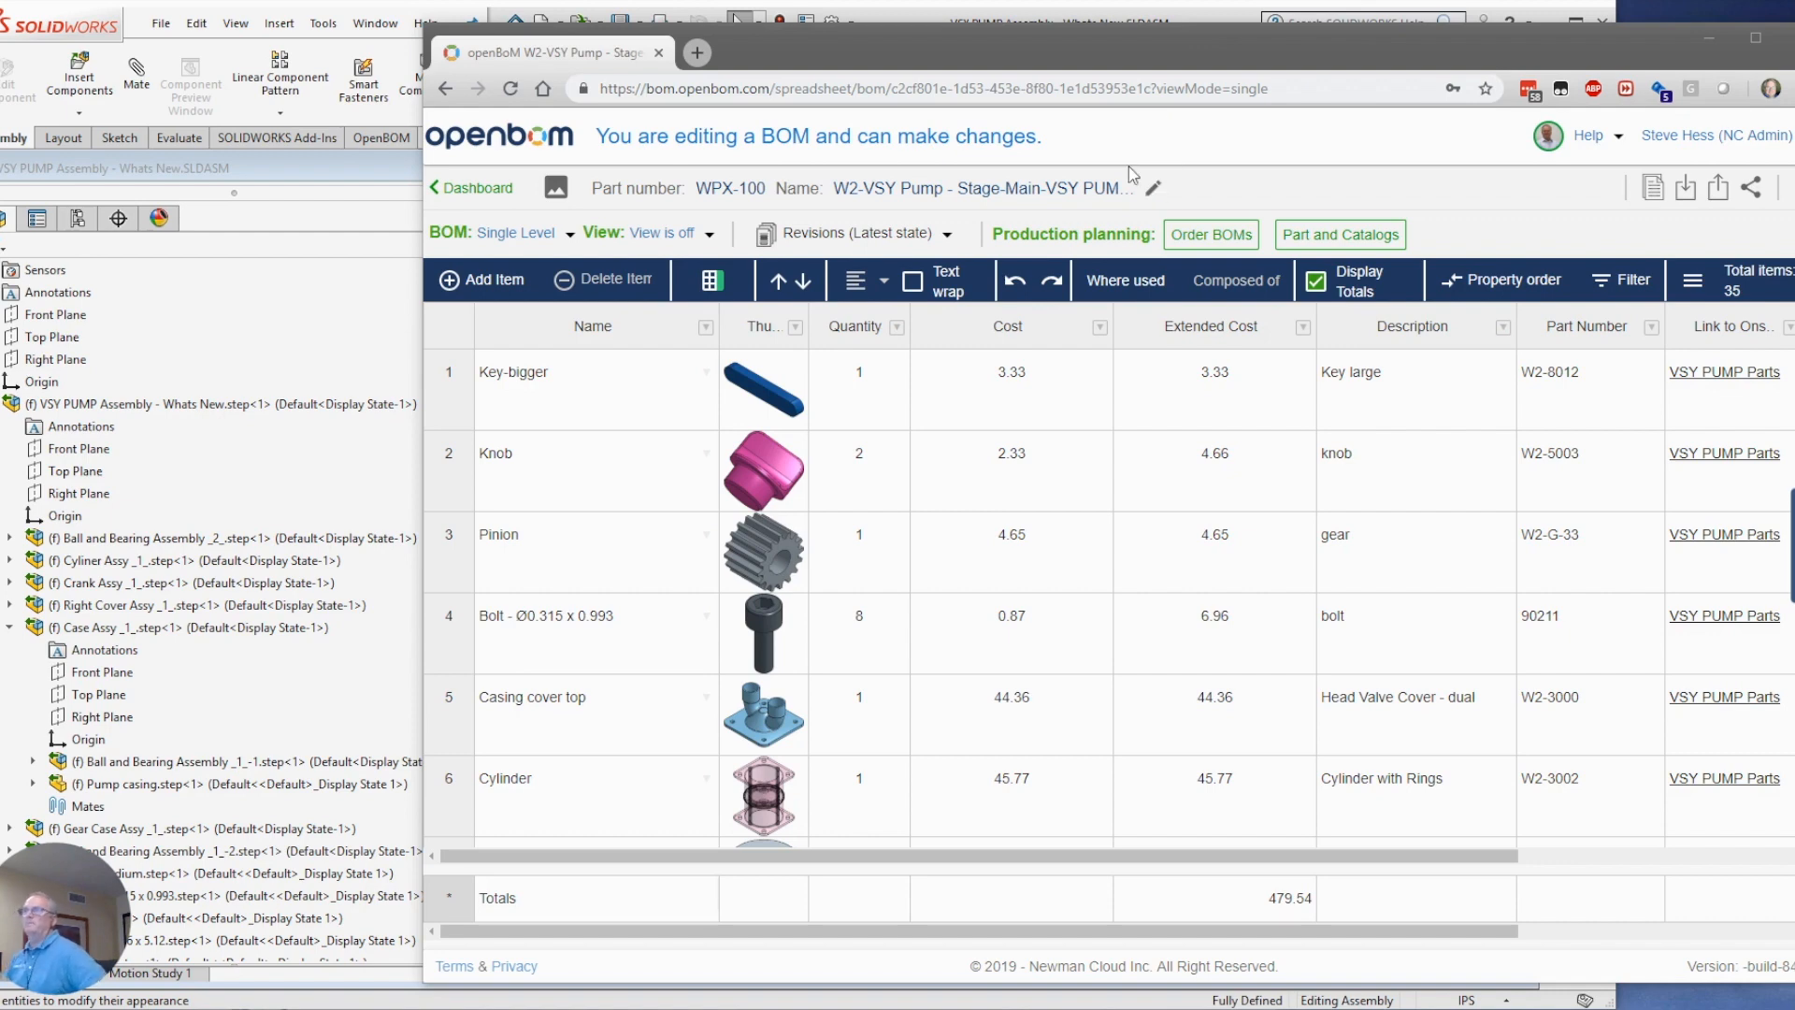
pyautogui.moveTo(989, 426)
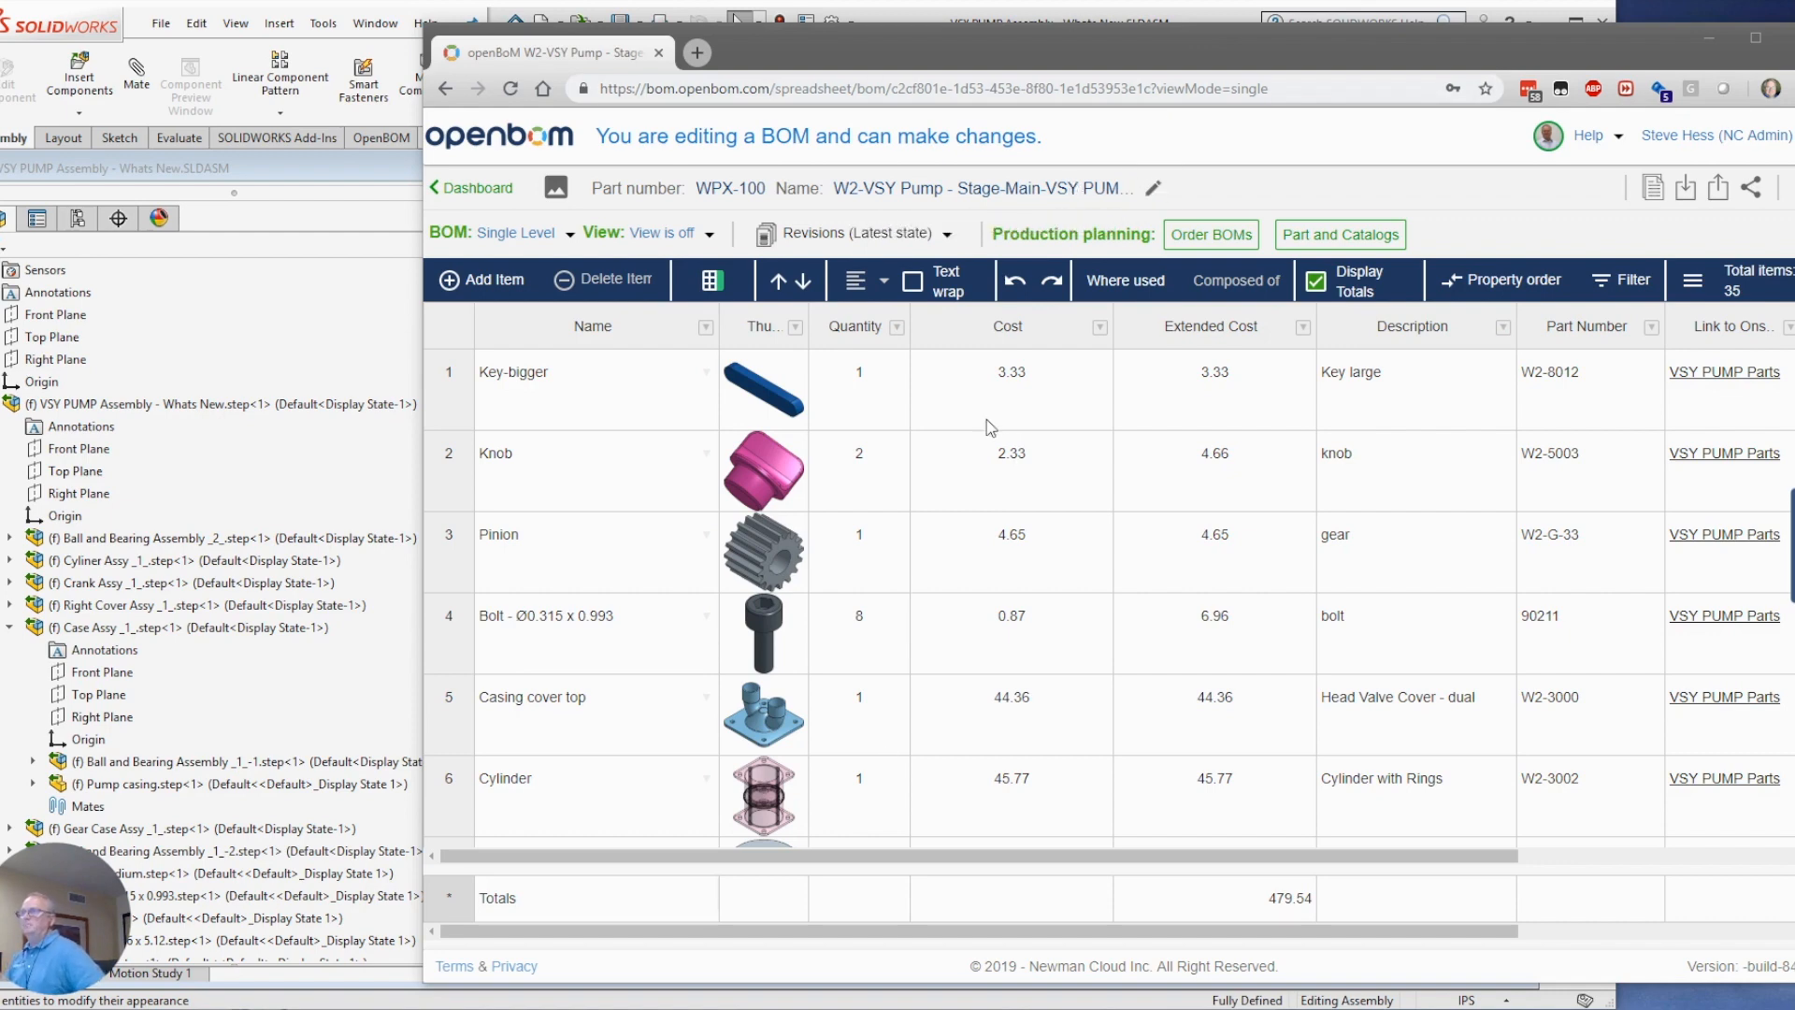
# Show the NetSuite Bills of Materials list (29 BOMs) via Lists > Supply Chain
pyautogui.scroll(-3)
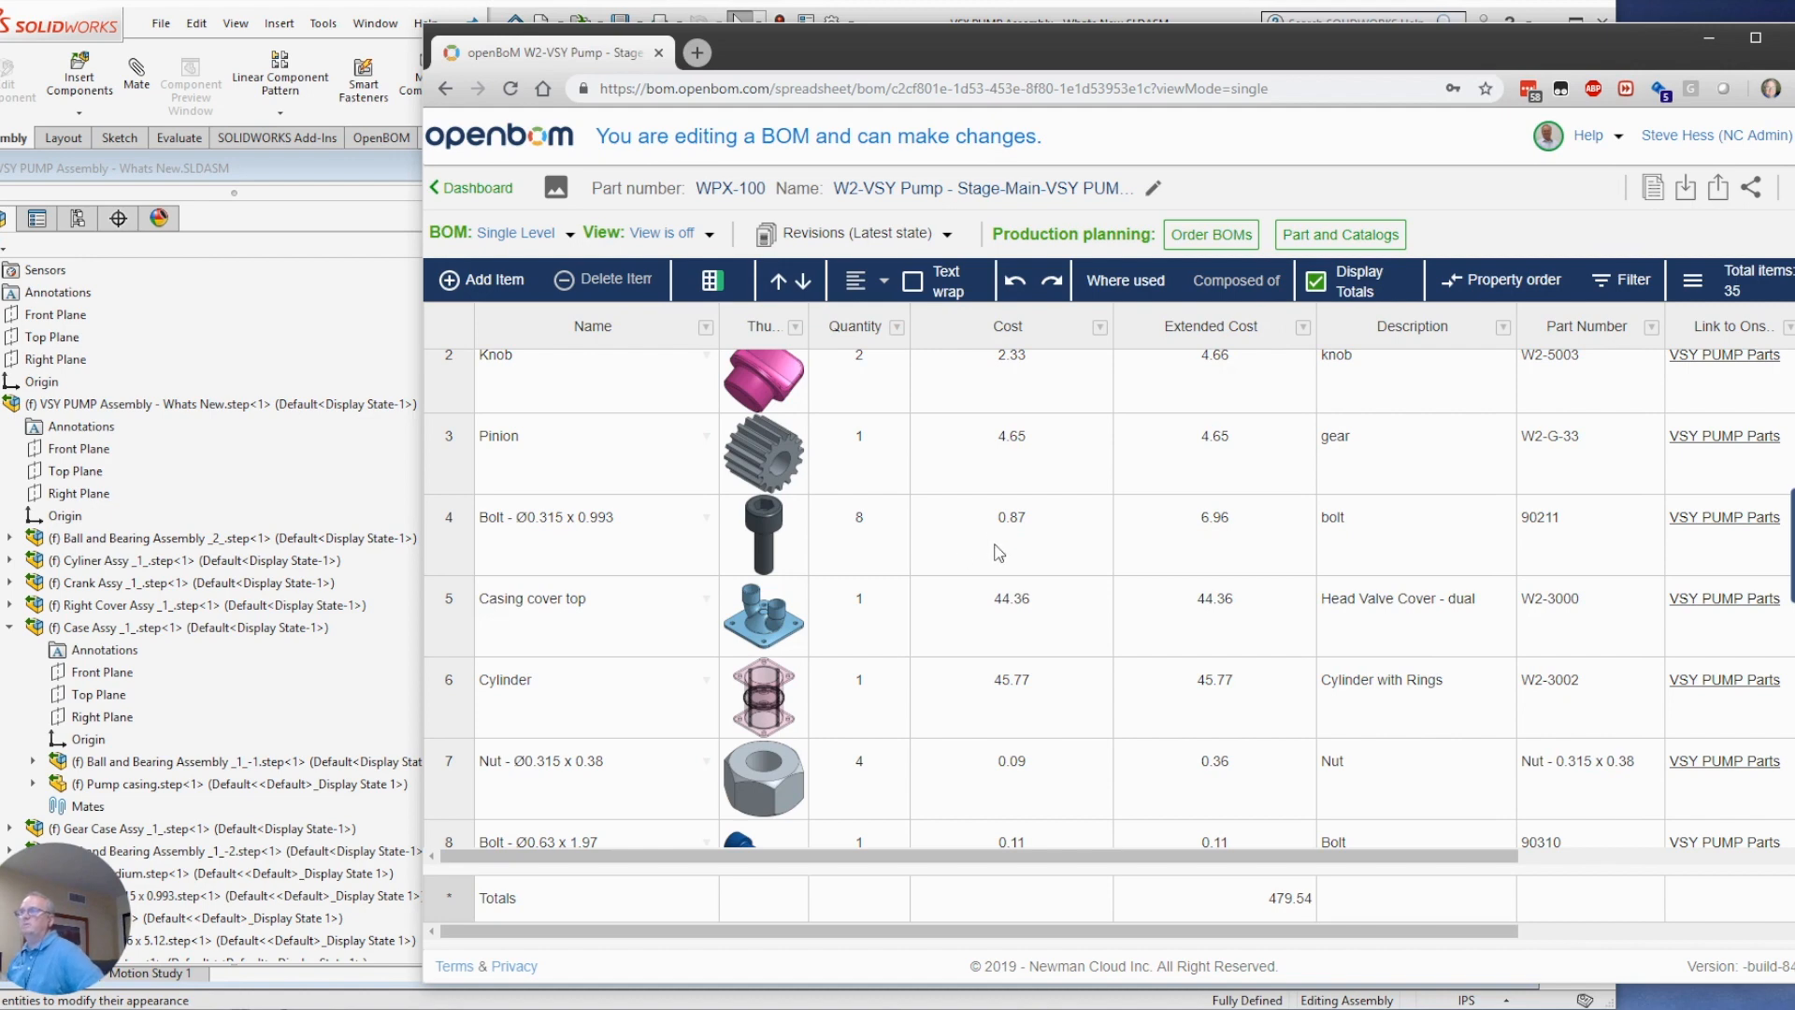
pyautogui.moveTo(1366, 329)
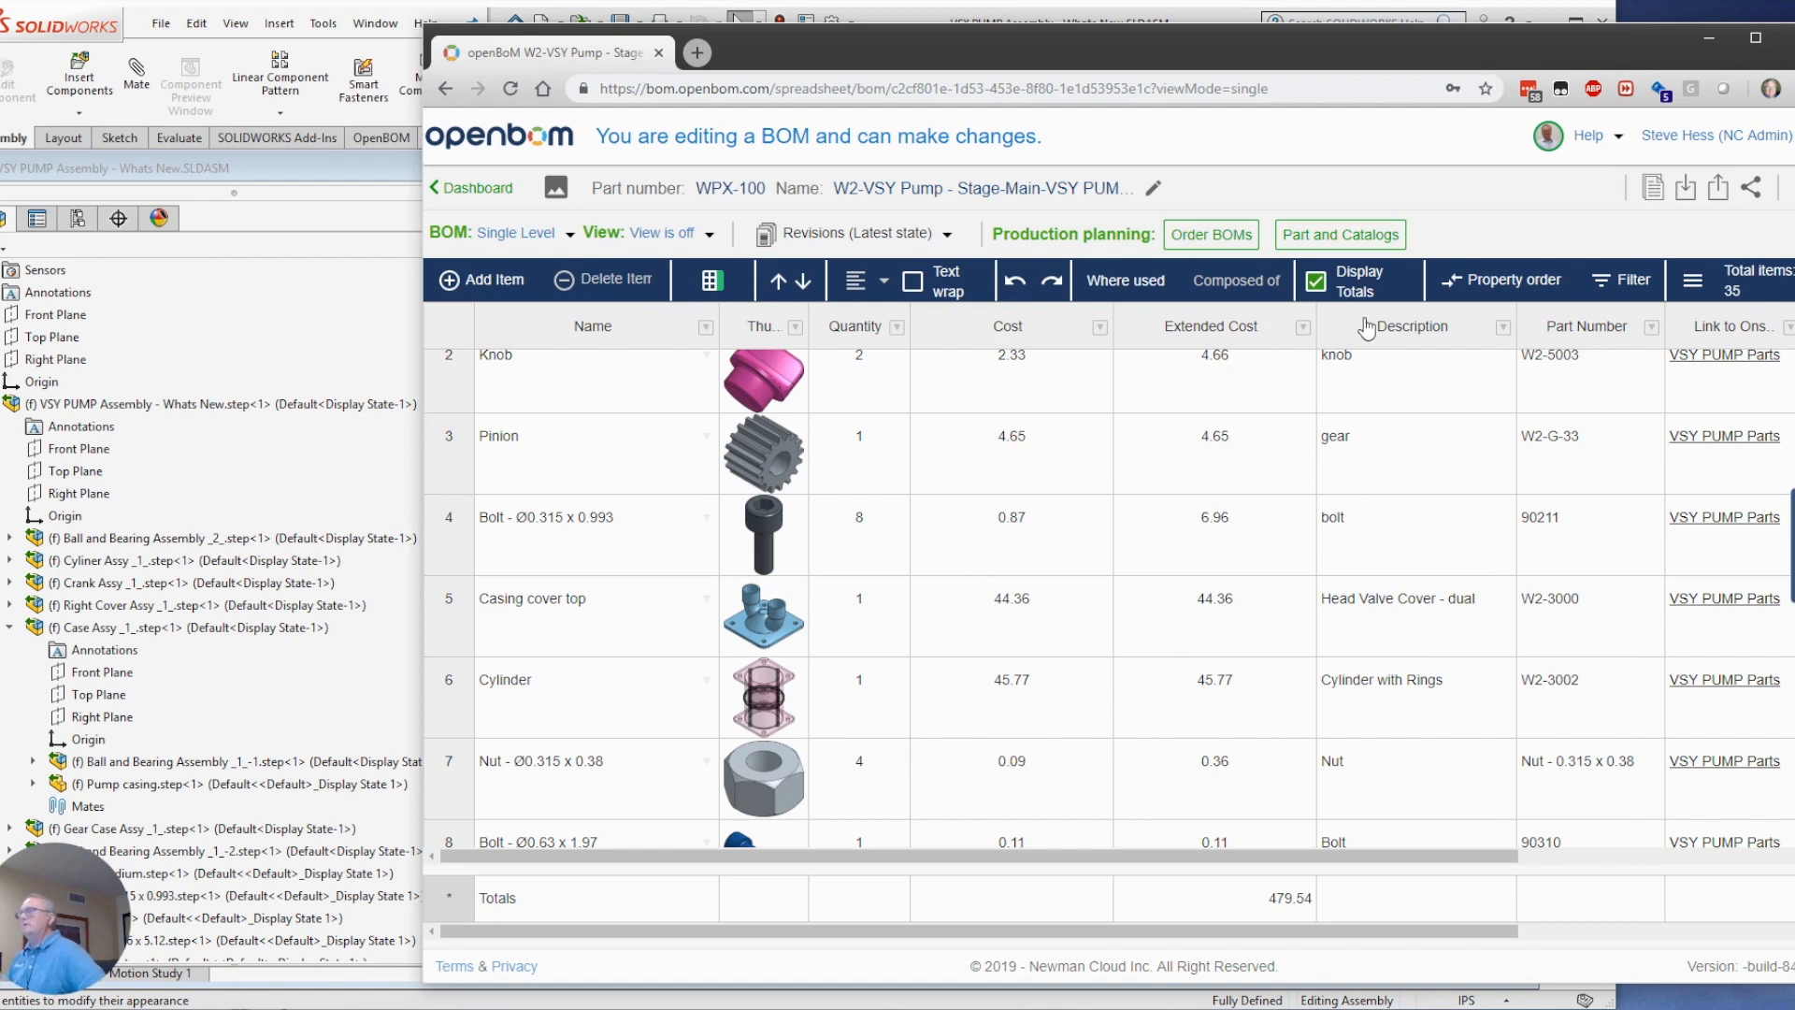
pyautogui.moveTo(1124, 320)
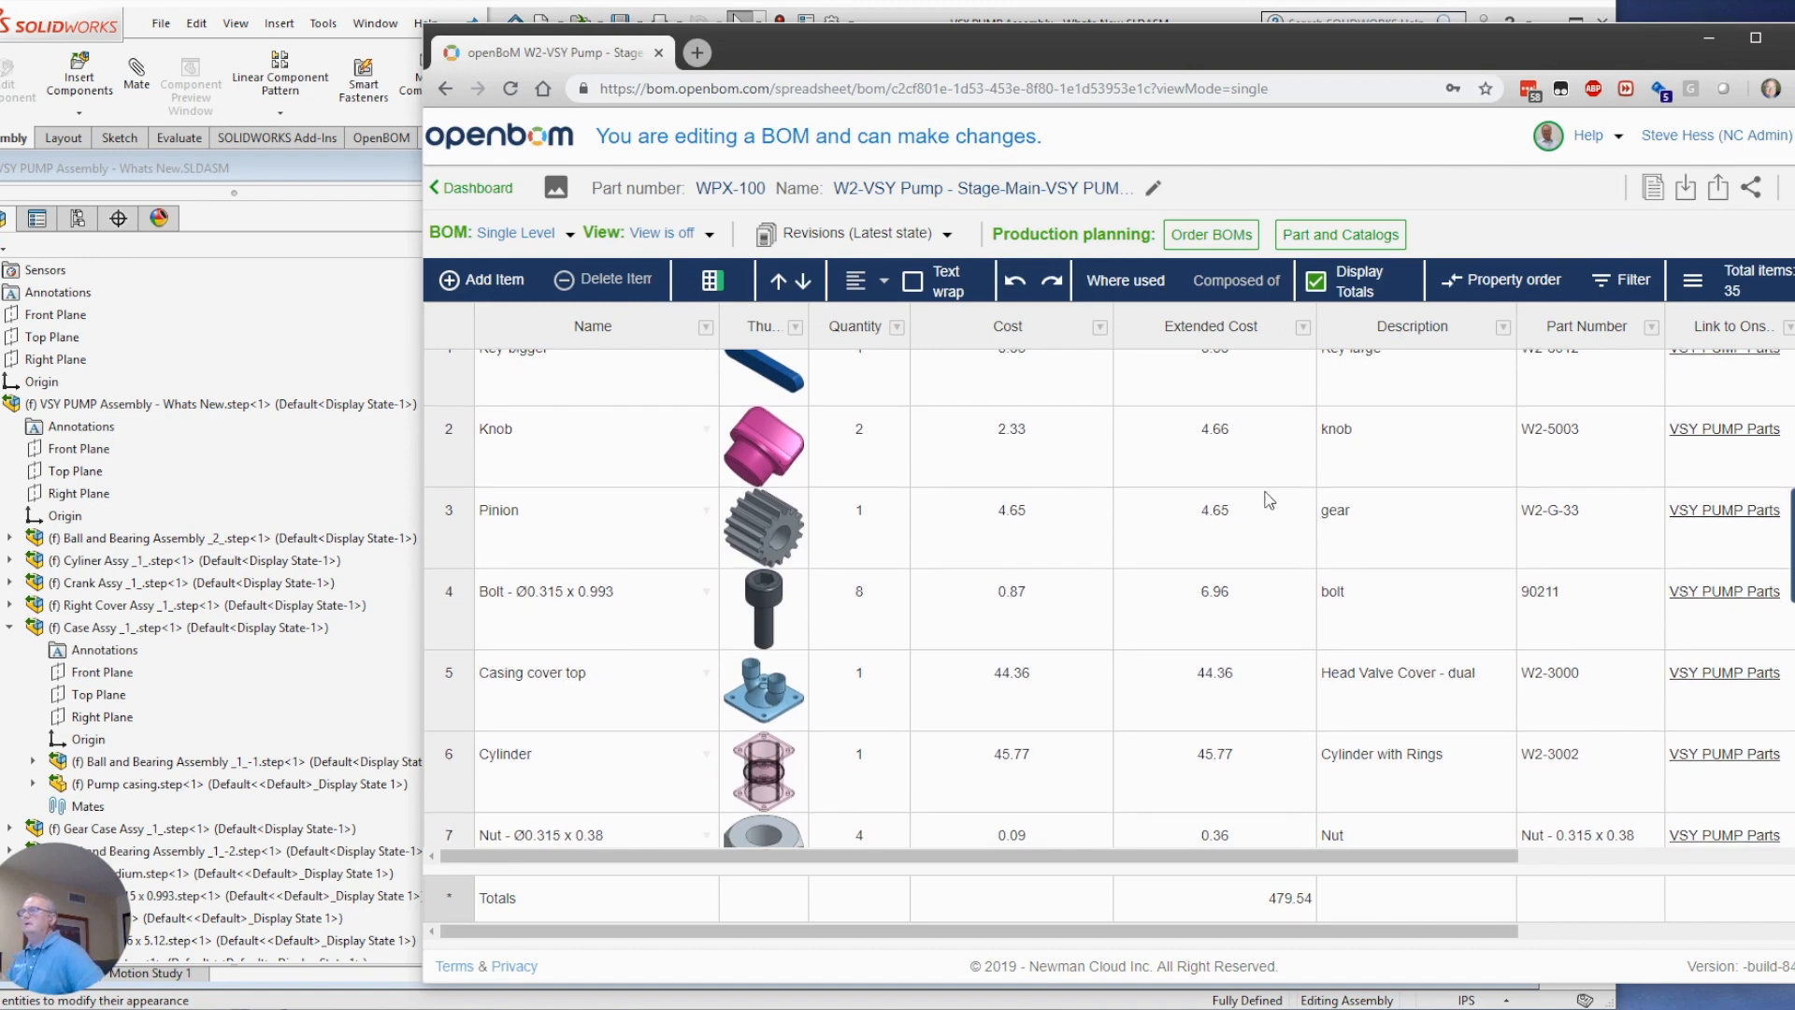
pyautogui.moveTo(1247, 507)
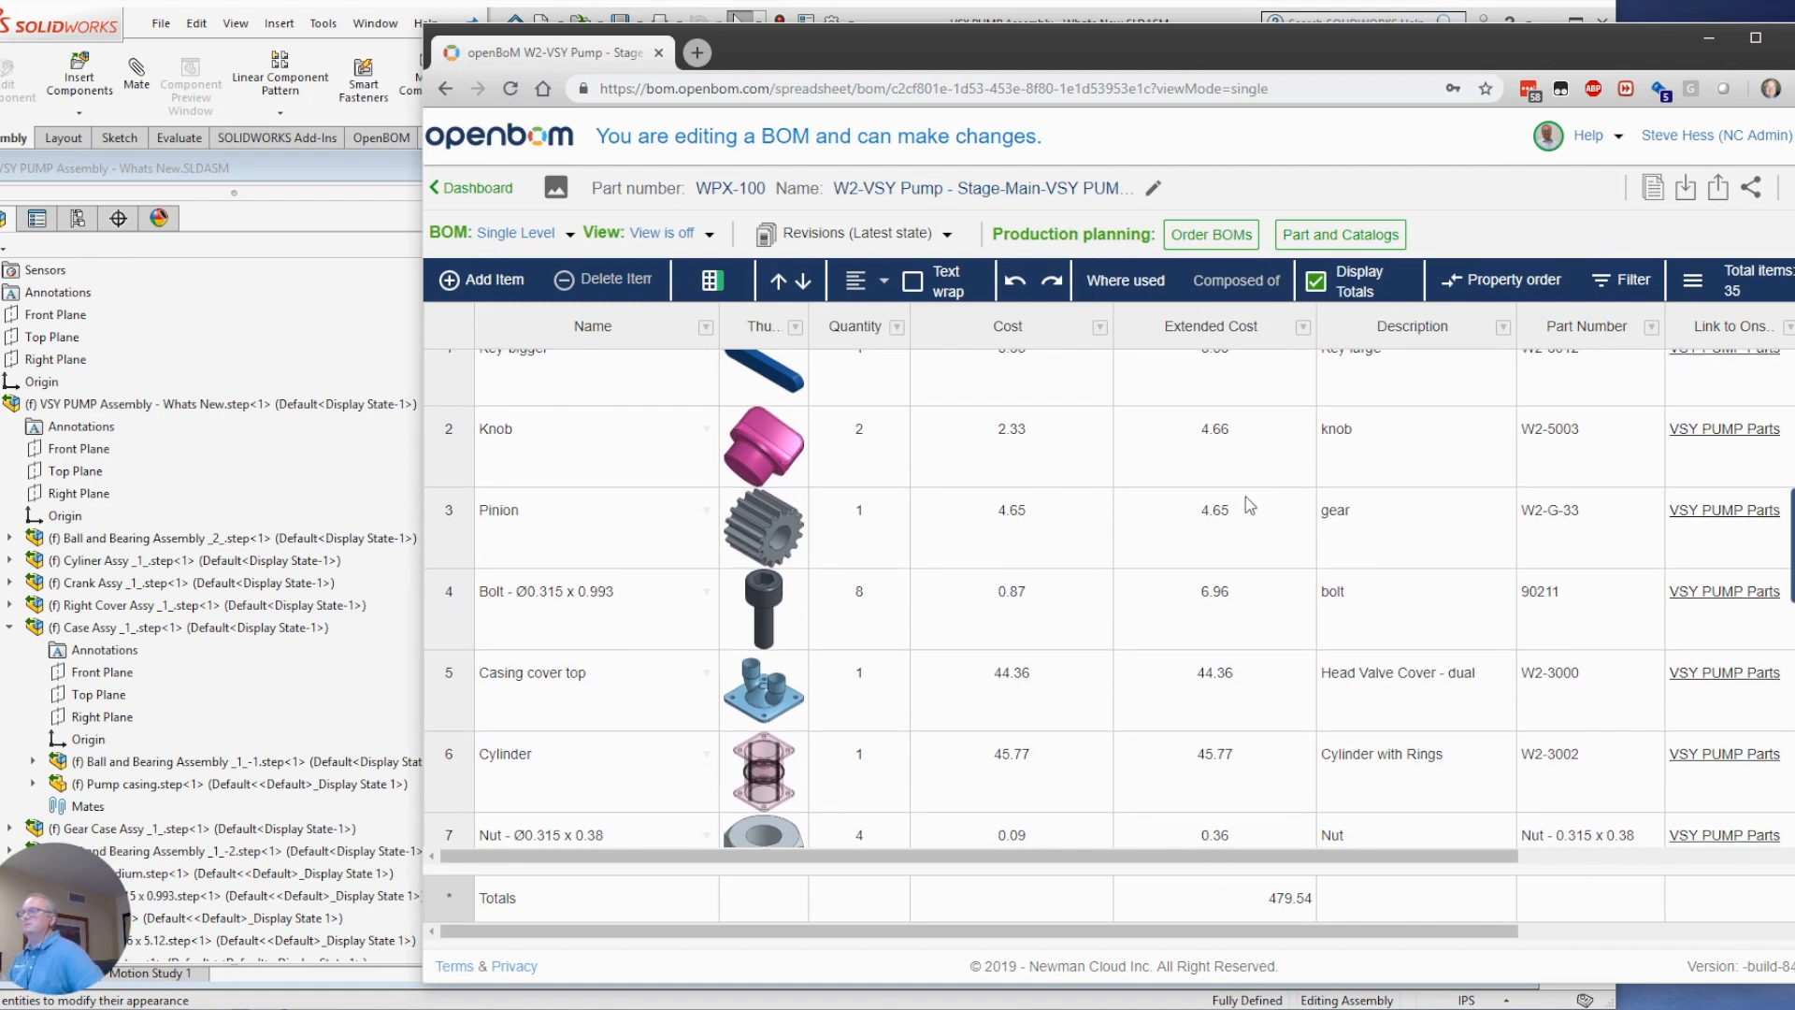
pyautogui.moveTo(1225, 909)
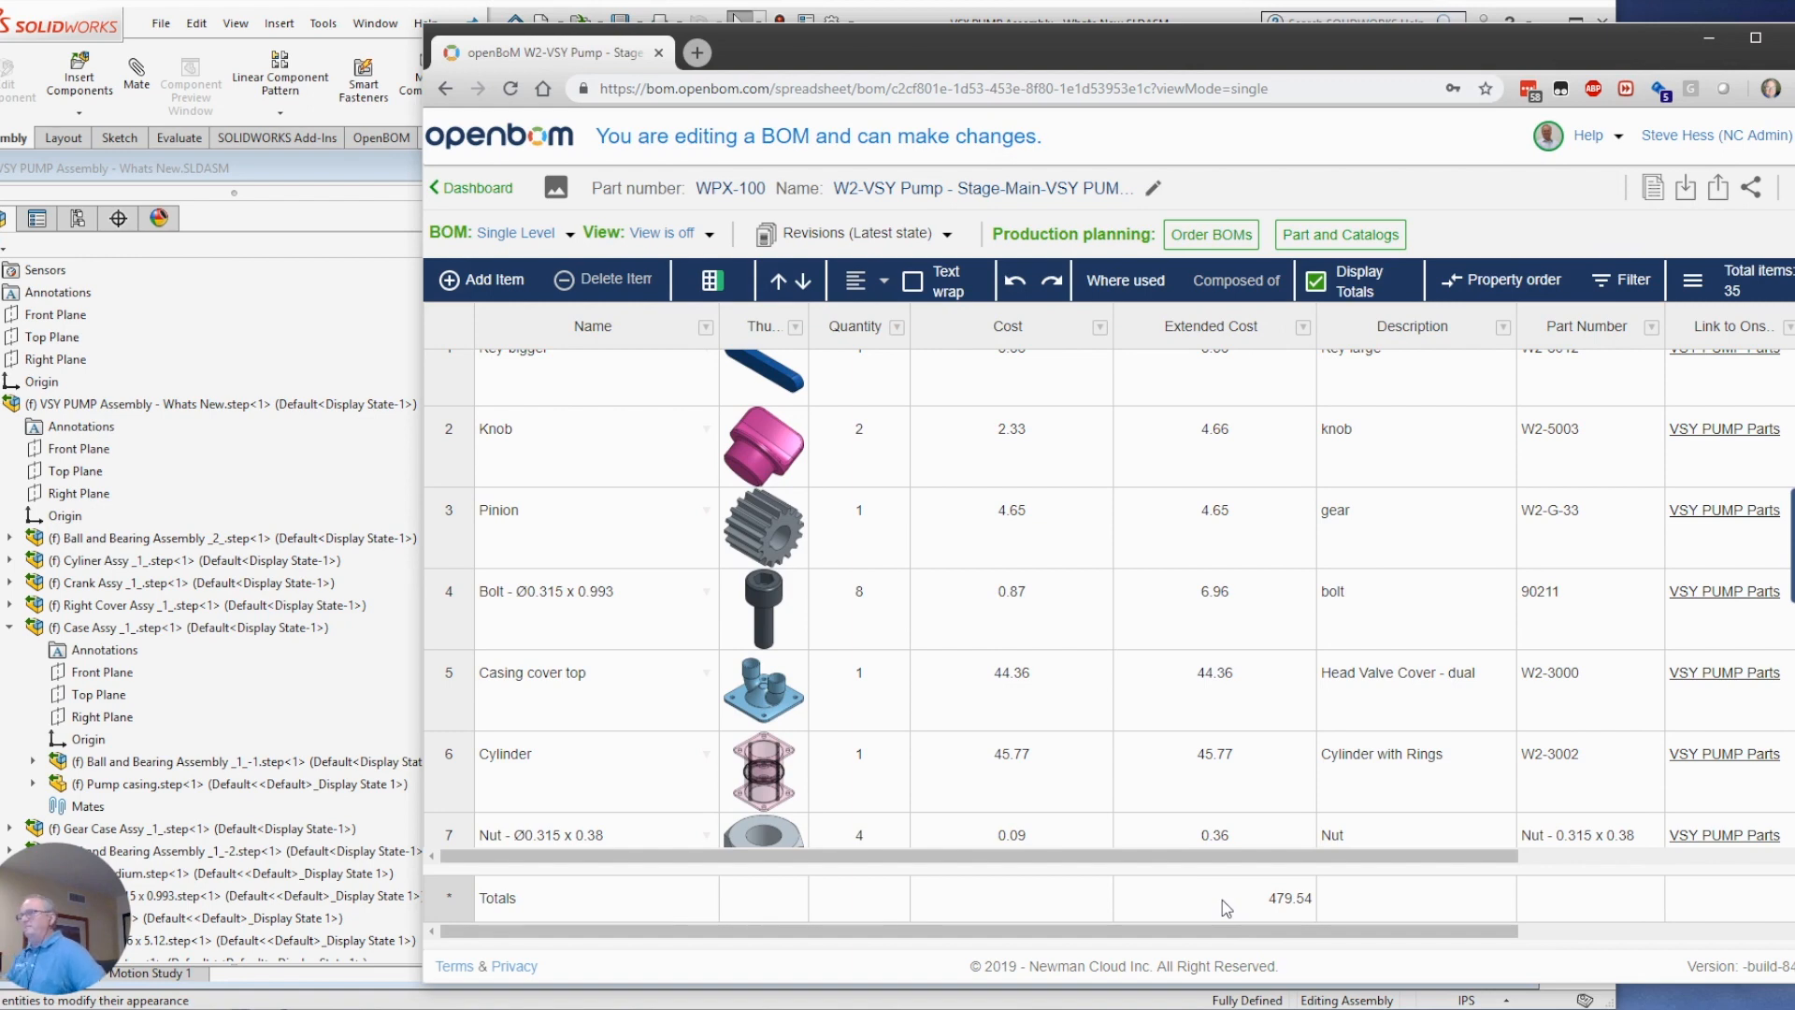
pyautogui.moveTo(909, 825)
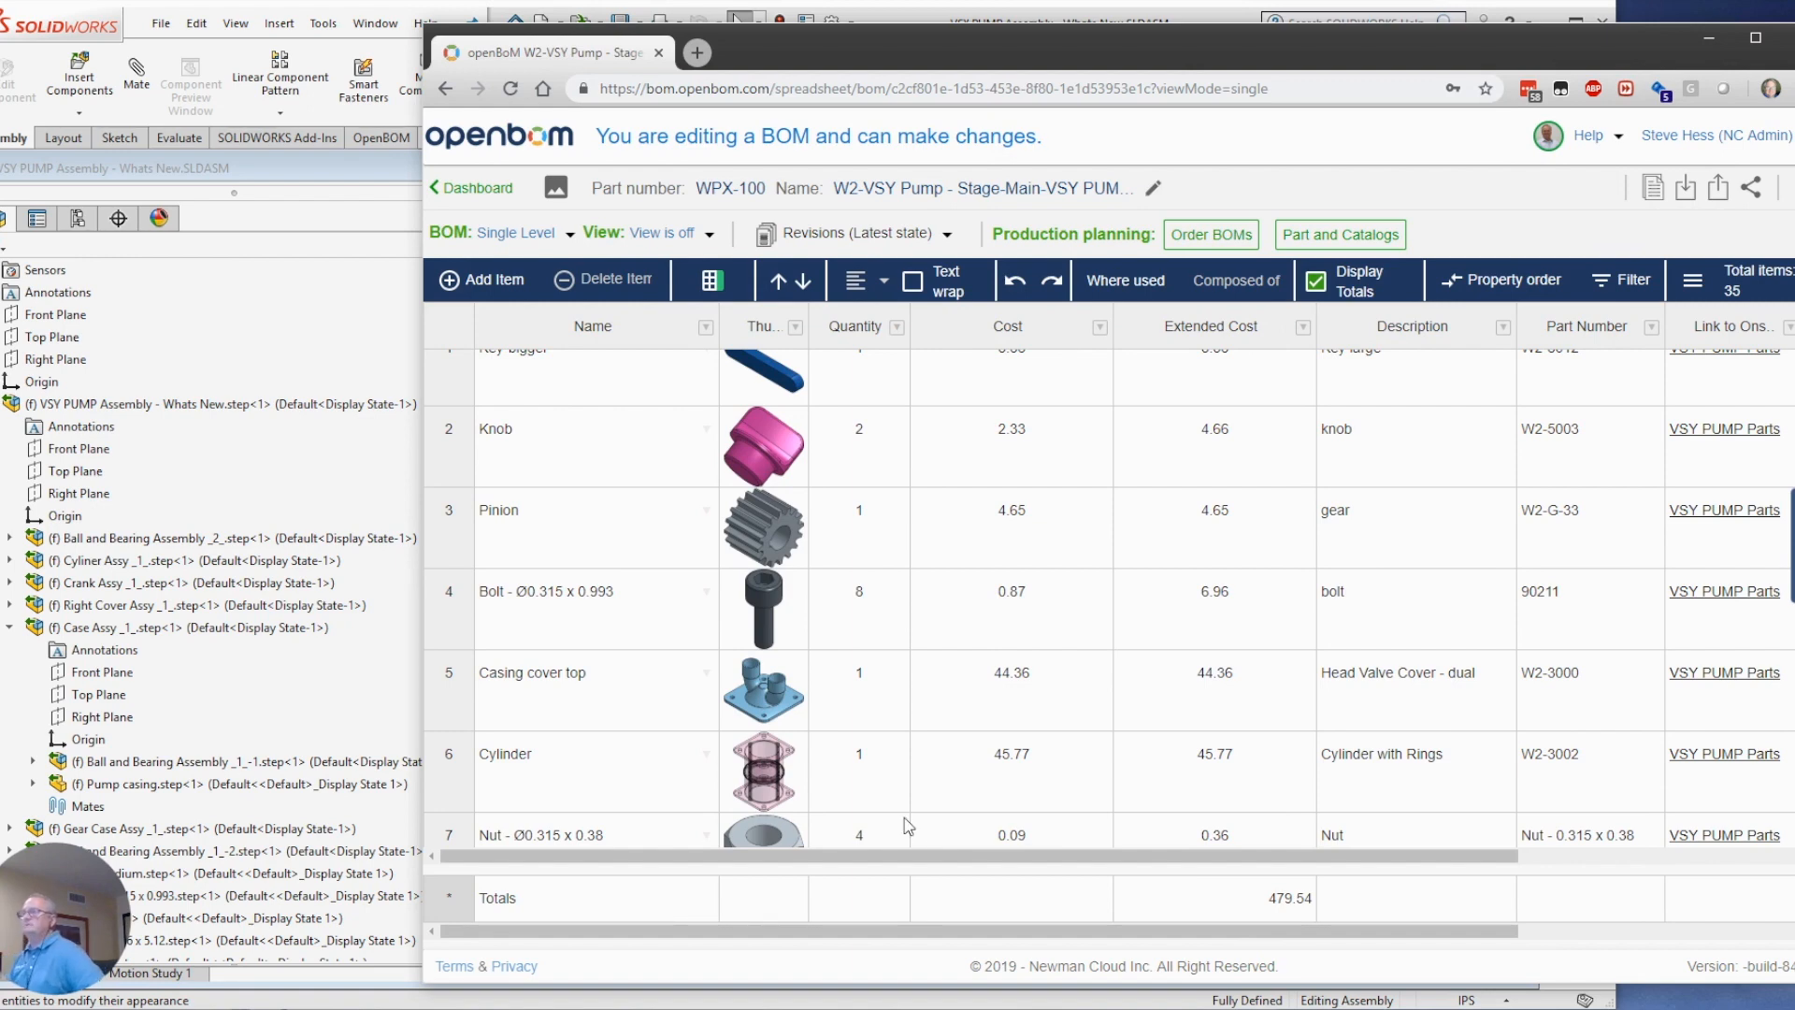
pyautogui.moveTo(1384, 415)
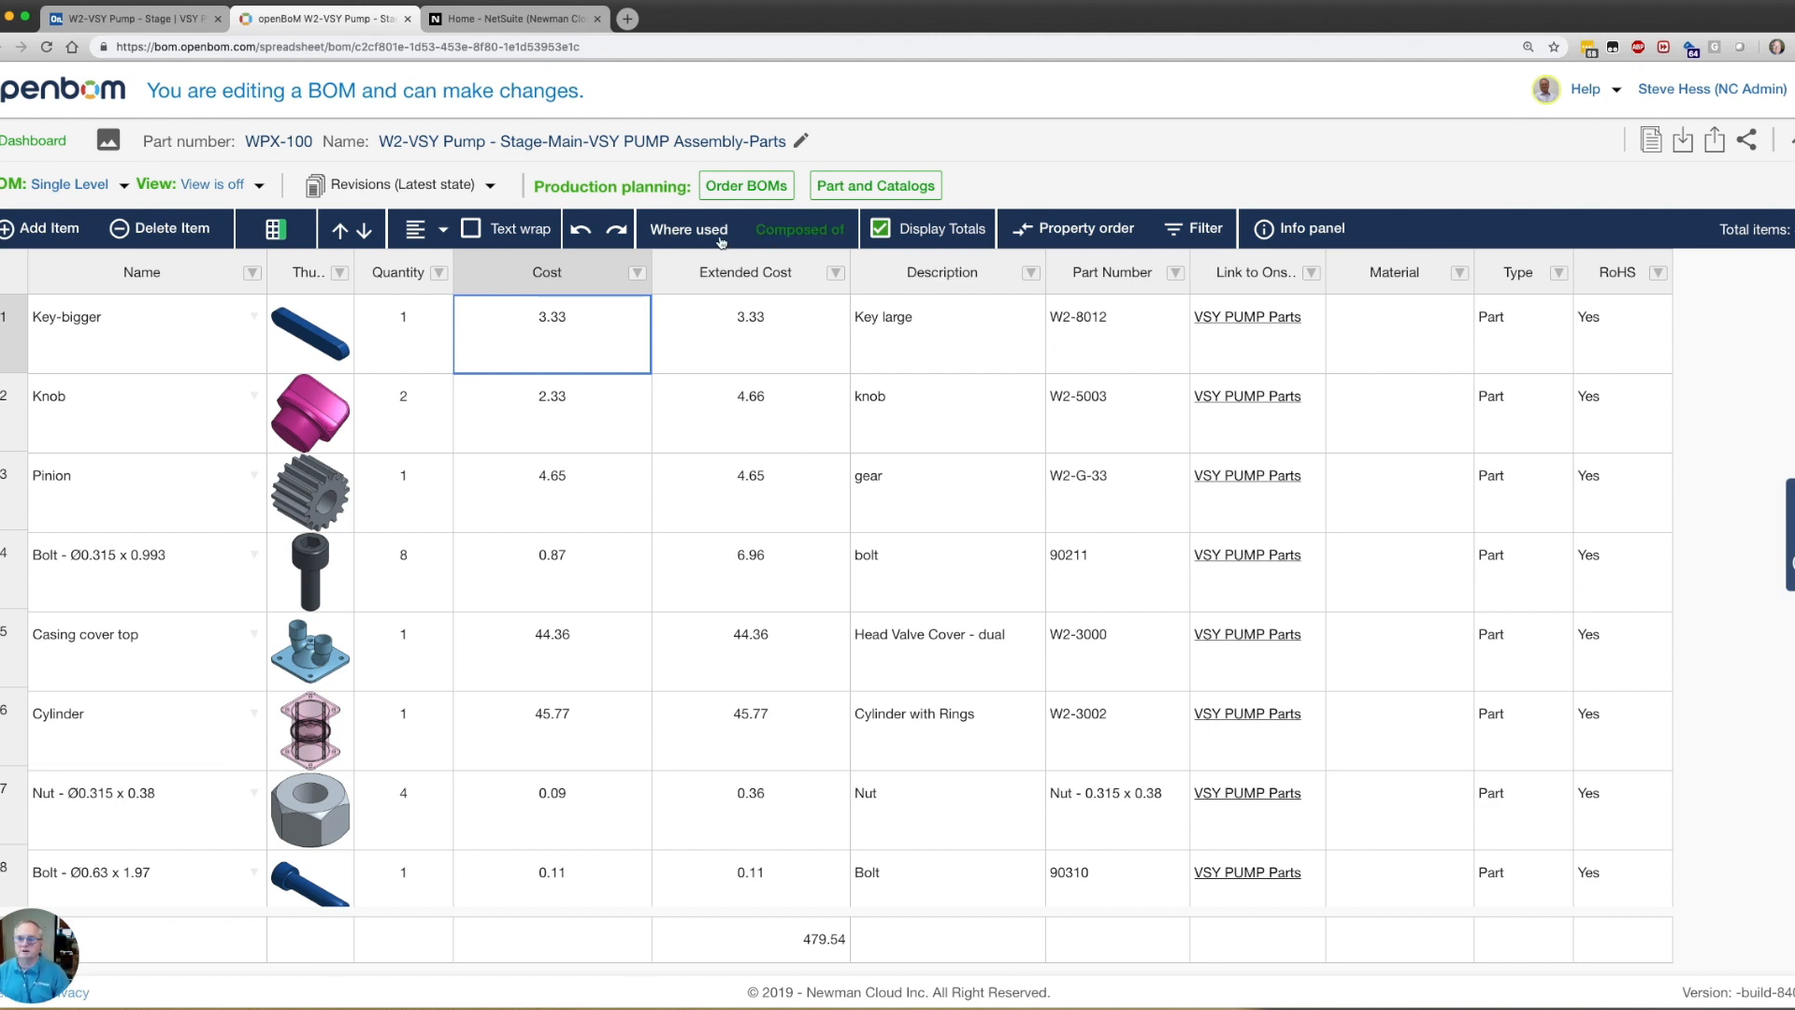
pyautogui.click(515, 19)
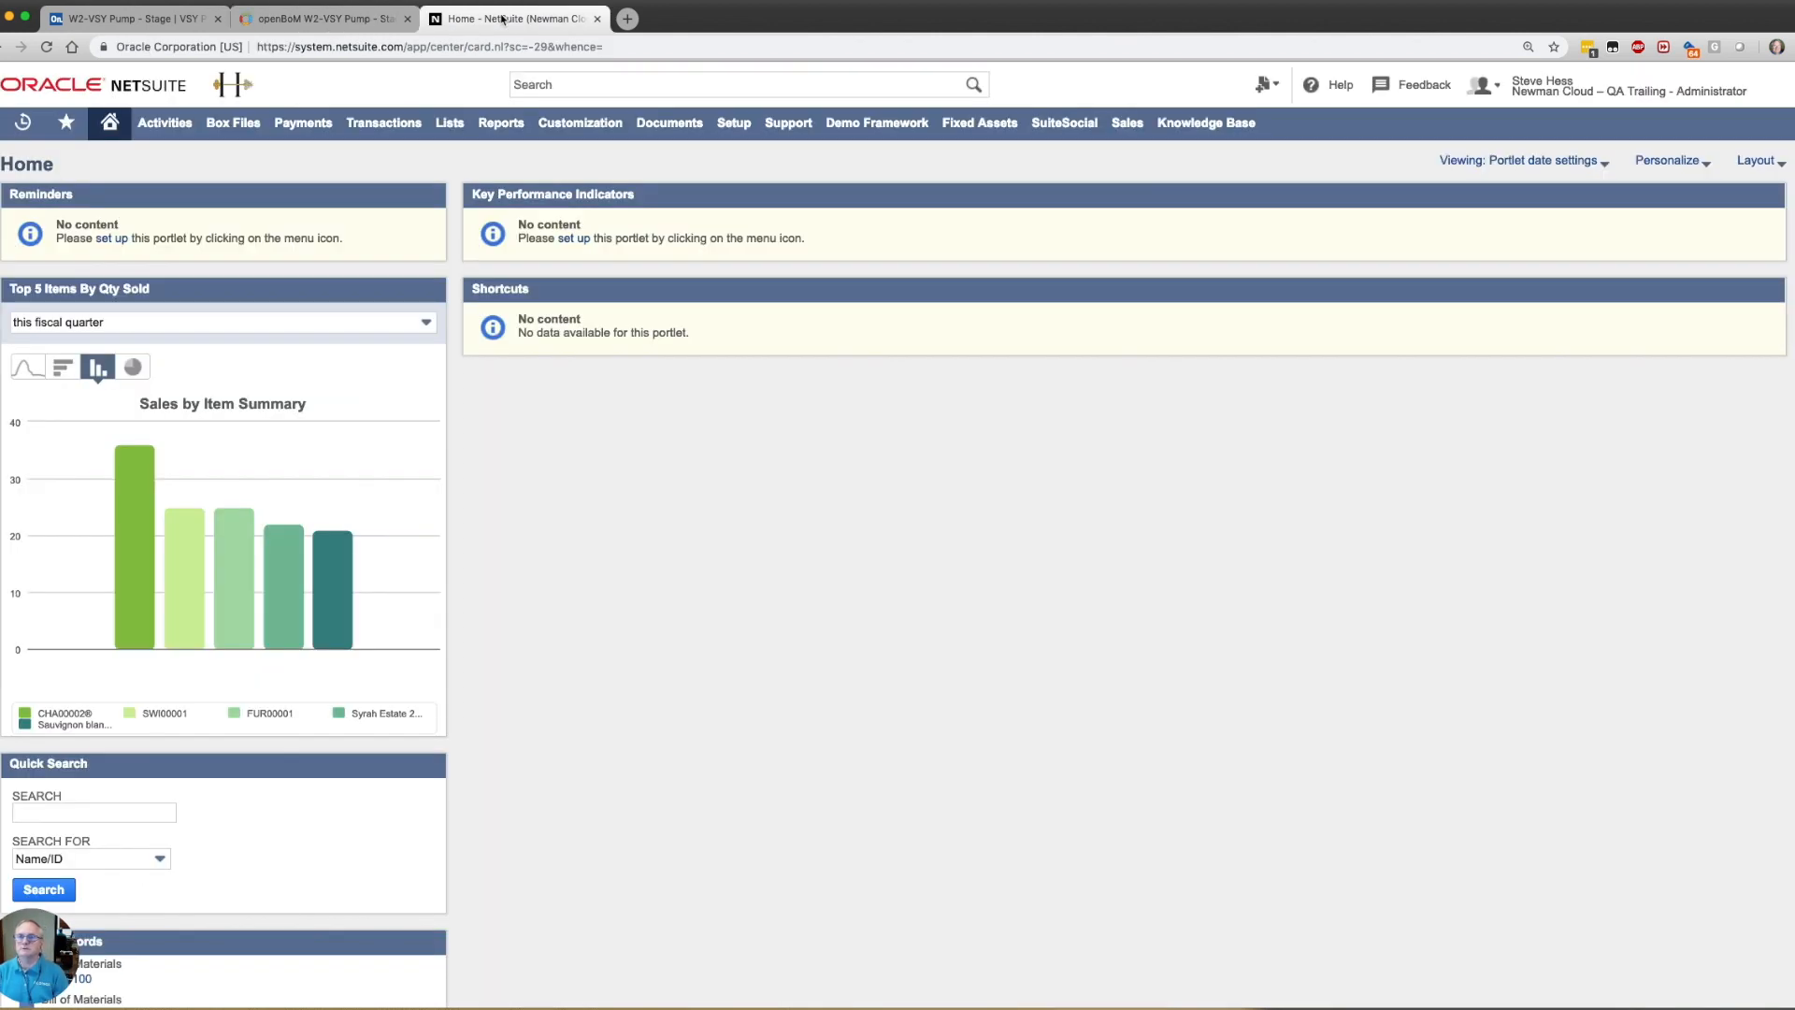
pyautogui.click(449, 123)
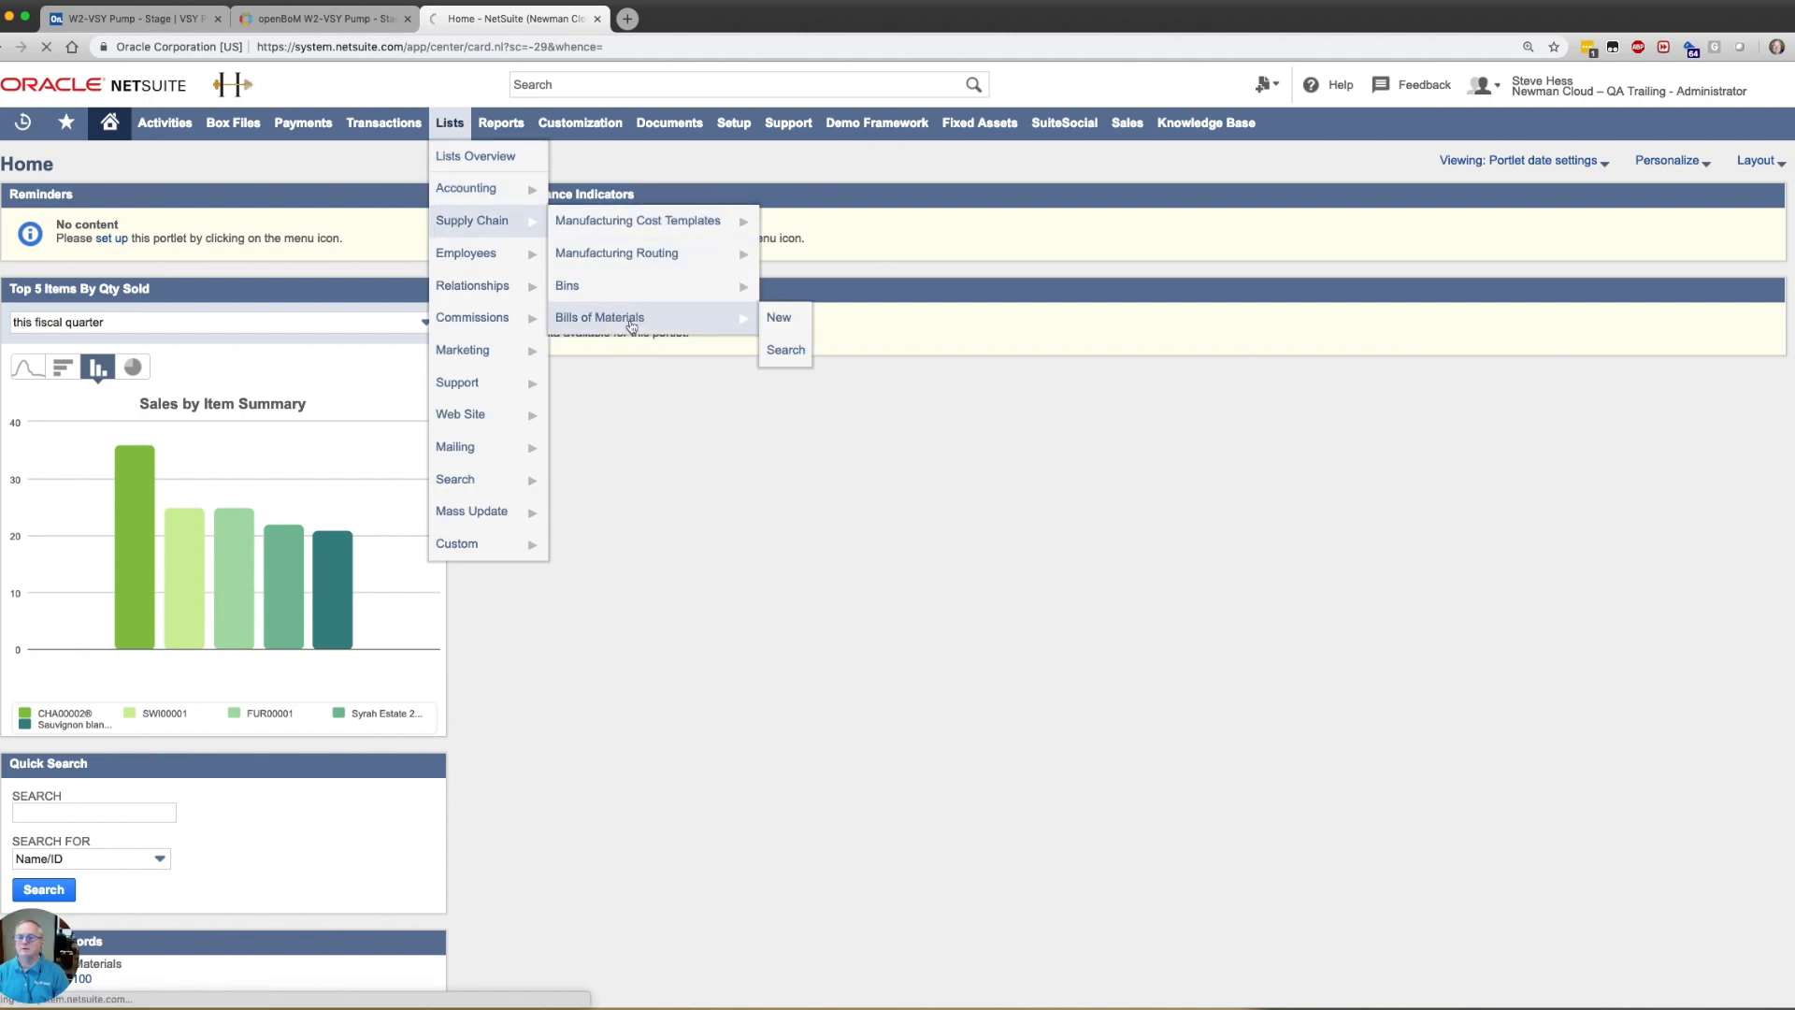
pyautogui.click(785, 350)
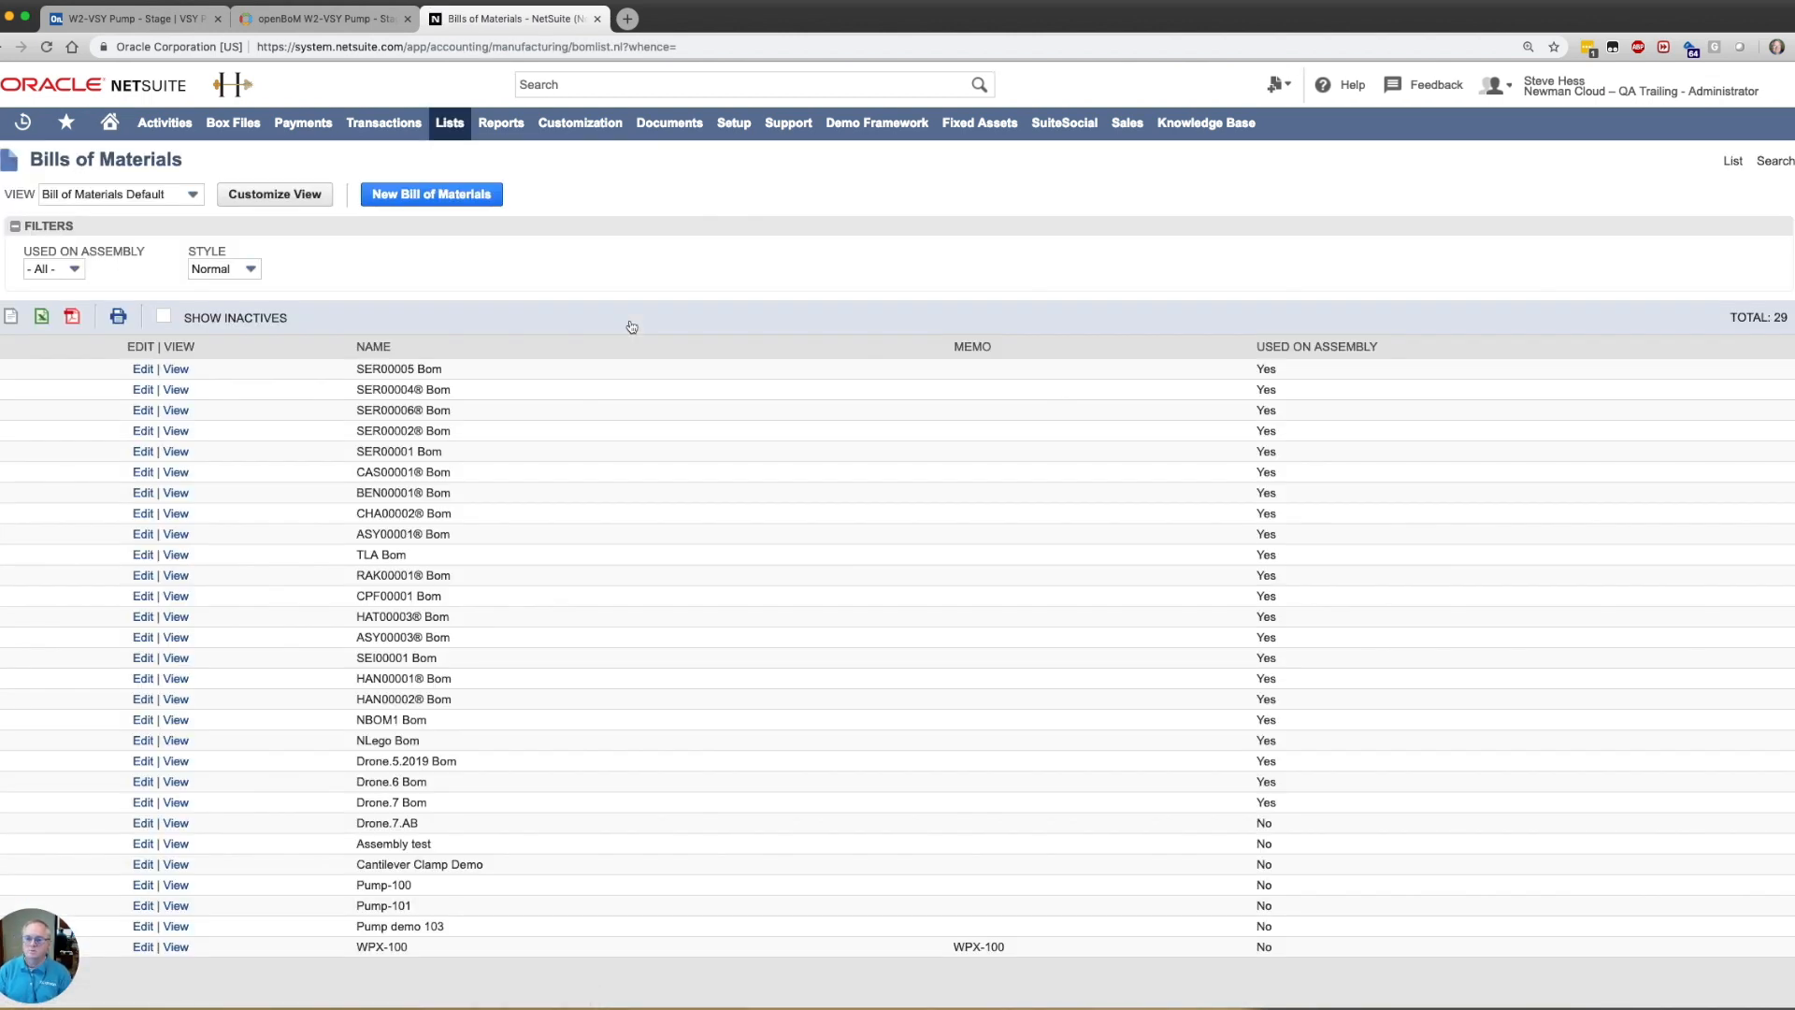
pyautogui.moveTo(599, 675)
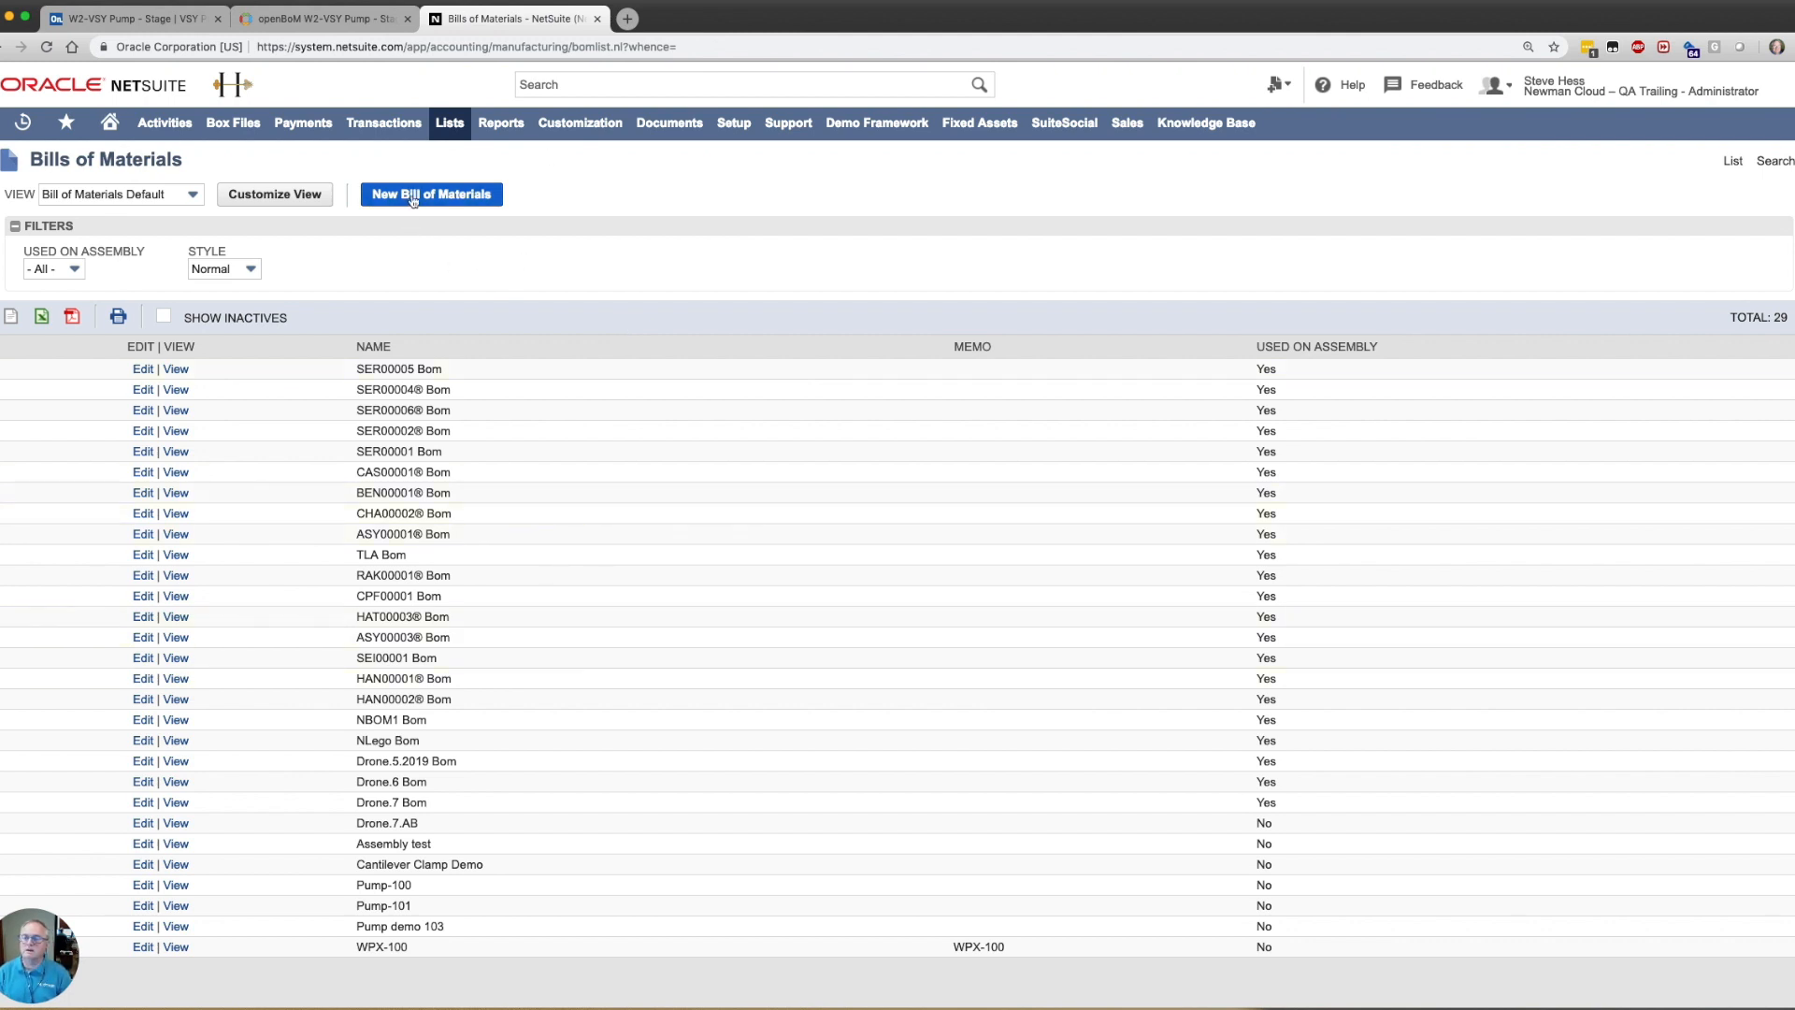
# Save a new bill of materials named Pump demo 5 and reopen it for editing
pyautogui.click(430, 192)
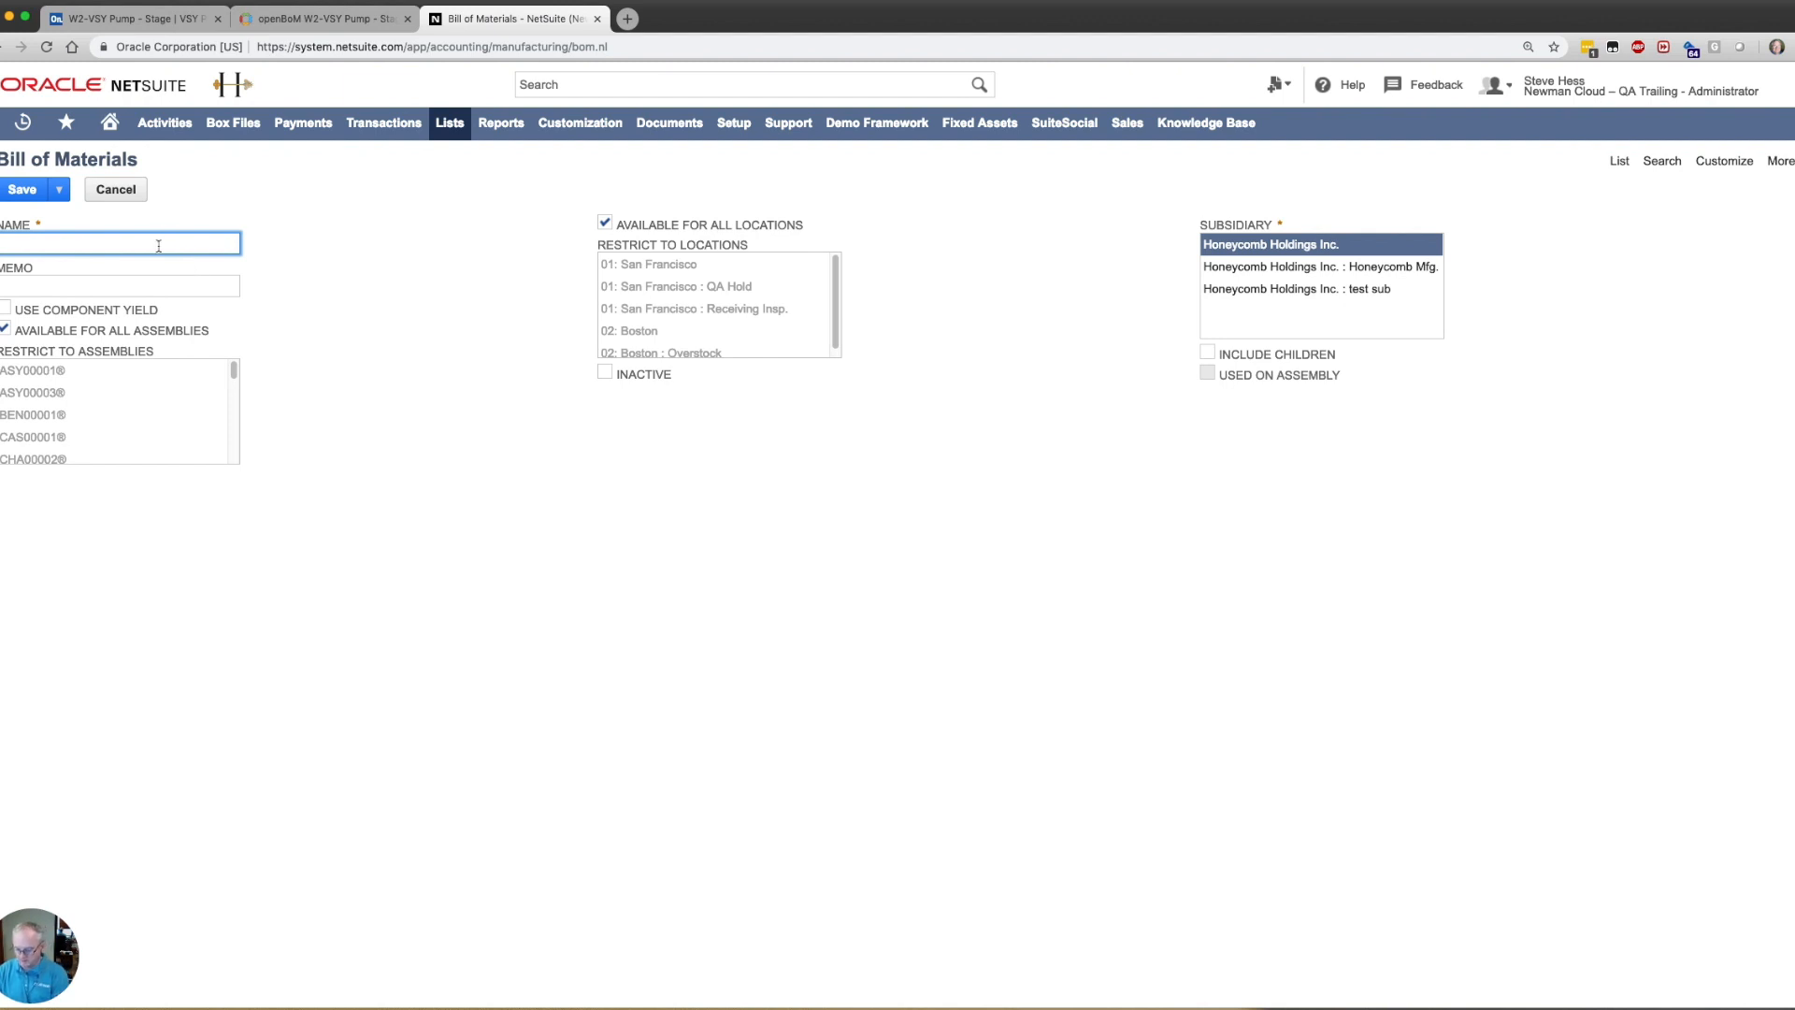
pyautogui.write('Pump demo 5')
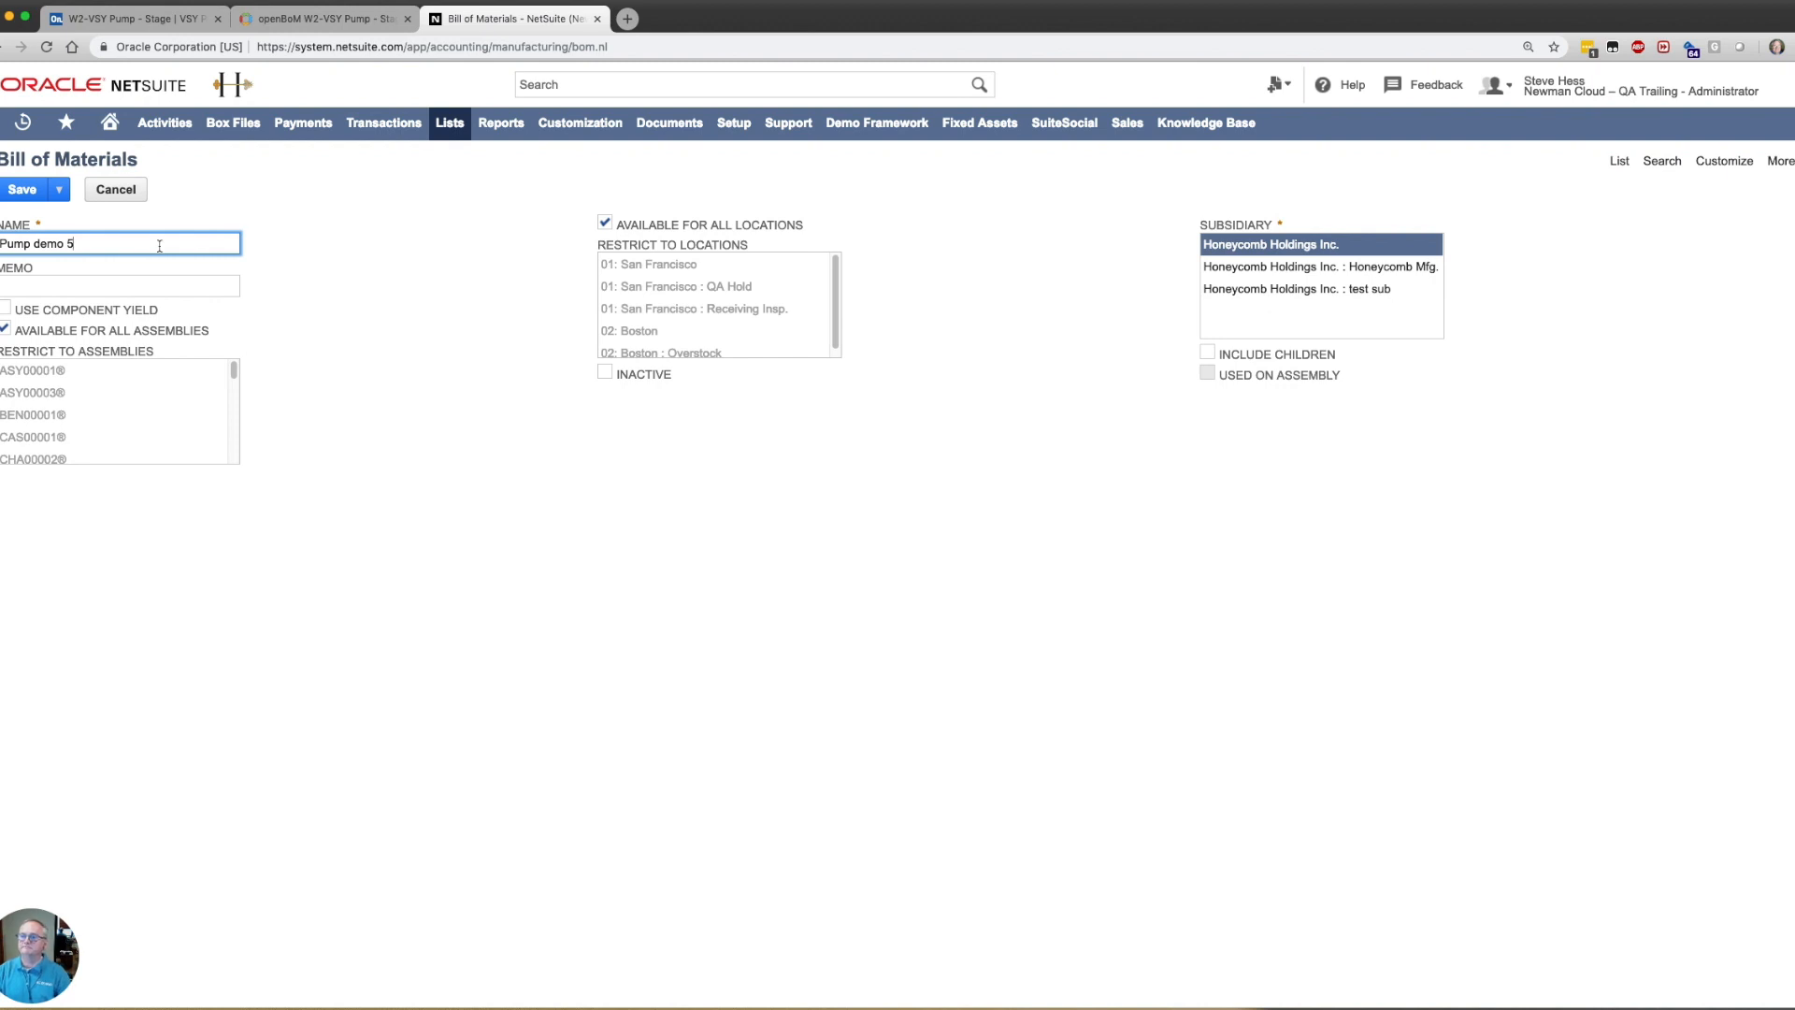
pyautogui.click(23, 189)
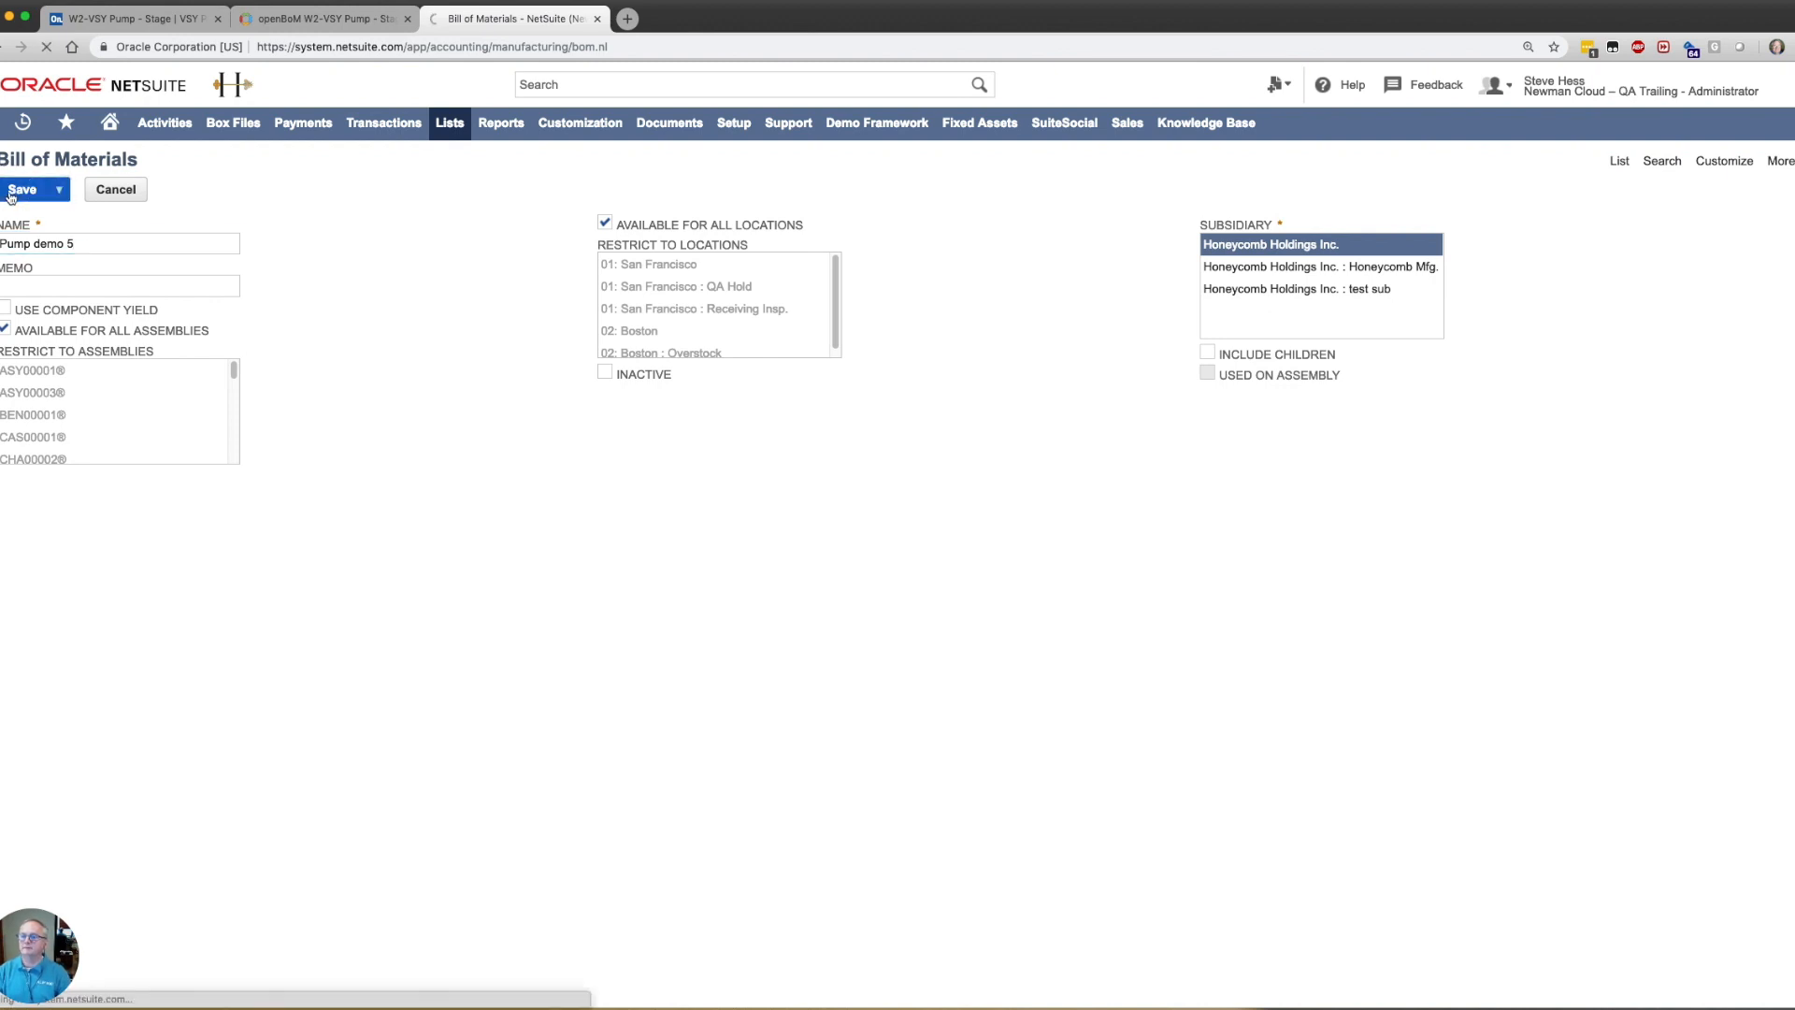
pyautogui.click(22, 189)
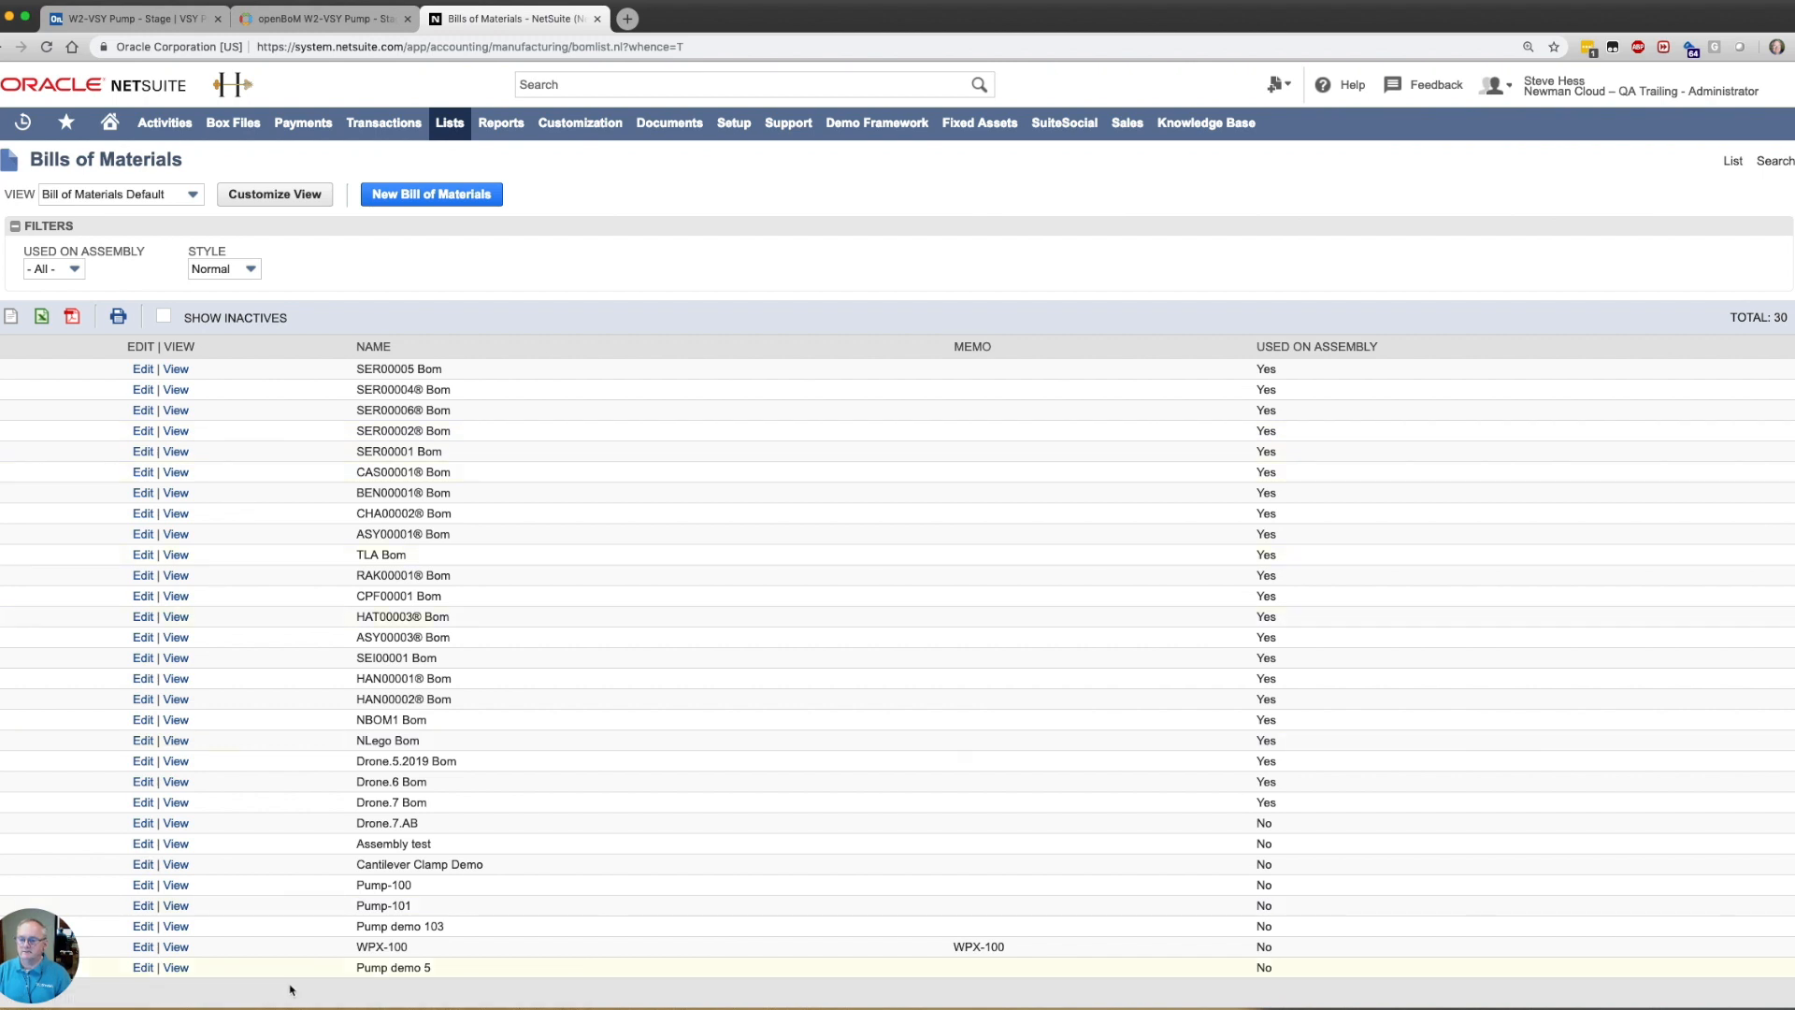
pyautogui.click(142, 975)
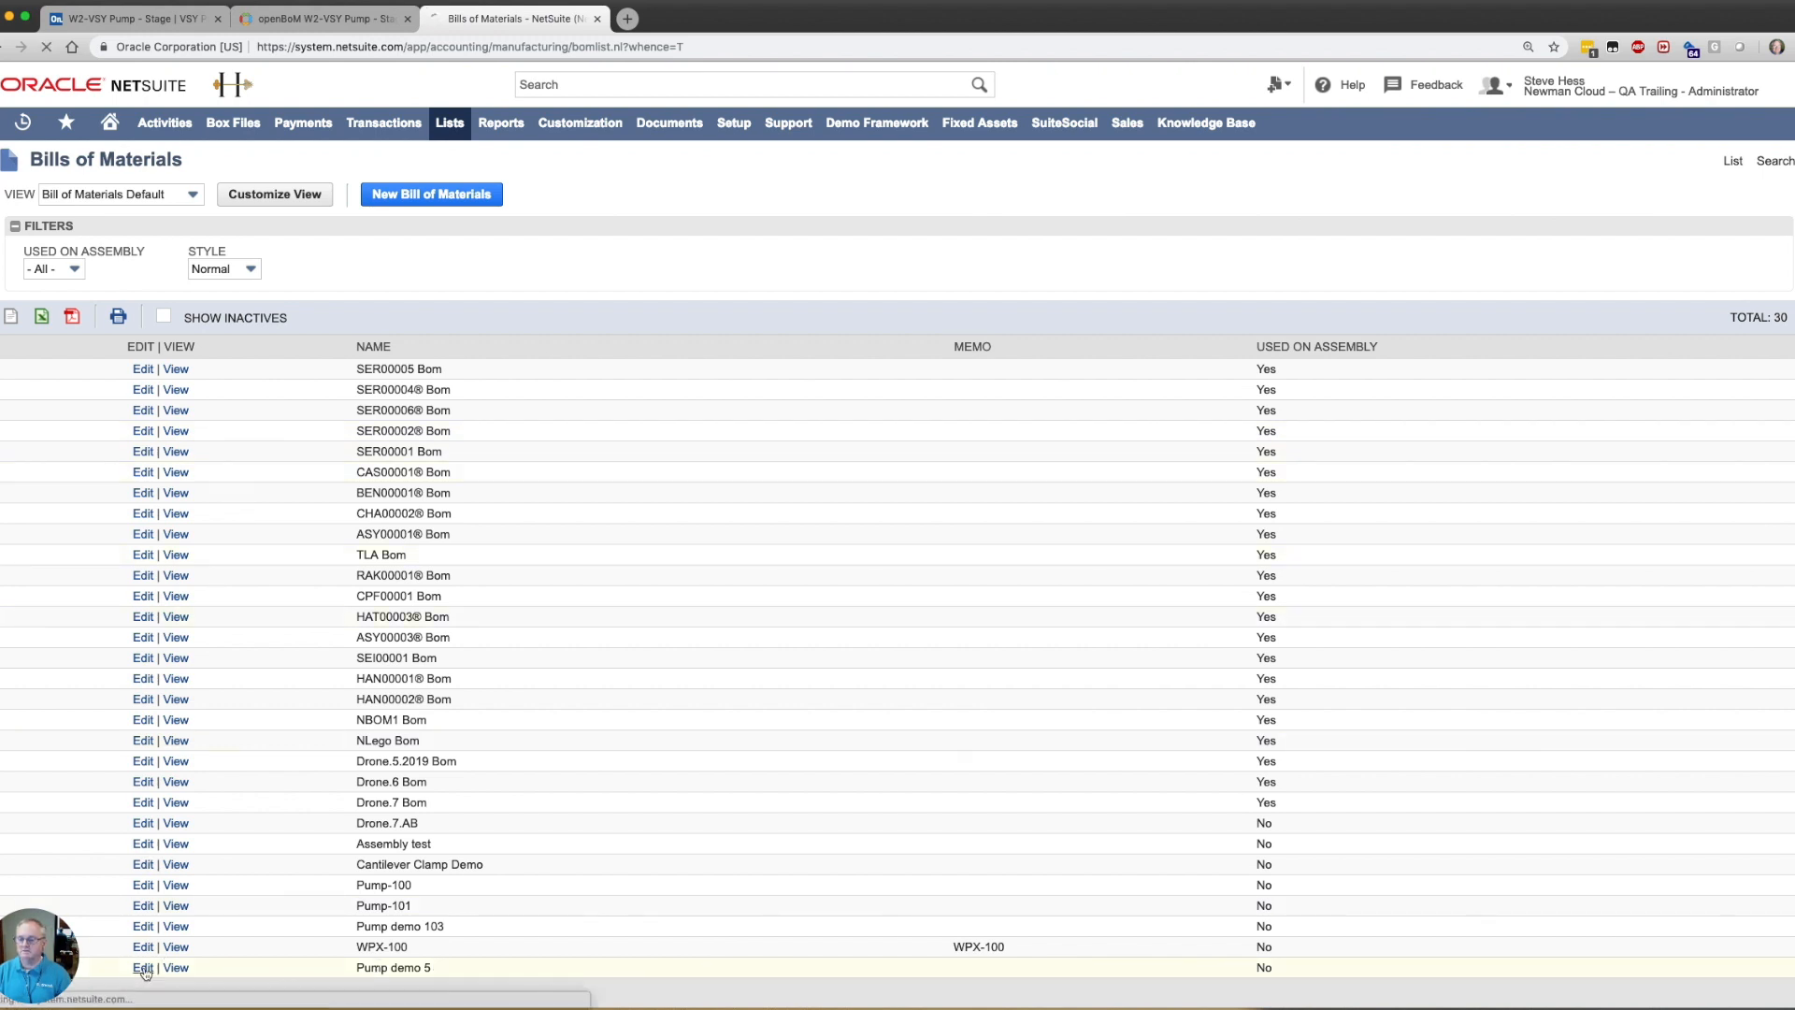
# Create a new revision for Pump demo 5 from the Revisions subtab
pyautogui.click(142, 966)
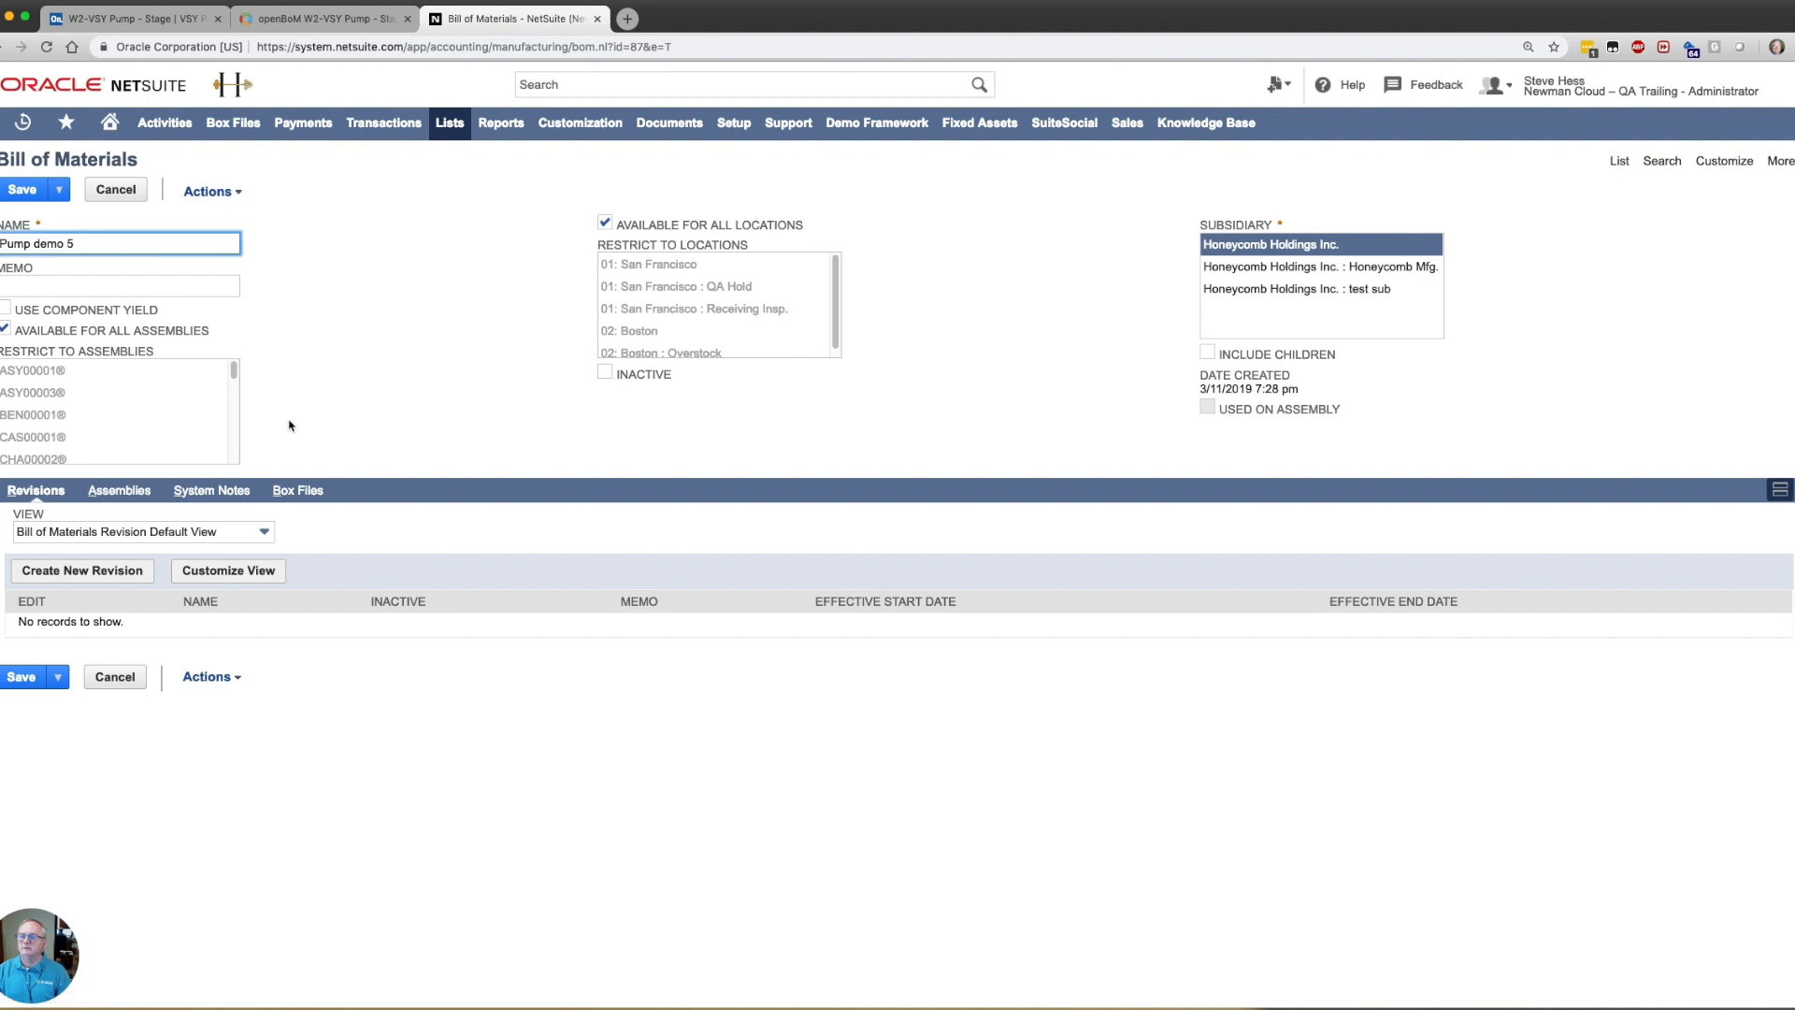
pyautogui.moveTo(366, 406)
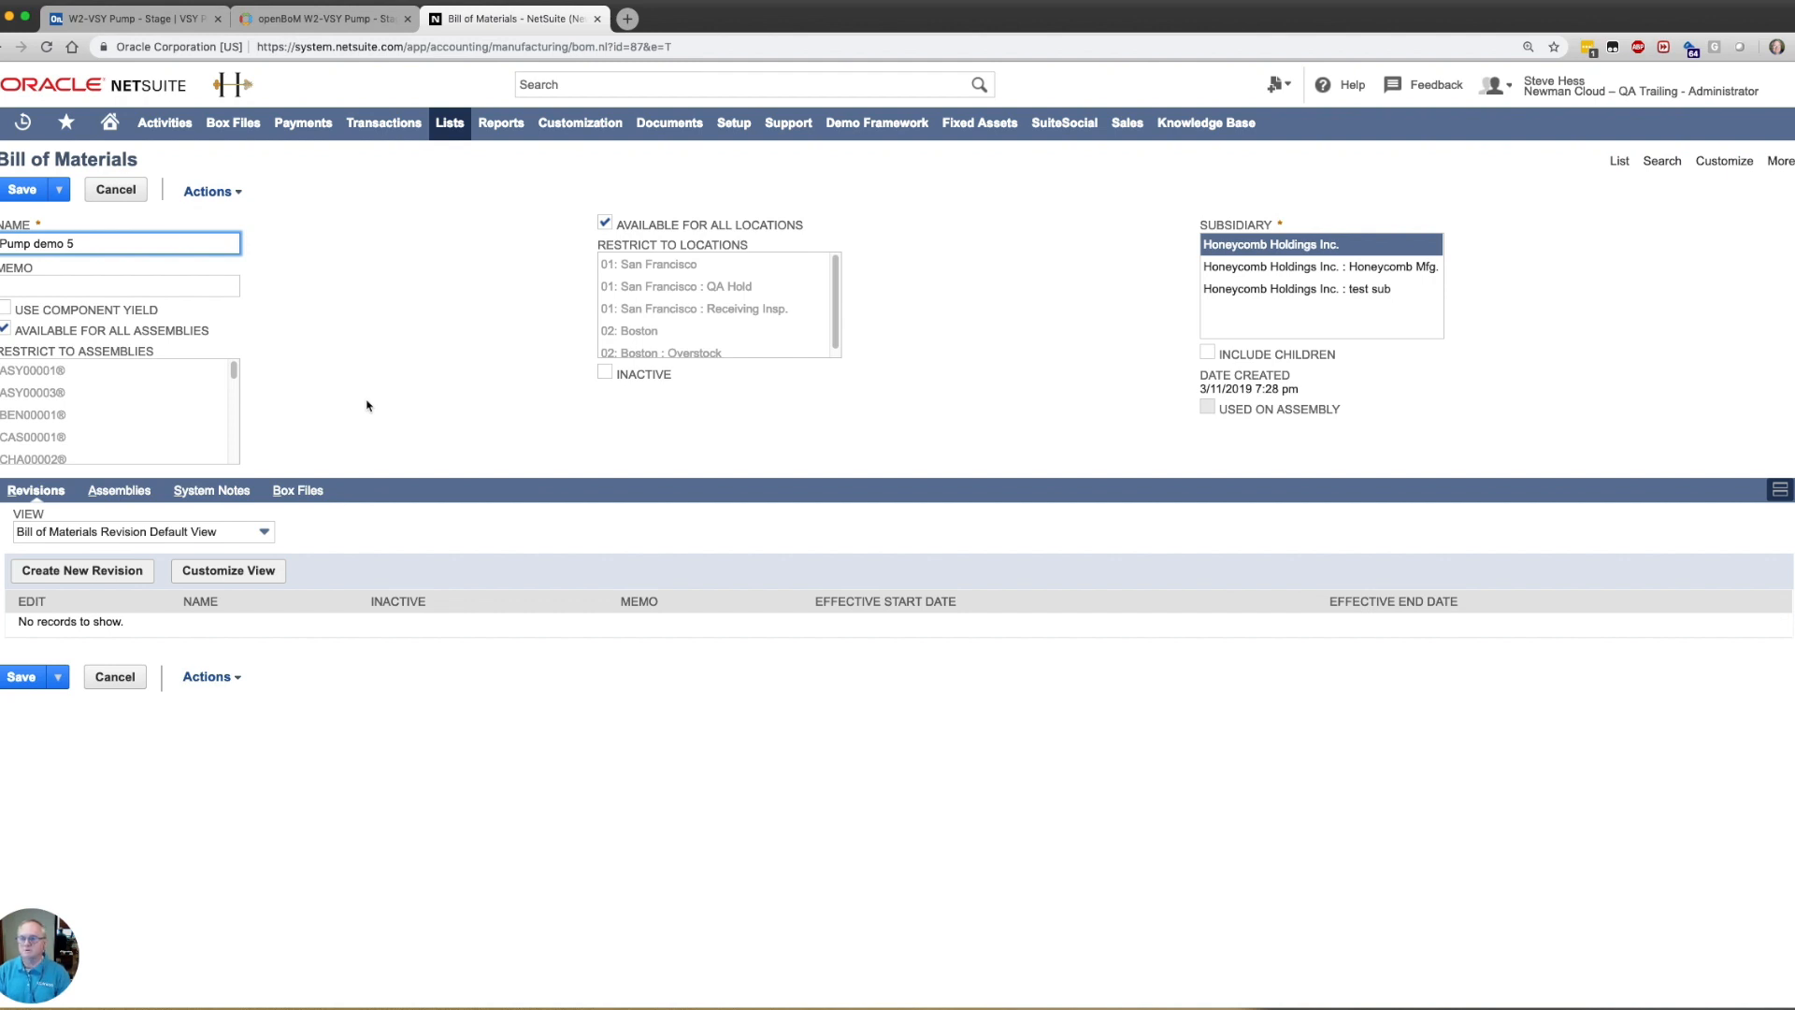
pyautogui.moveTo(283, 348)
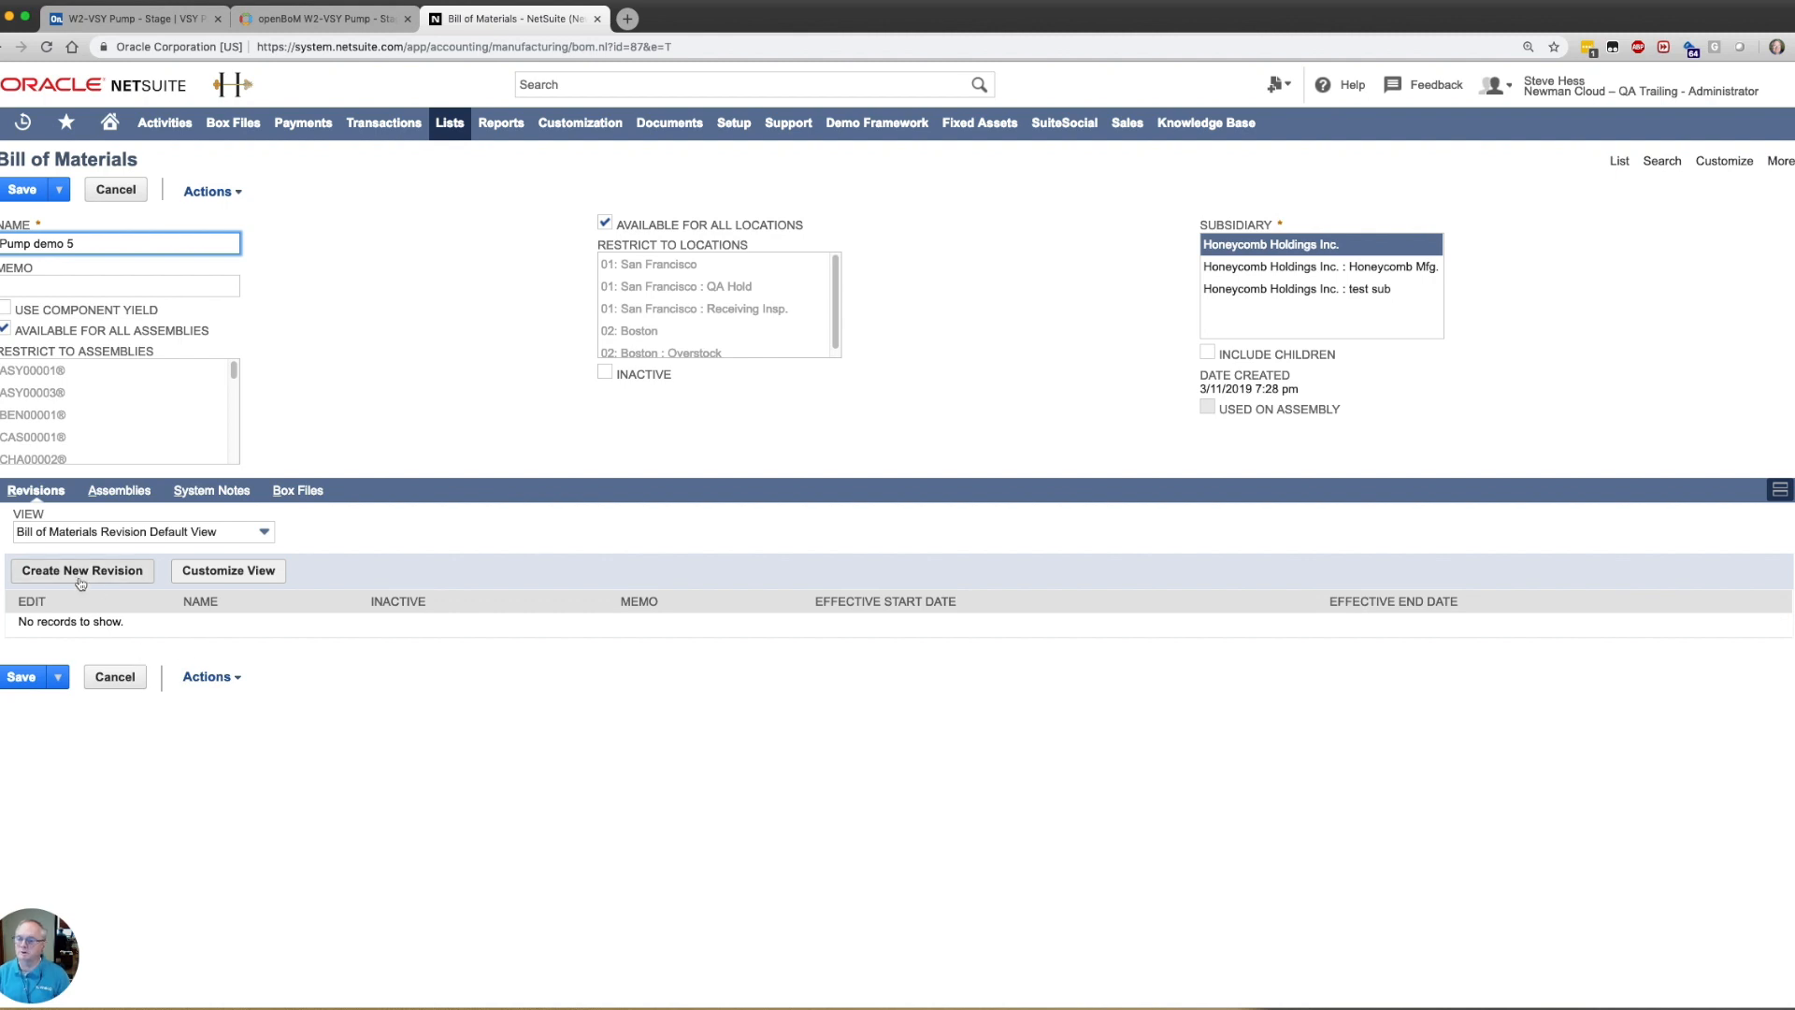
pyautogui.click(81, 571)
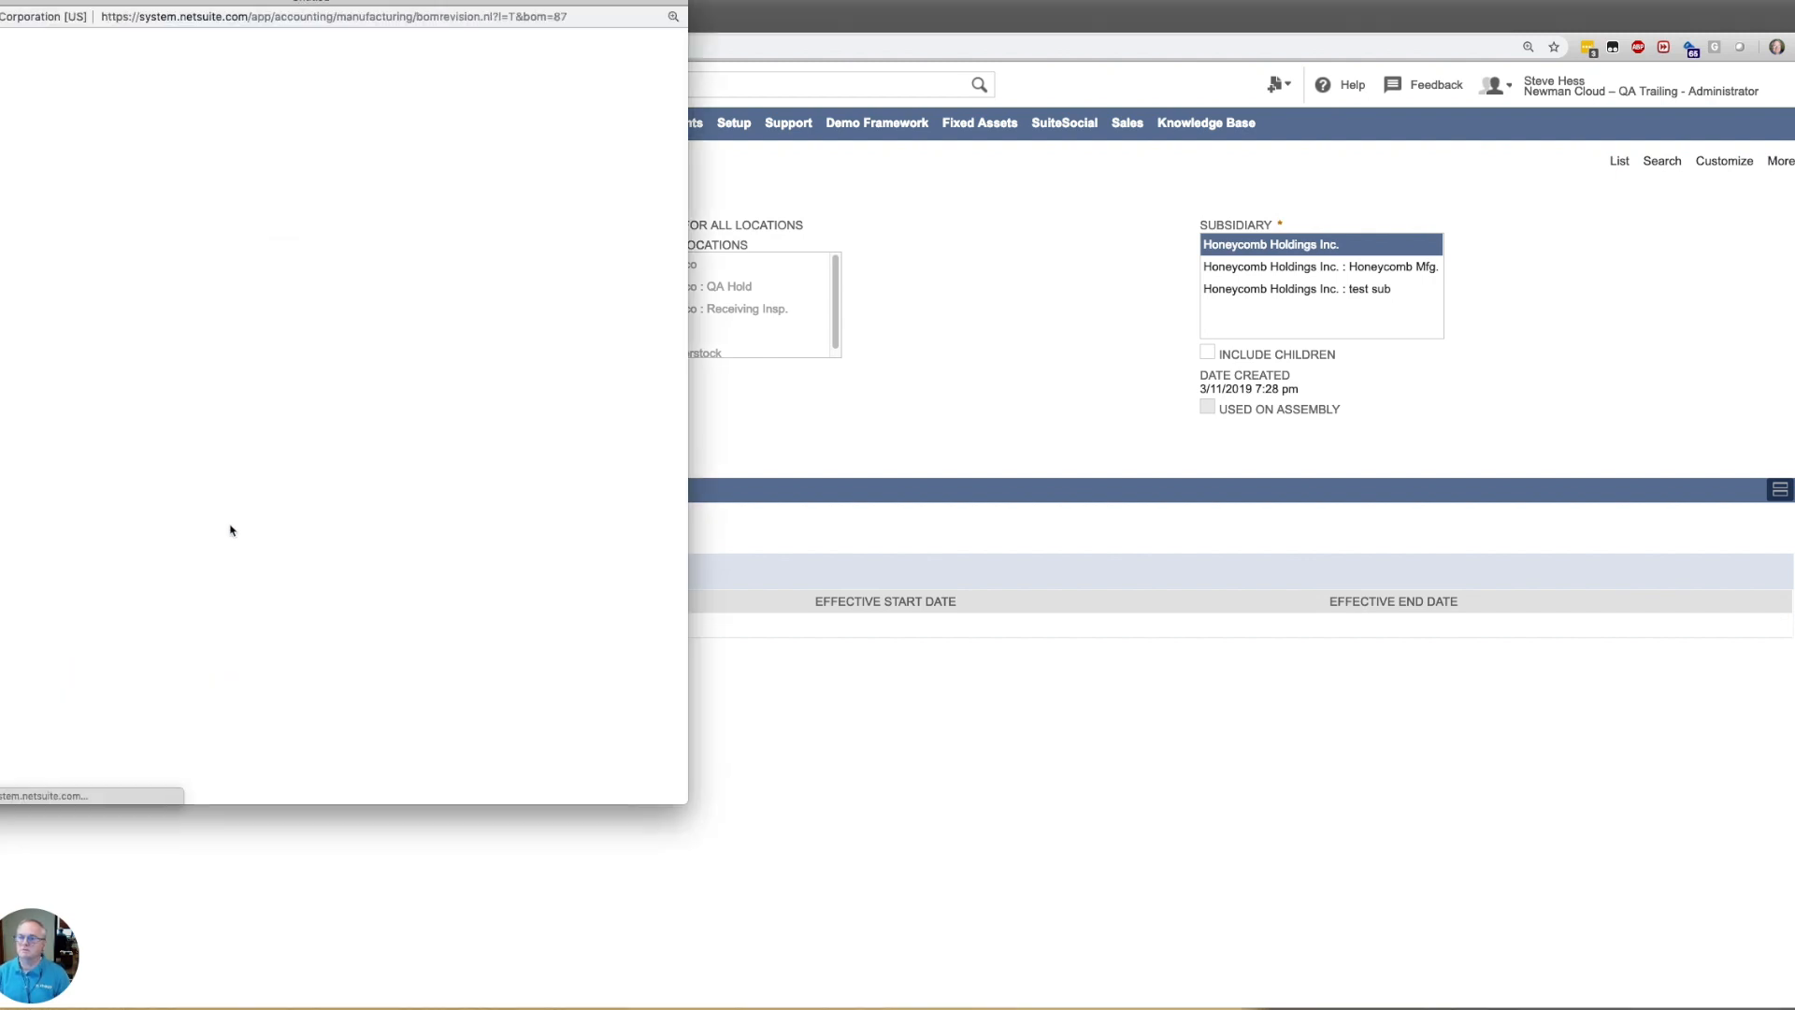
# Enter memo WPX-100 on the new revision and go to its Engineering details
pyautogui.click(512, 16)
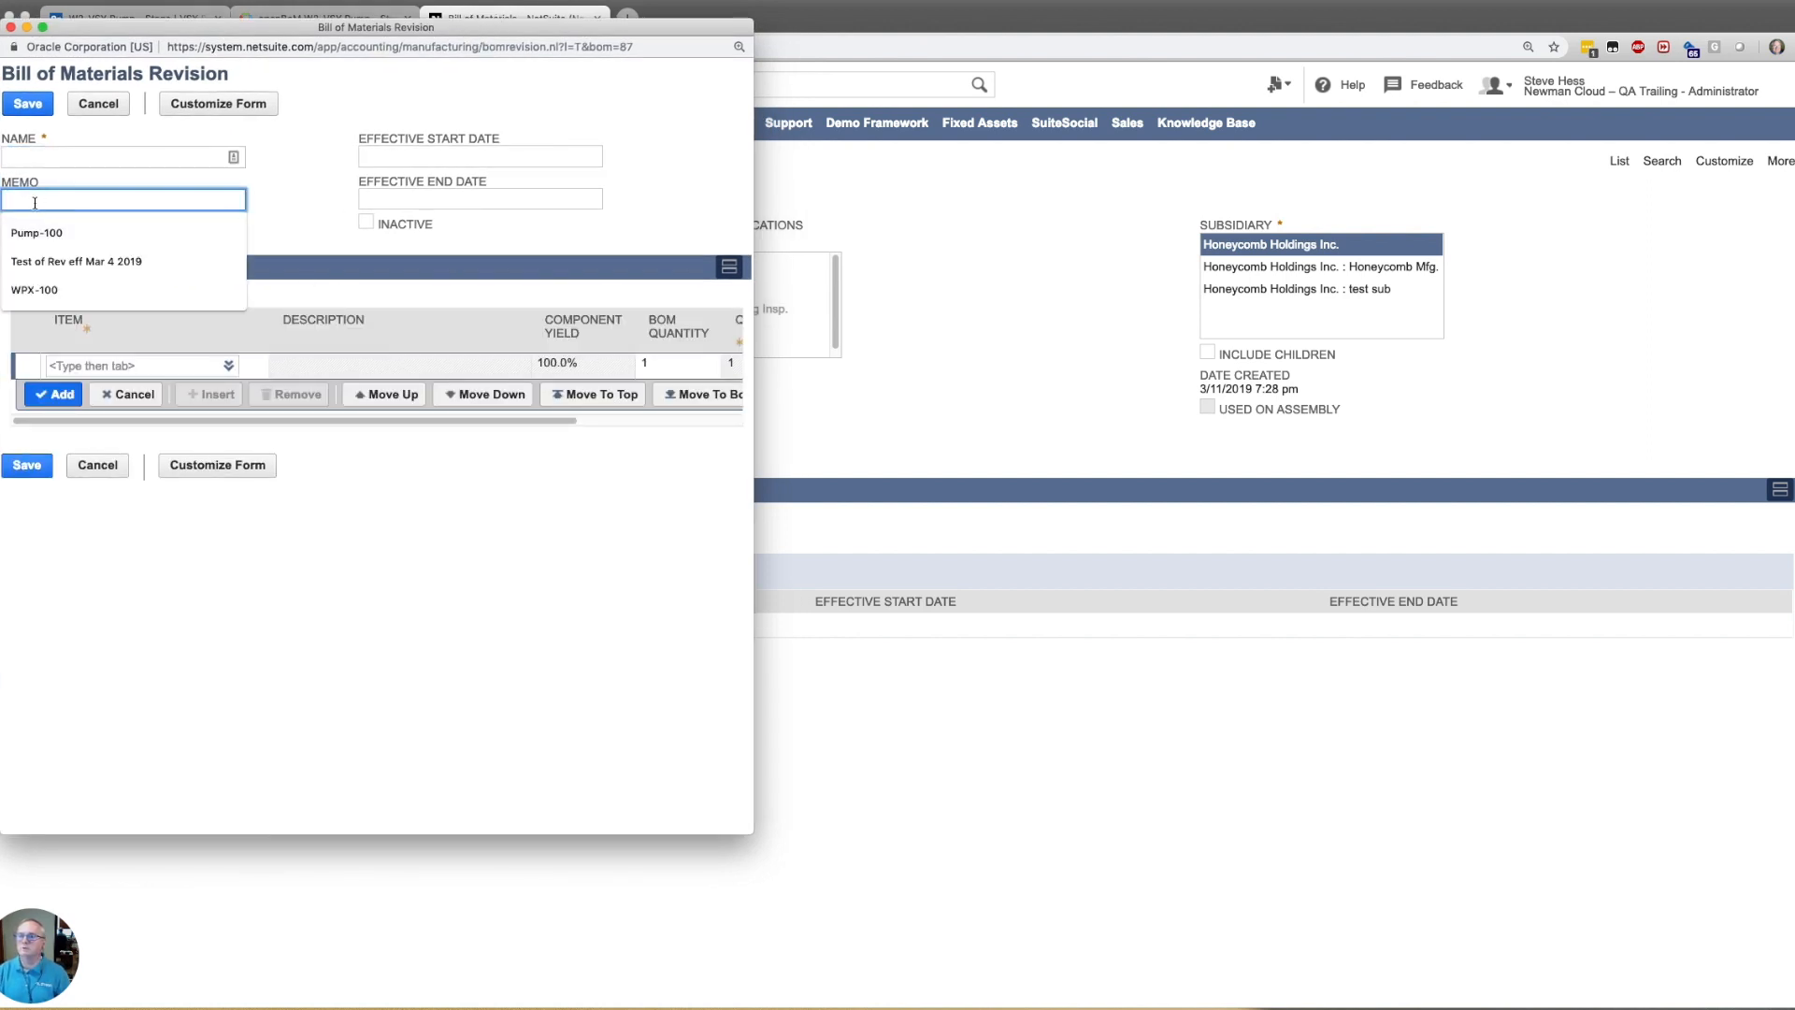
pyautogui.write('WPX')
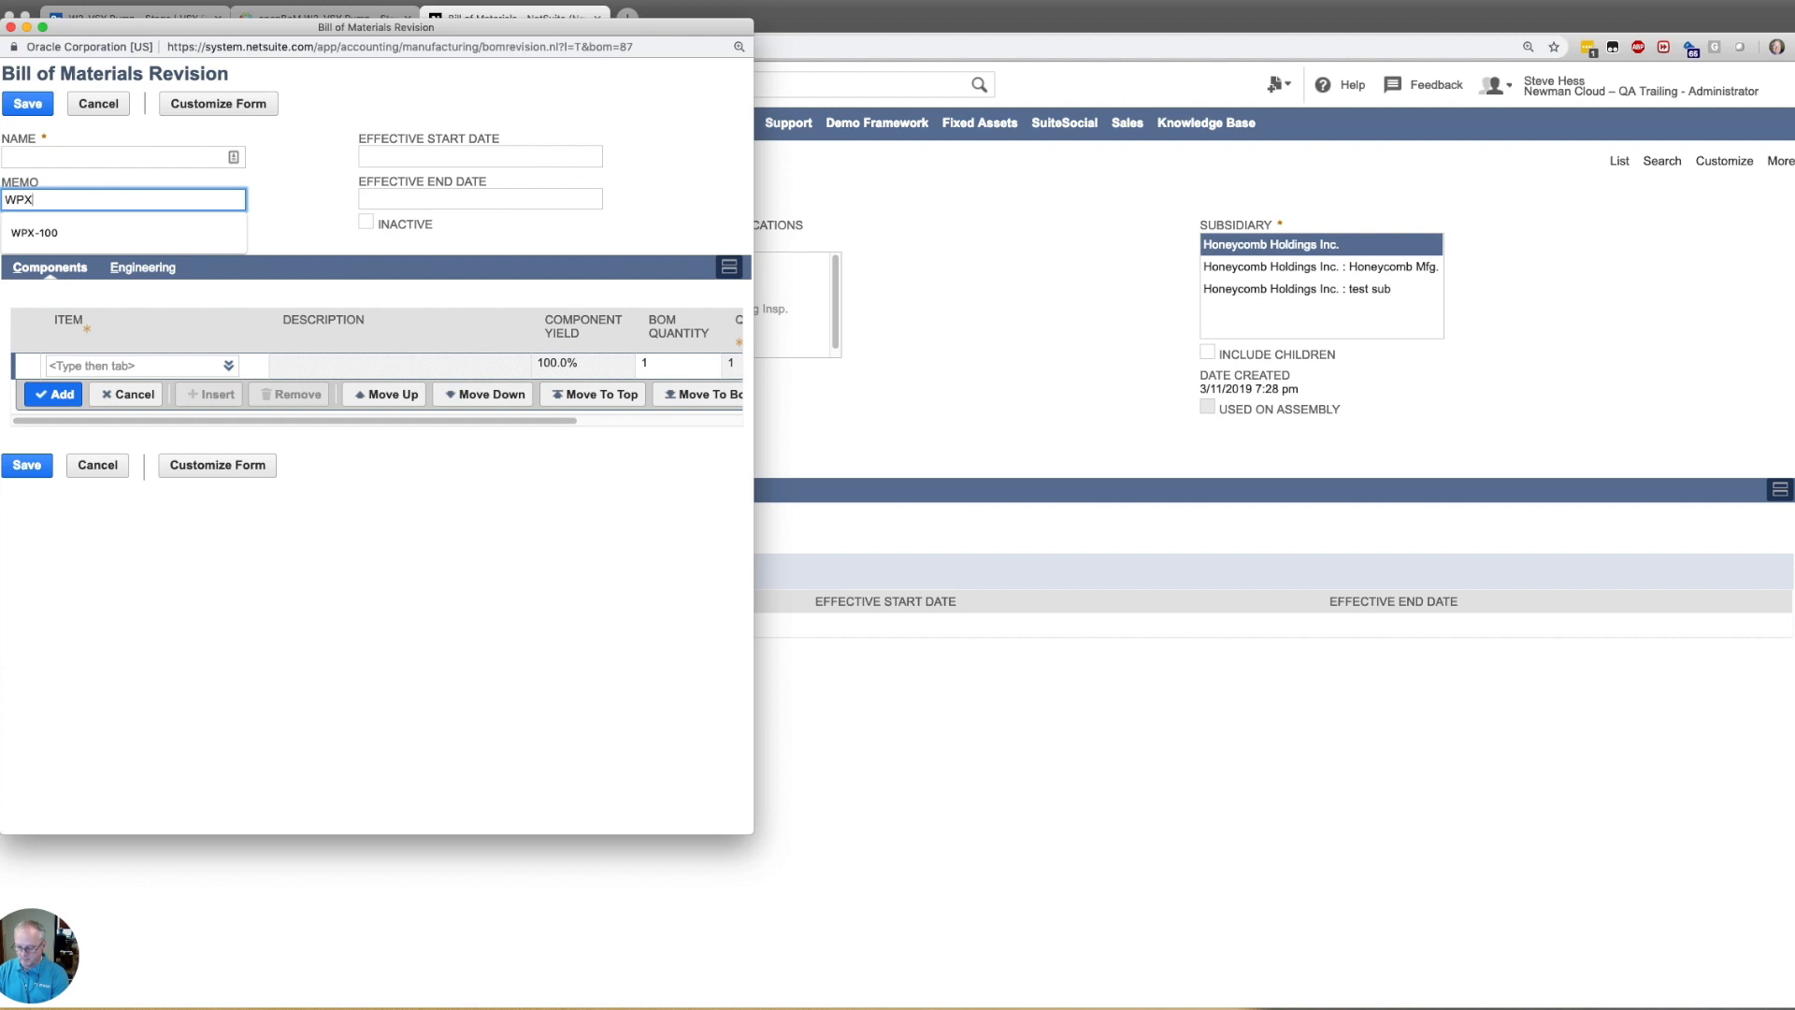
pyautogui.write('-100')
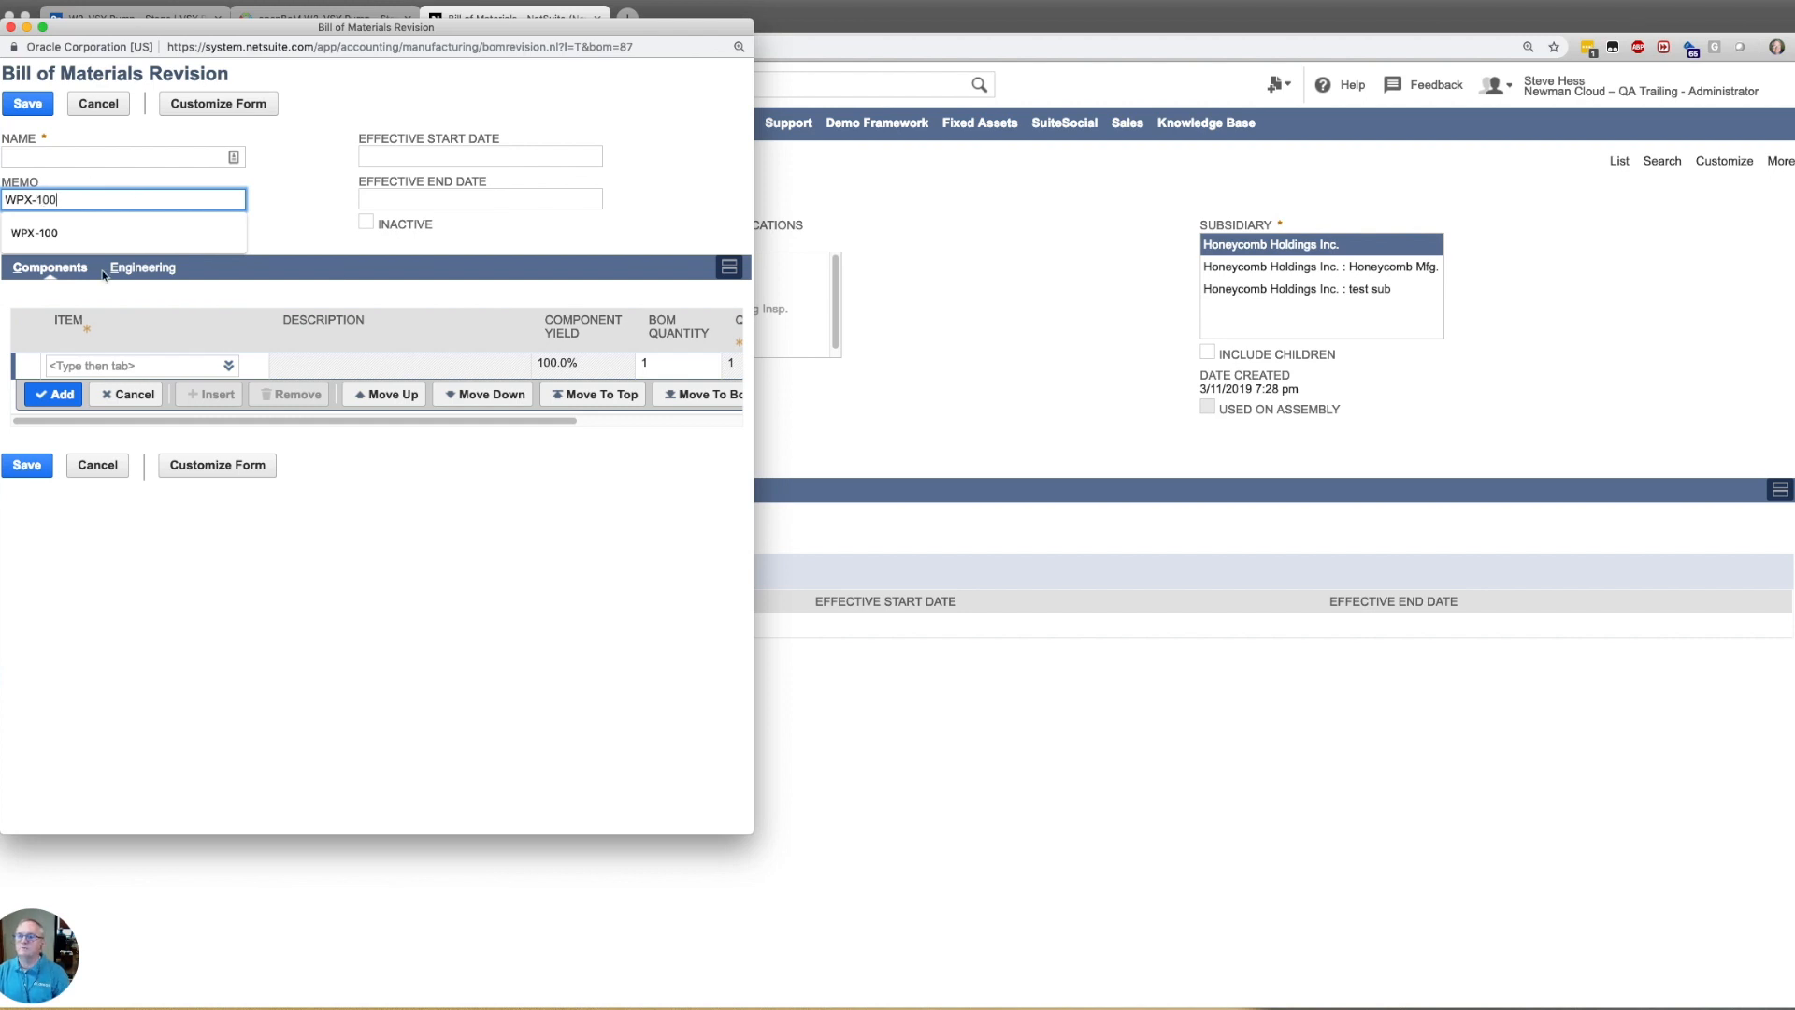
pyautogui.click(143, 267)
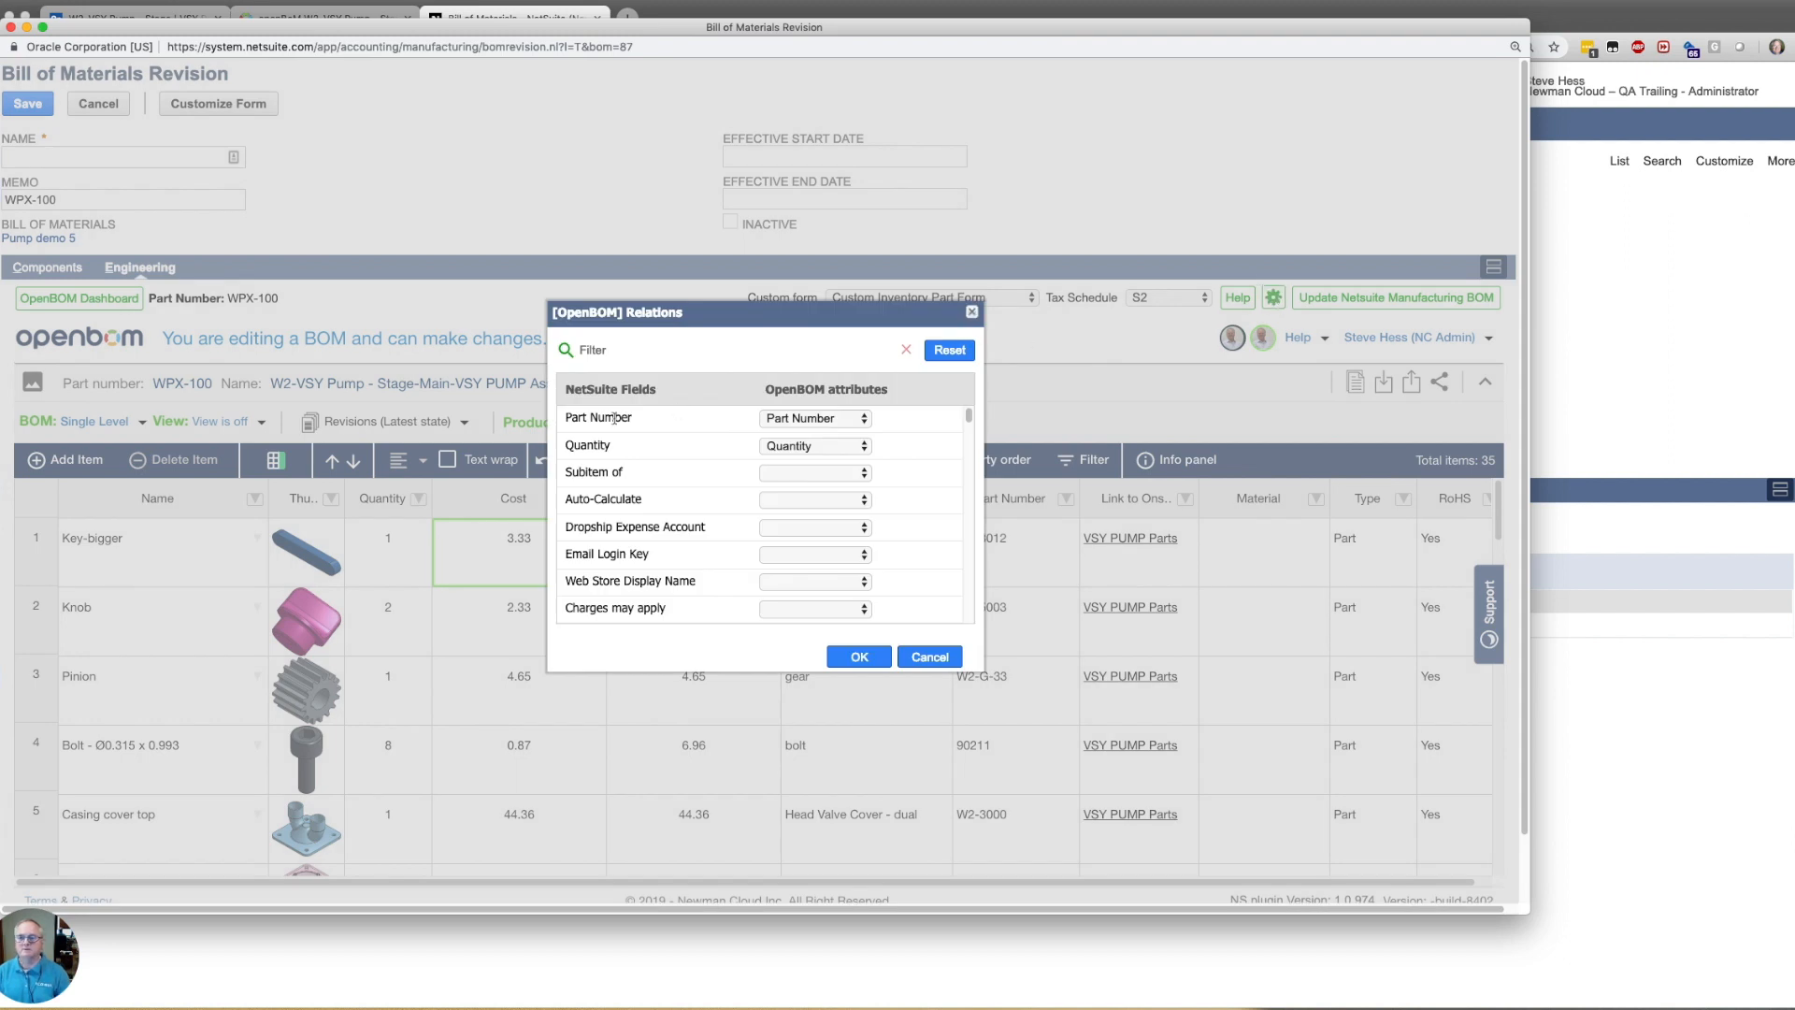
pyautogui.moveTo(743, 385)
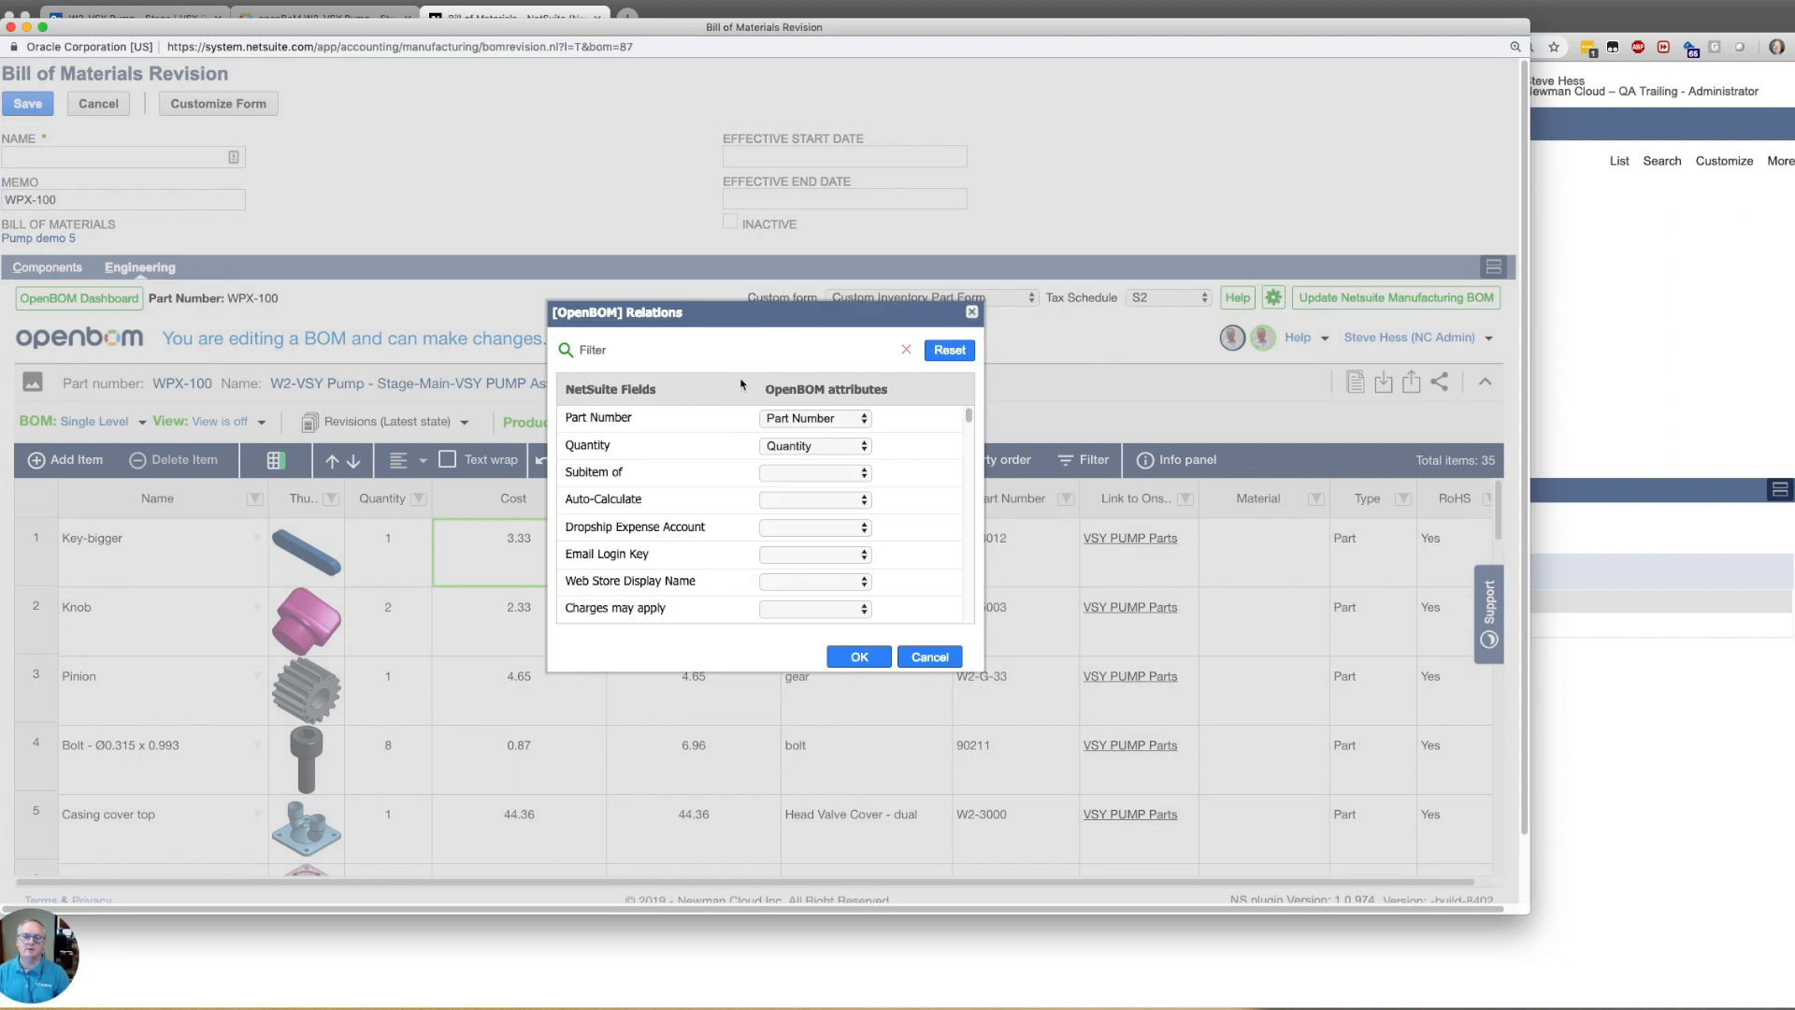
pyautogui.moveTo(804, 406)
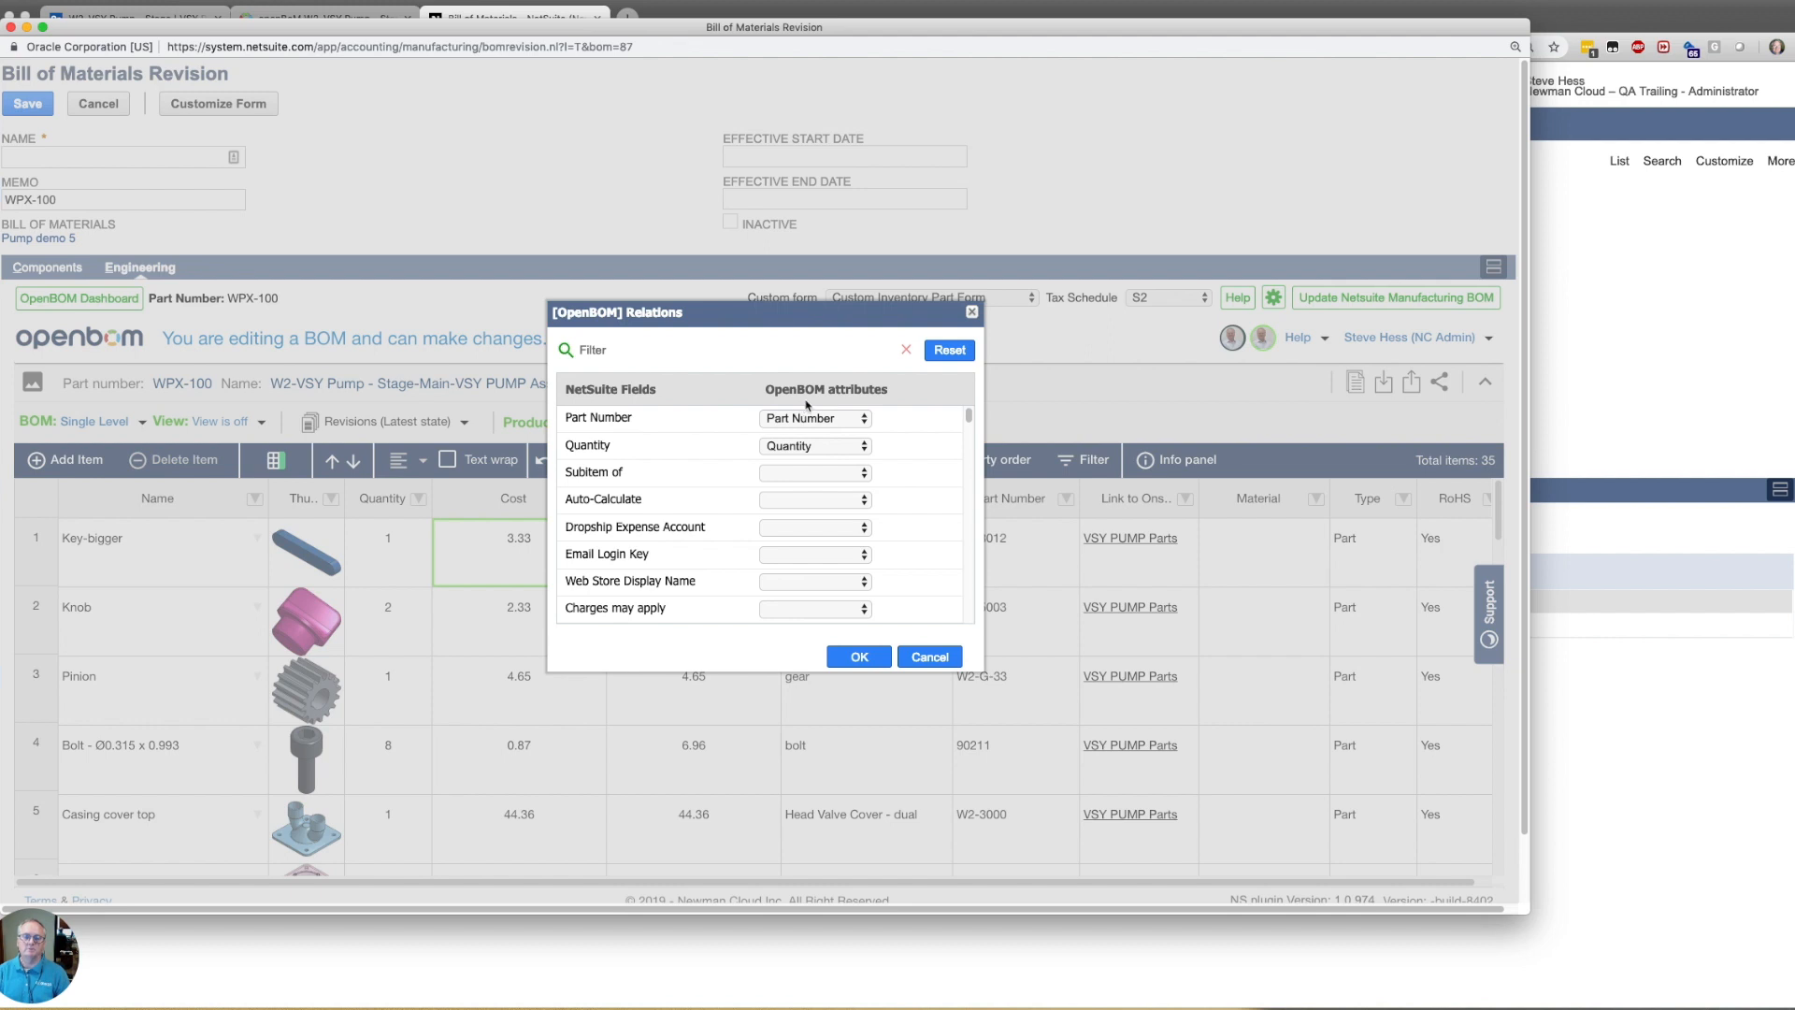
pyautogui.moveTo(879, 501)
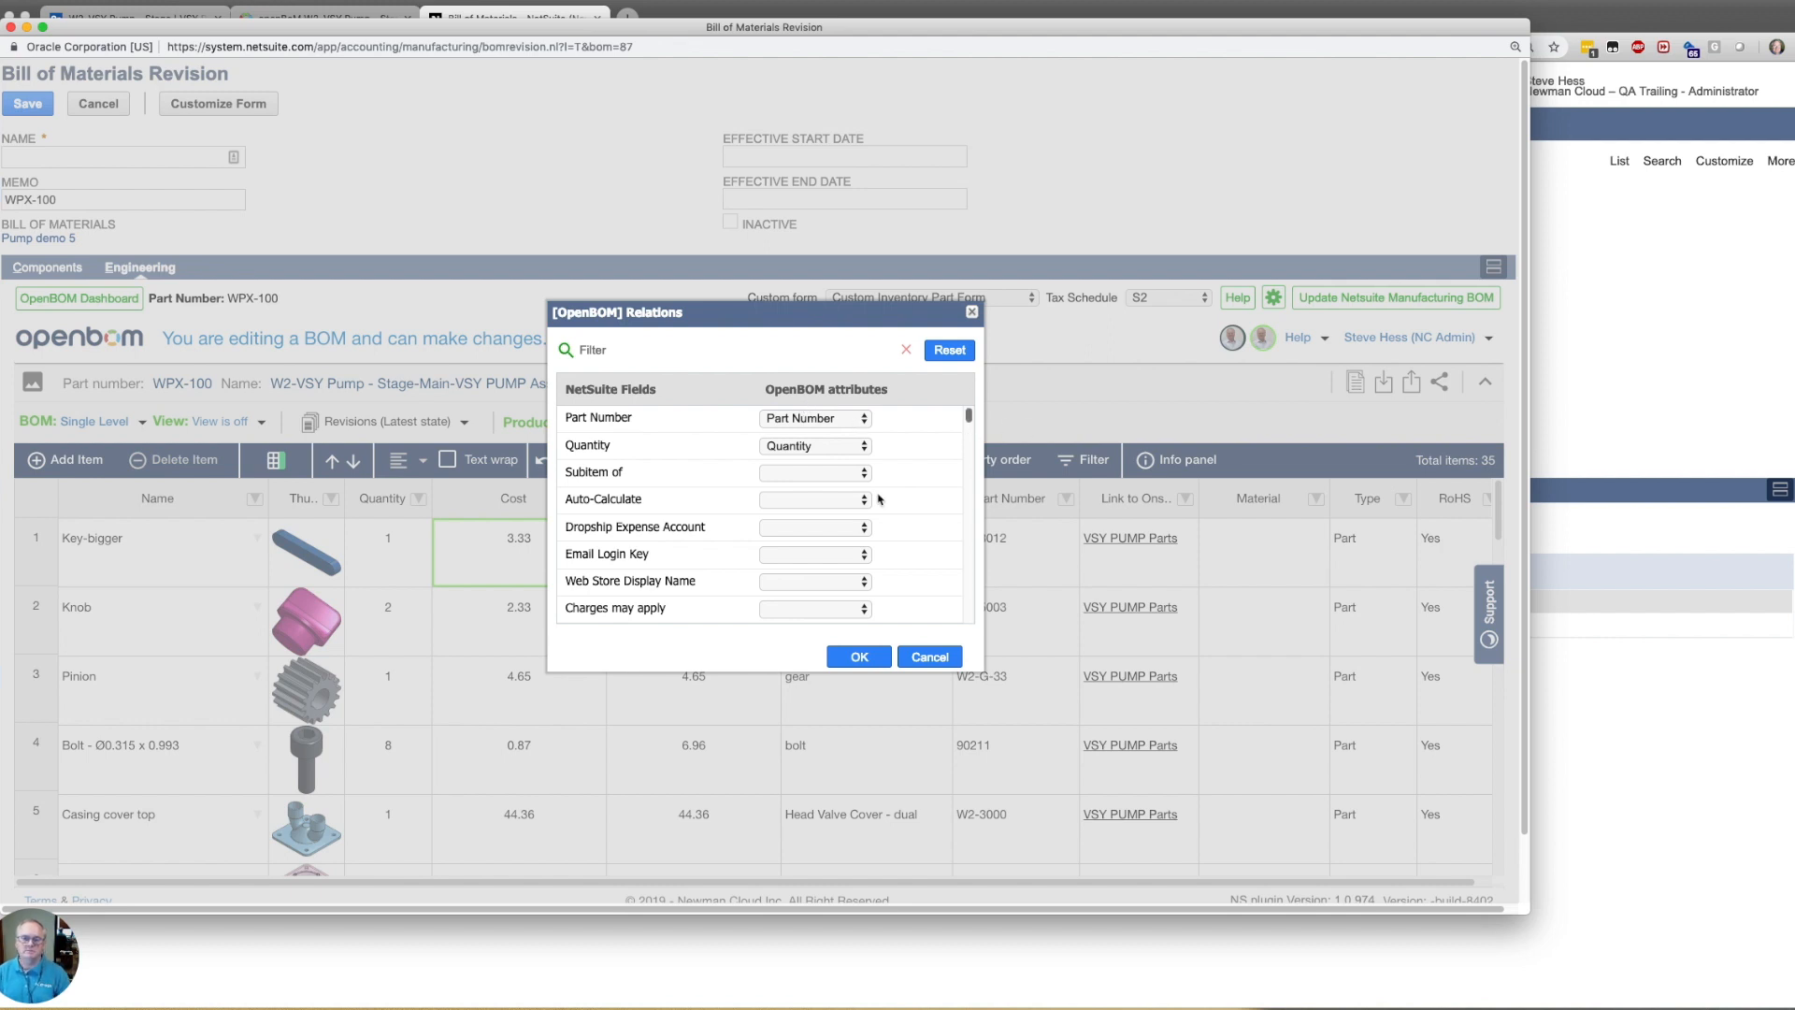
# Filter relations for 'image' and map Alternate Image 1 to OpenBOM's Thumbnail image
pyautogui.scroll(-3)
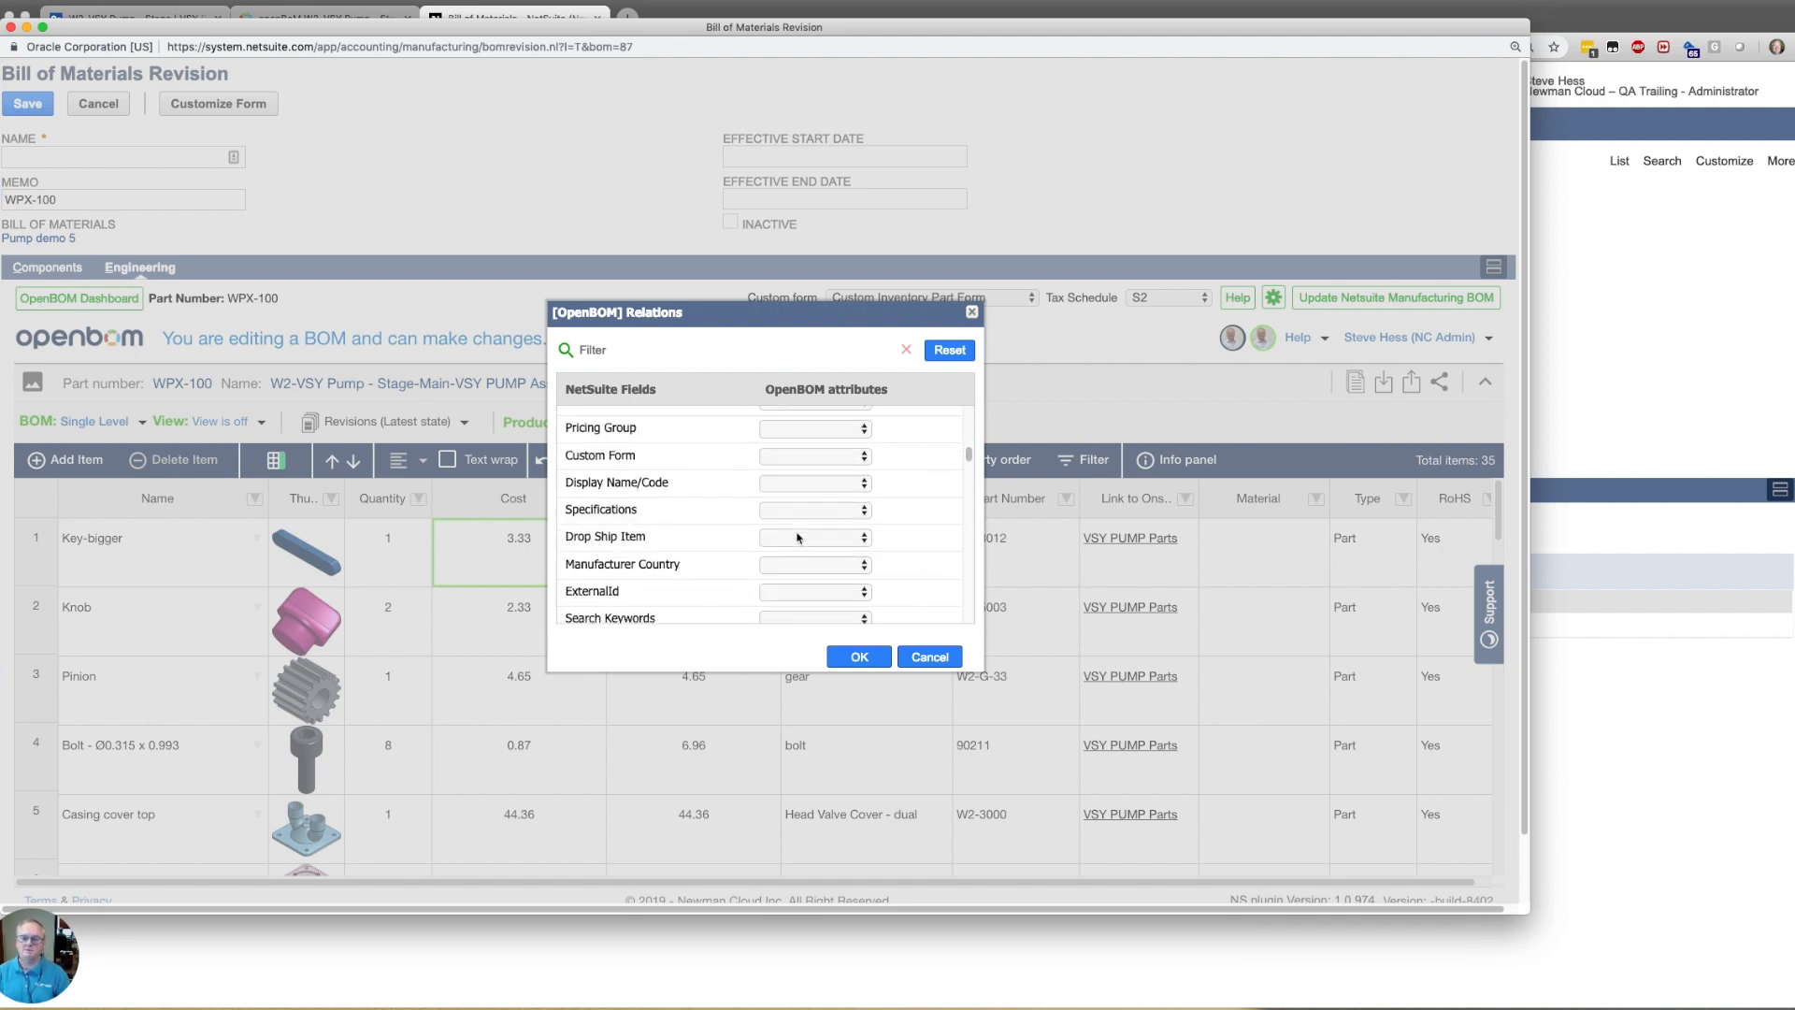
pyautogui.scroll(-3)
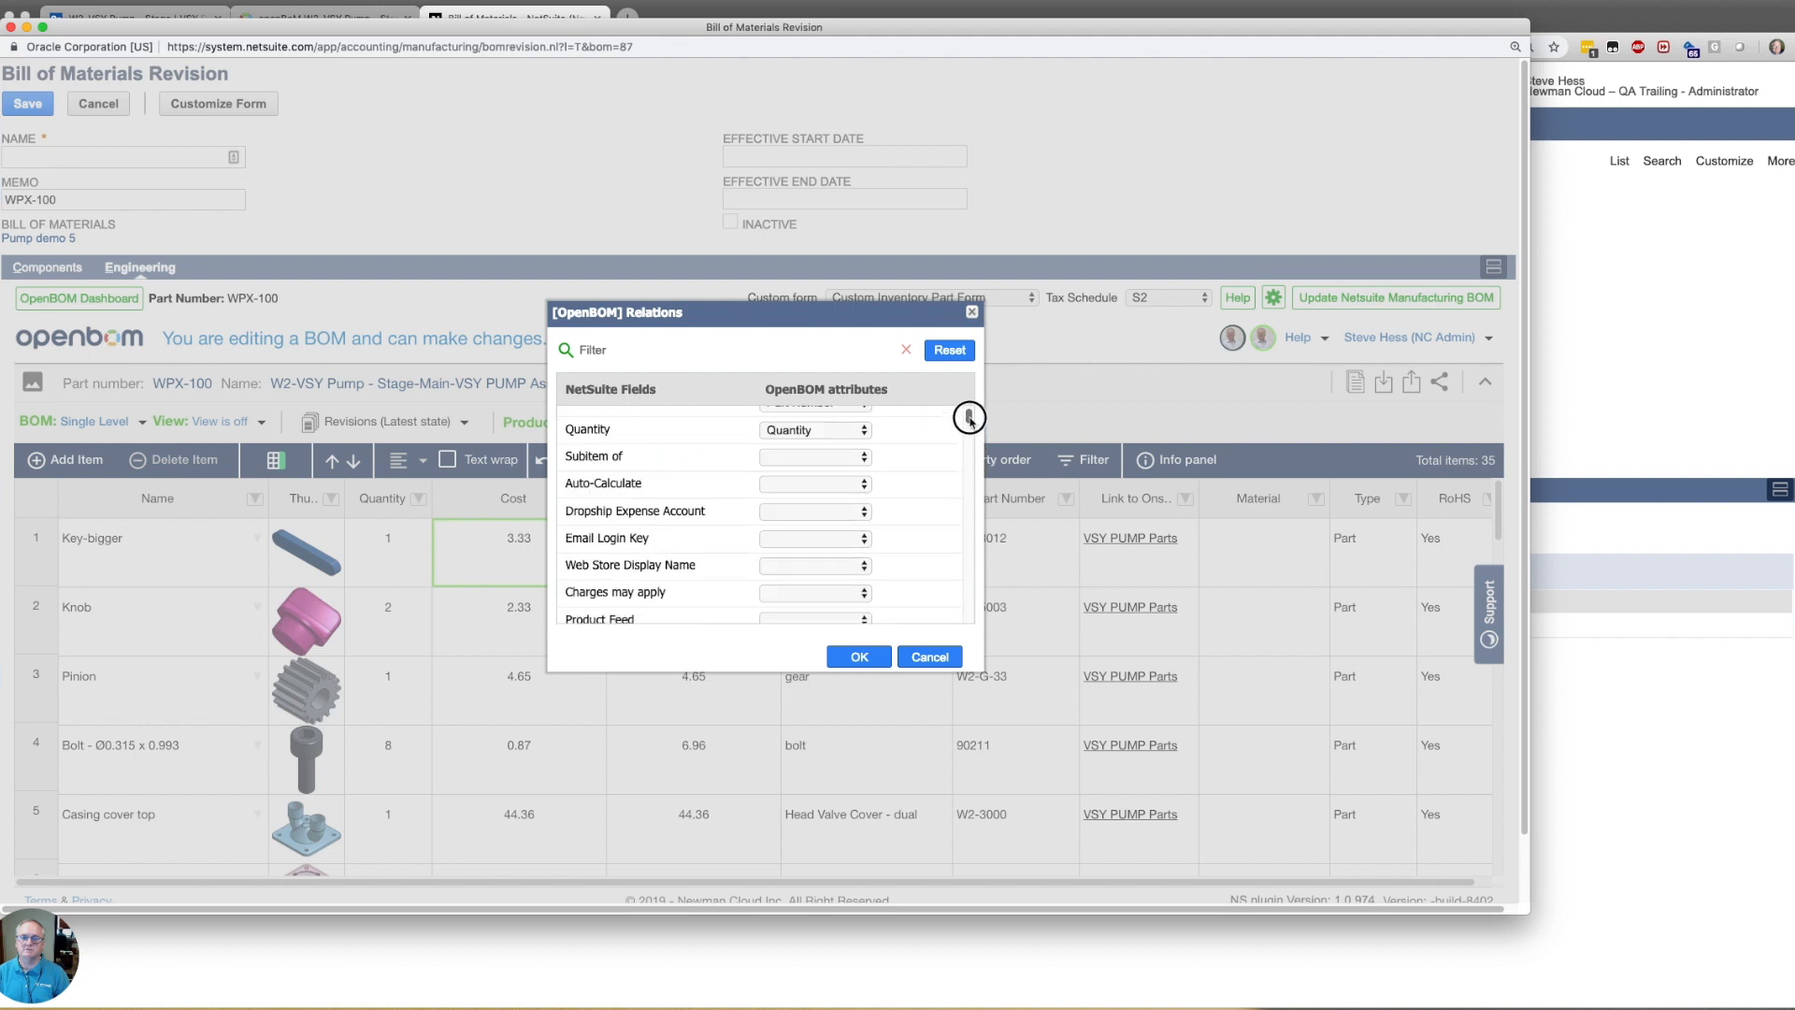
pyautogui.scroll(3)
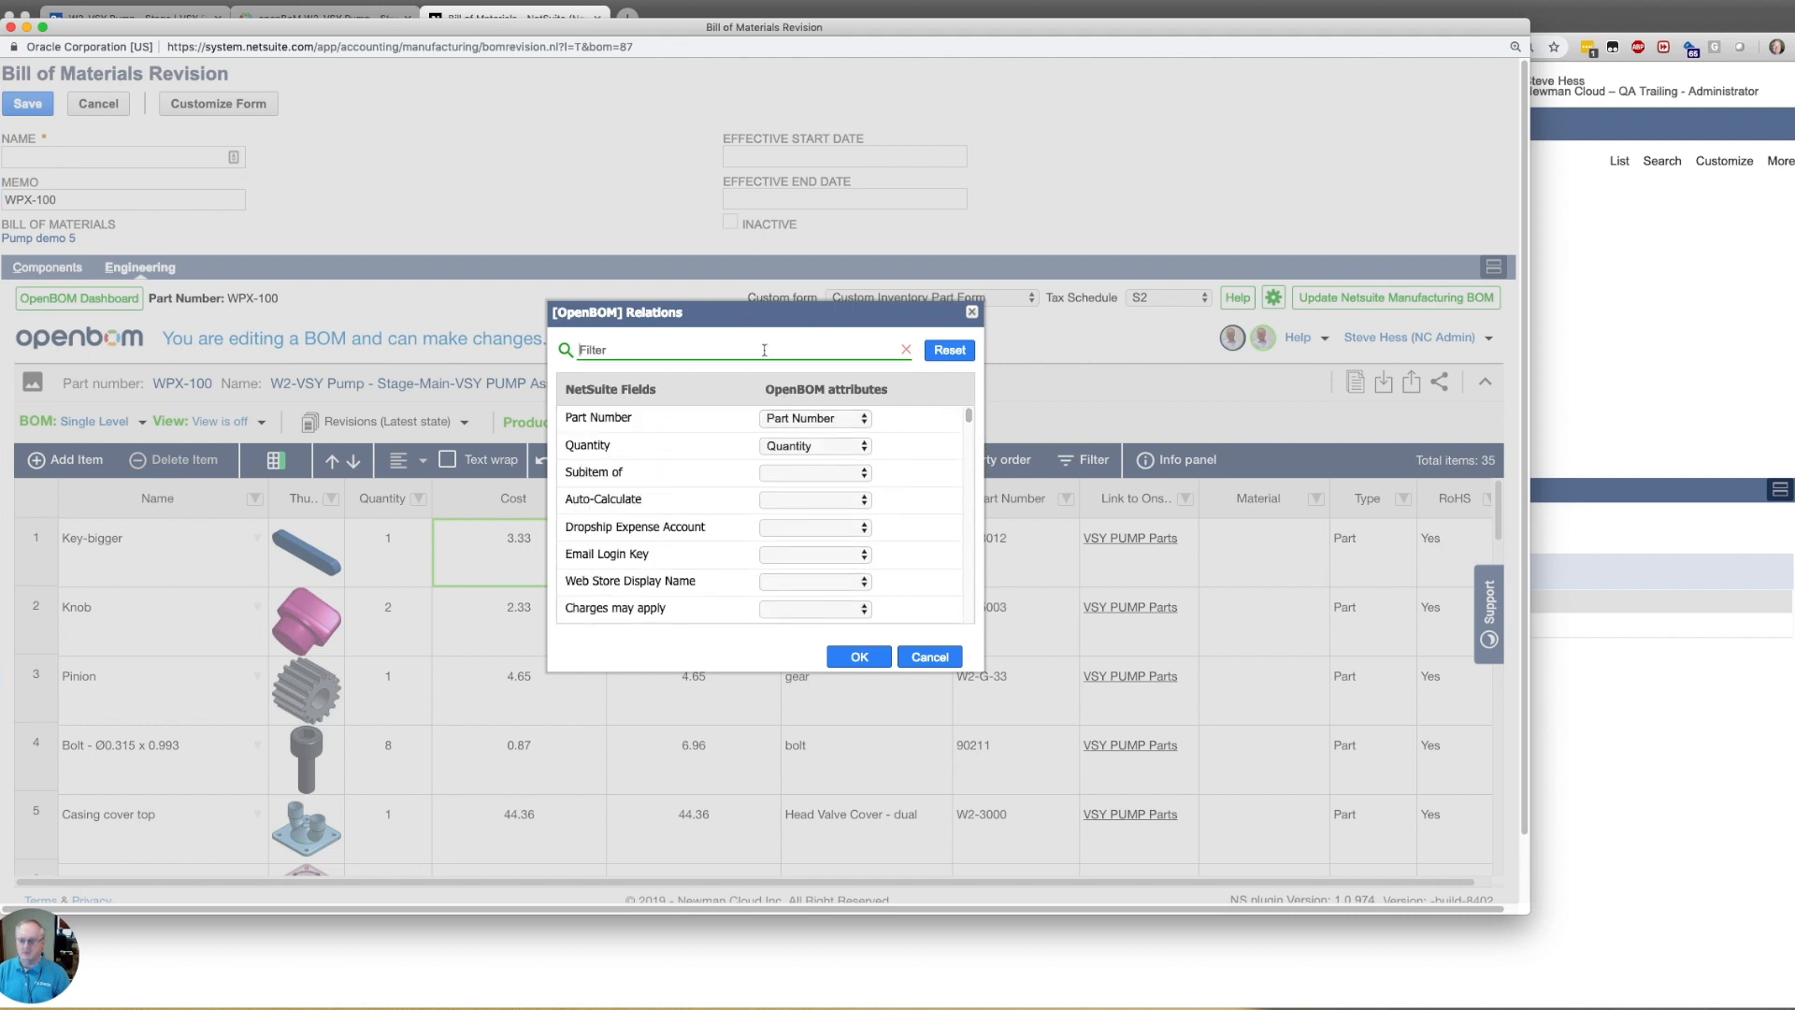
pyautogui.write('image')
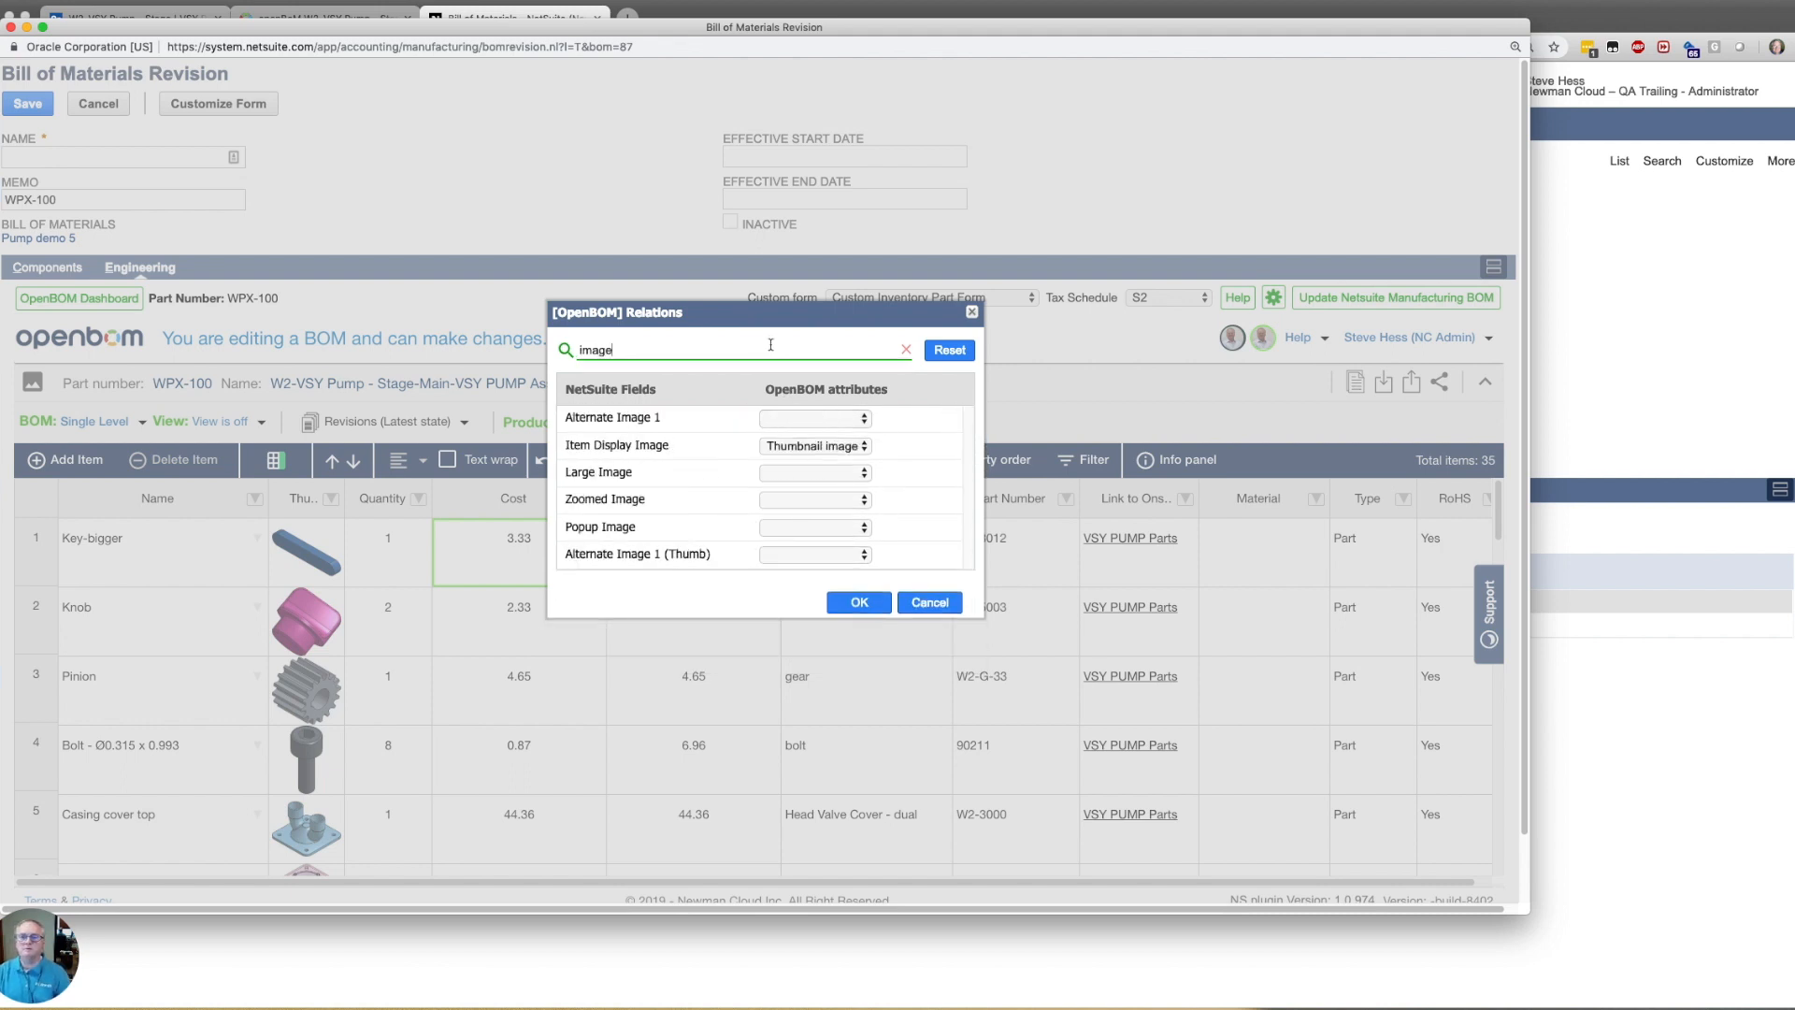
pyautogui.moveTo(677, 453)
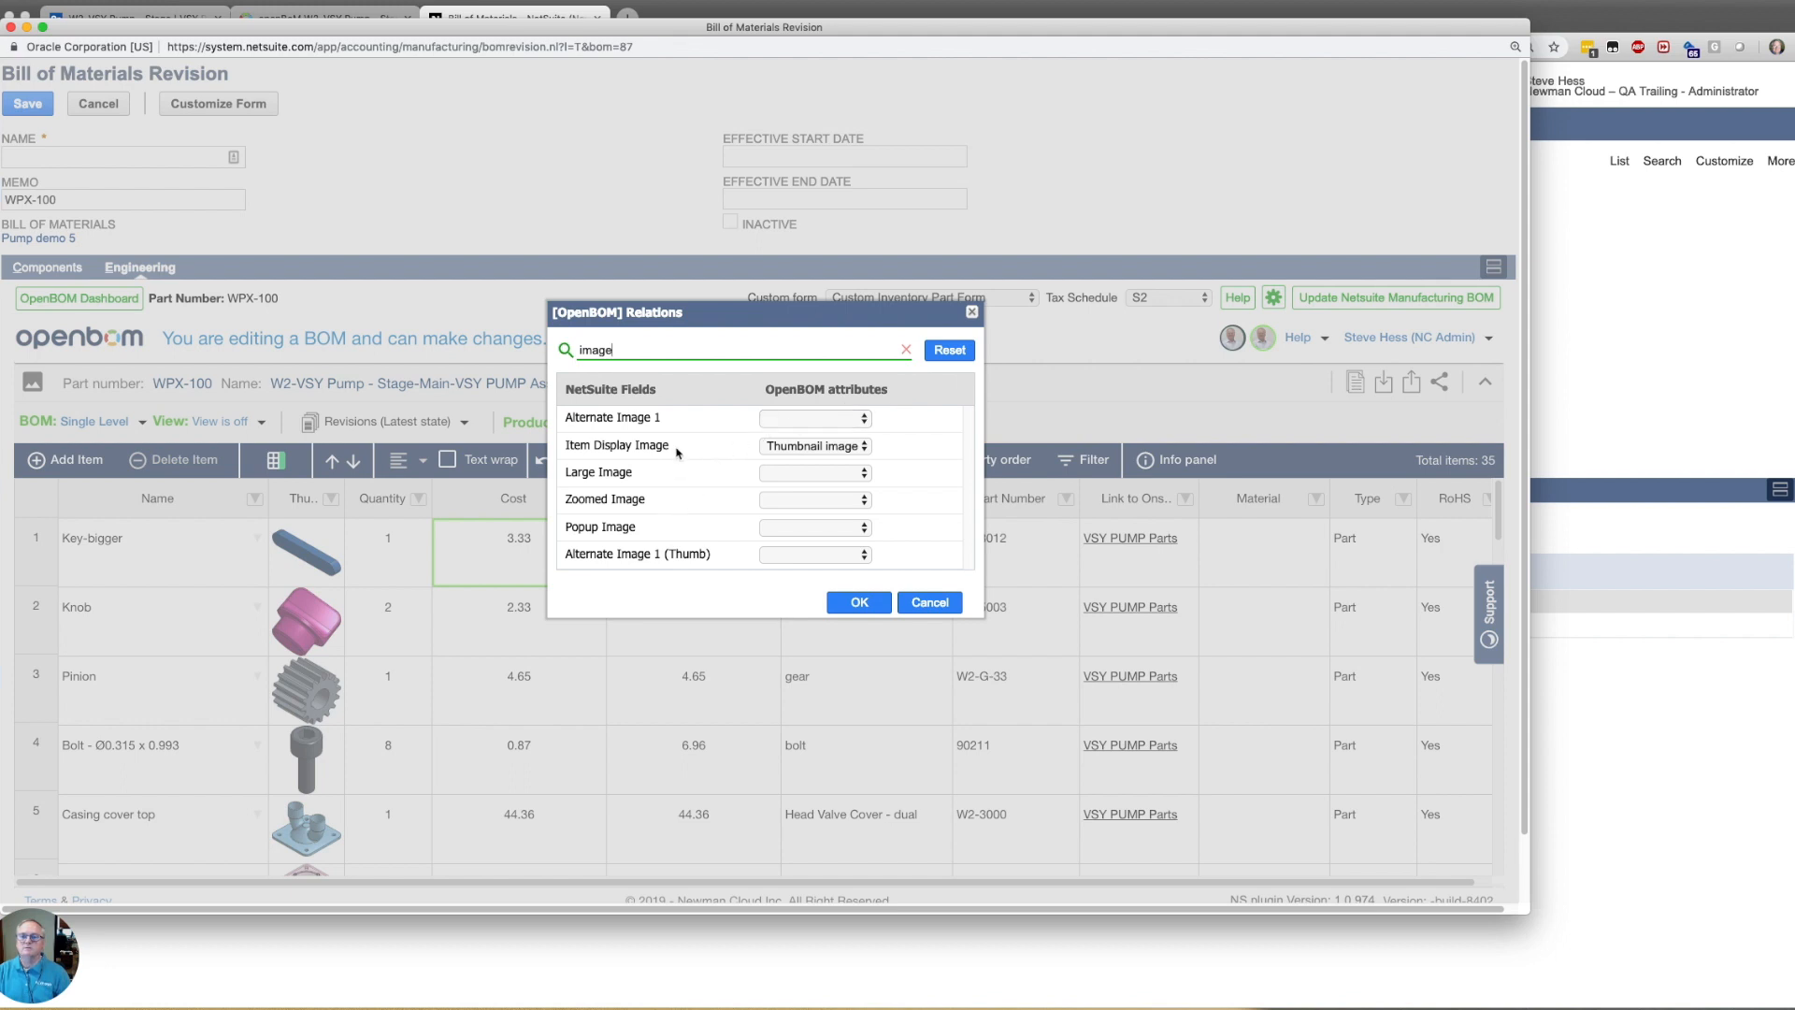
pyautogui.click(814, 417)
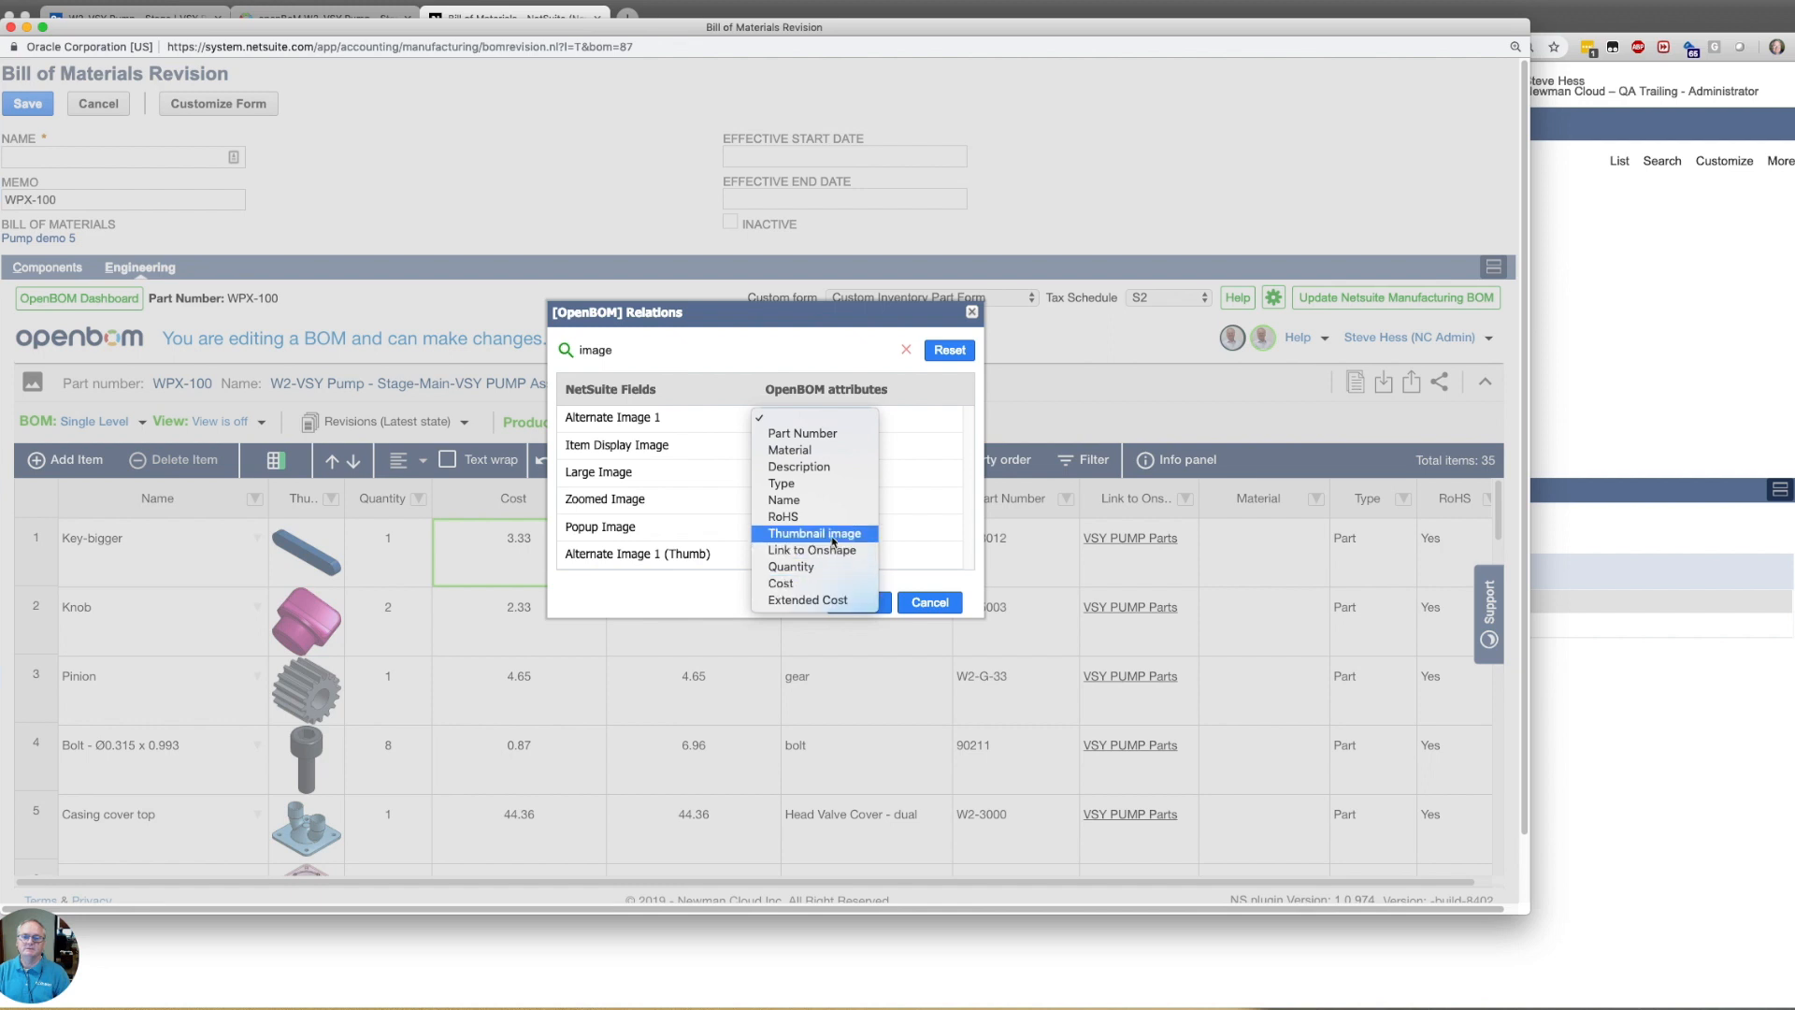
pyautogui.click(814, 532)
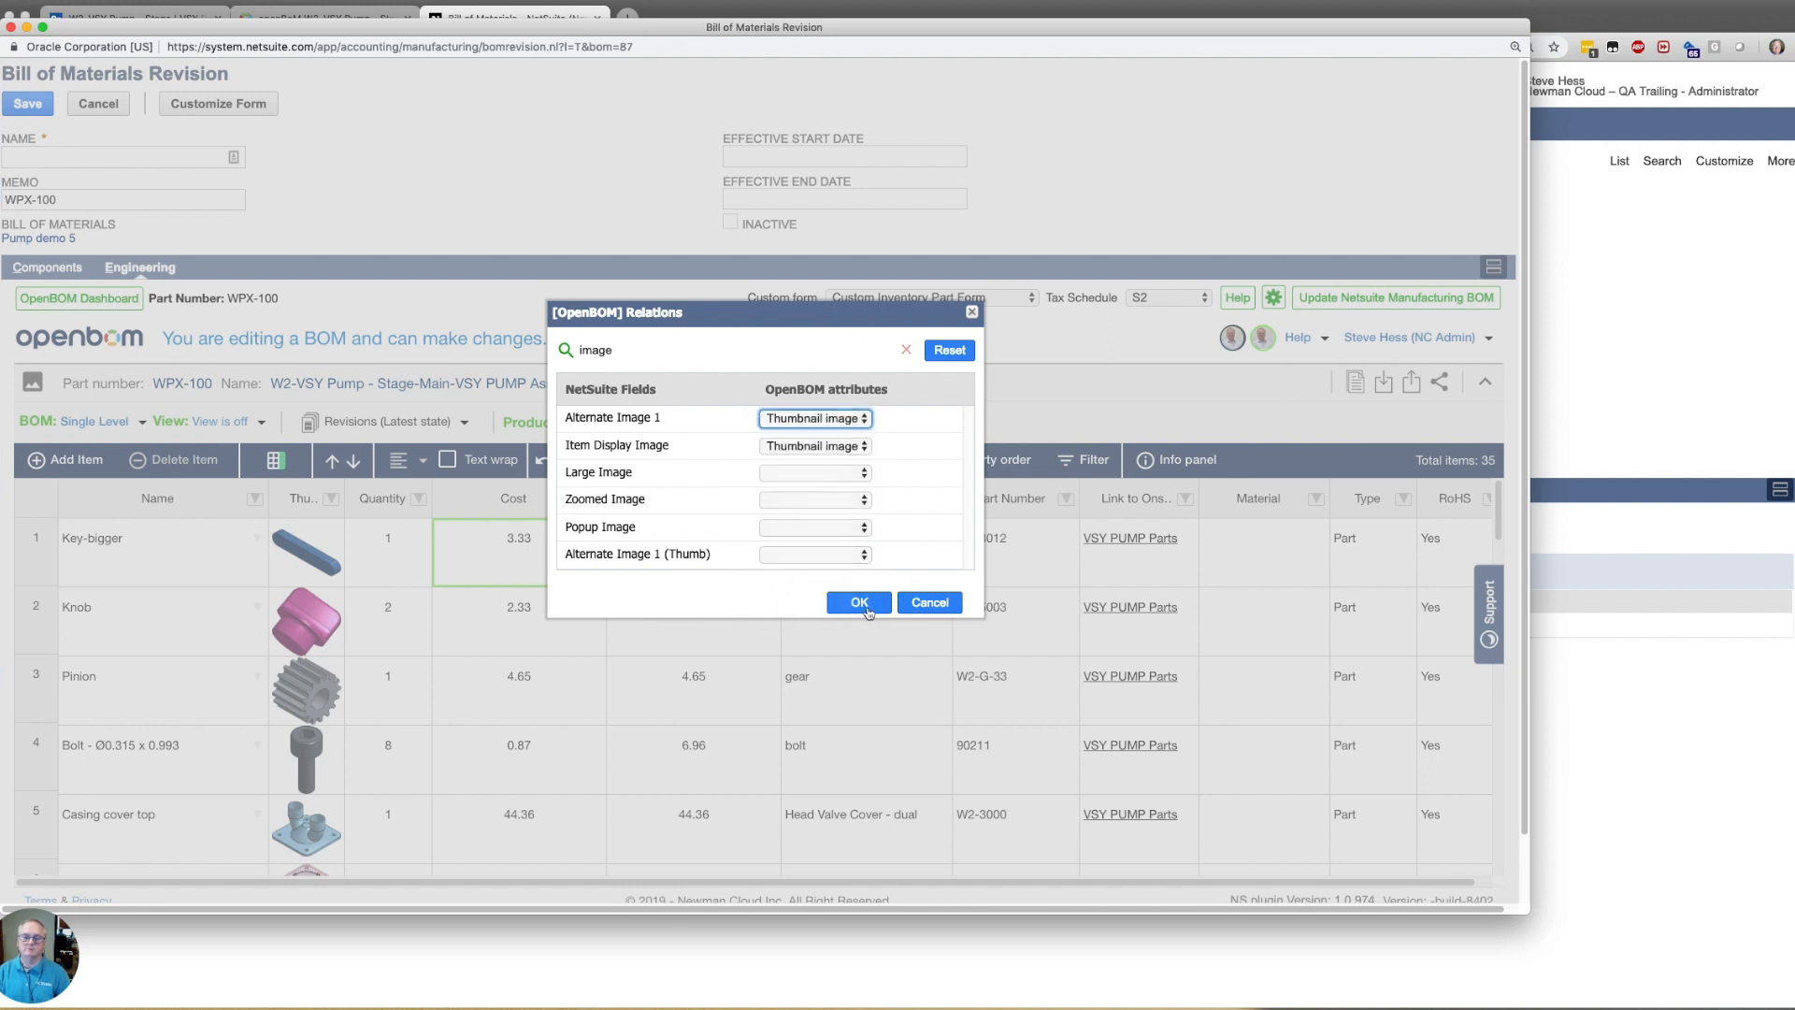
pyautogui.moveTo(865, 634)
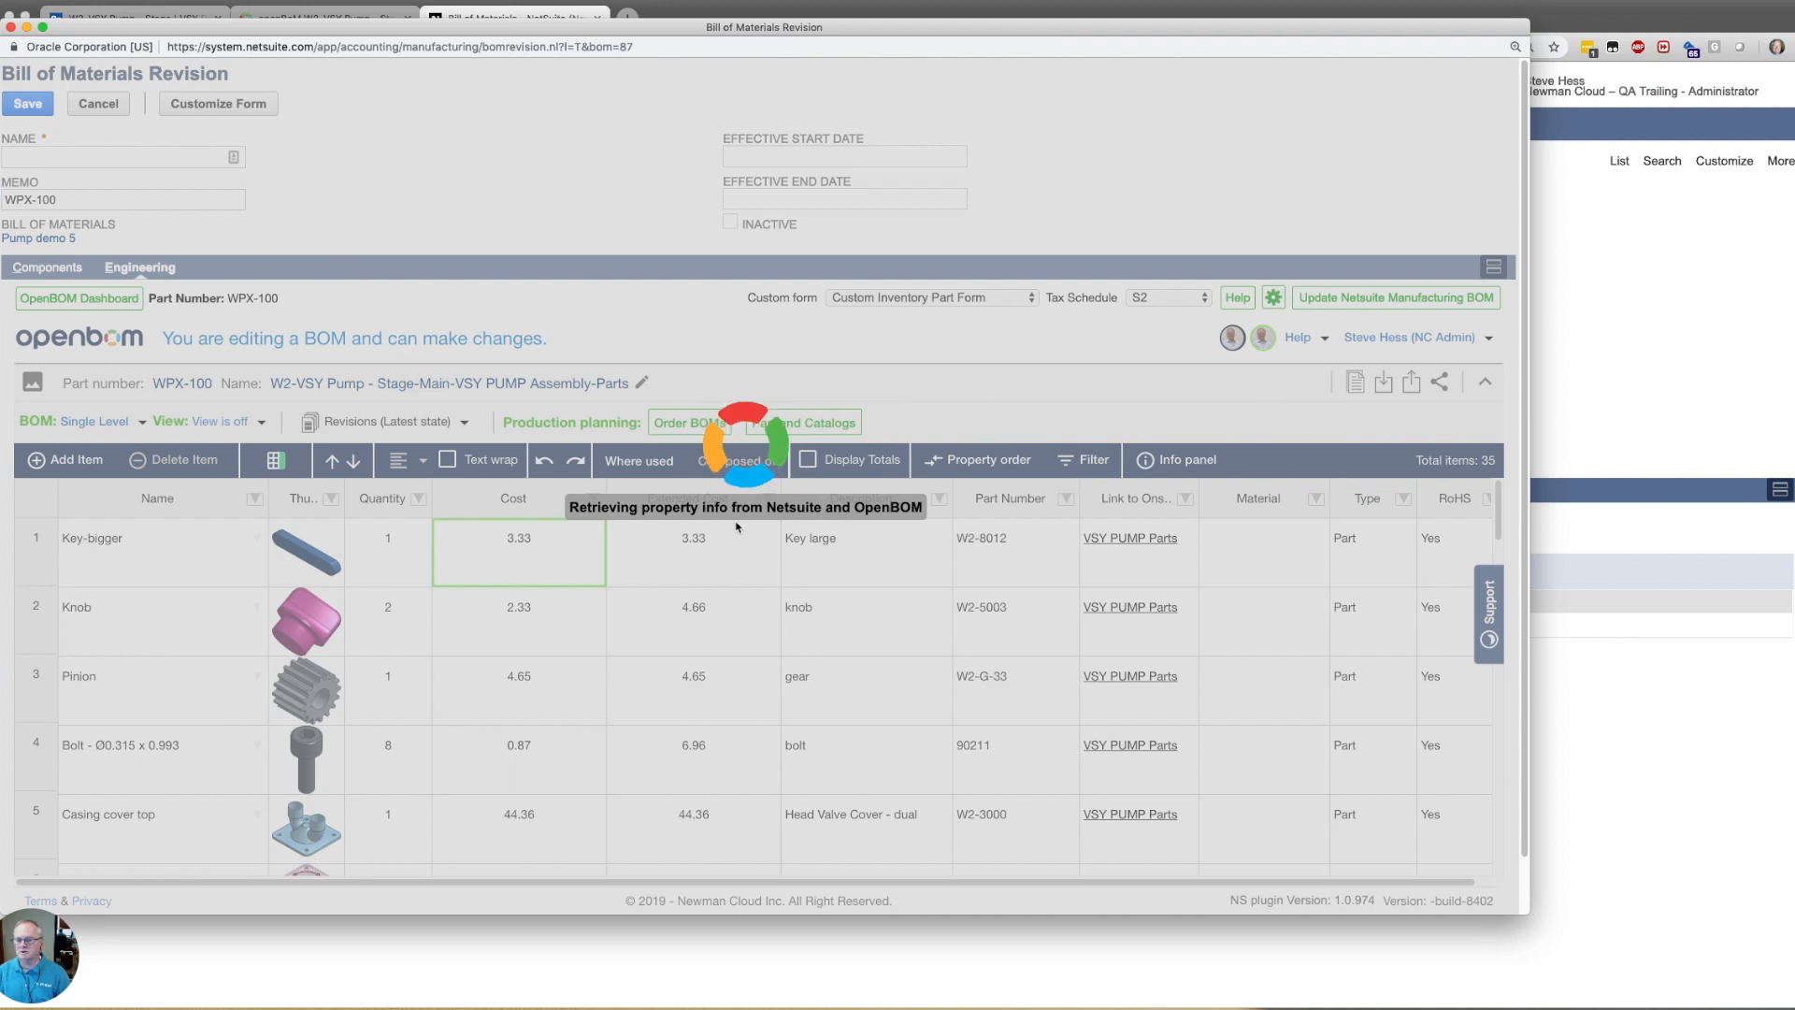
pyautogui.moveTo(1091, 565)
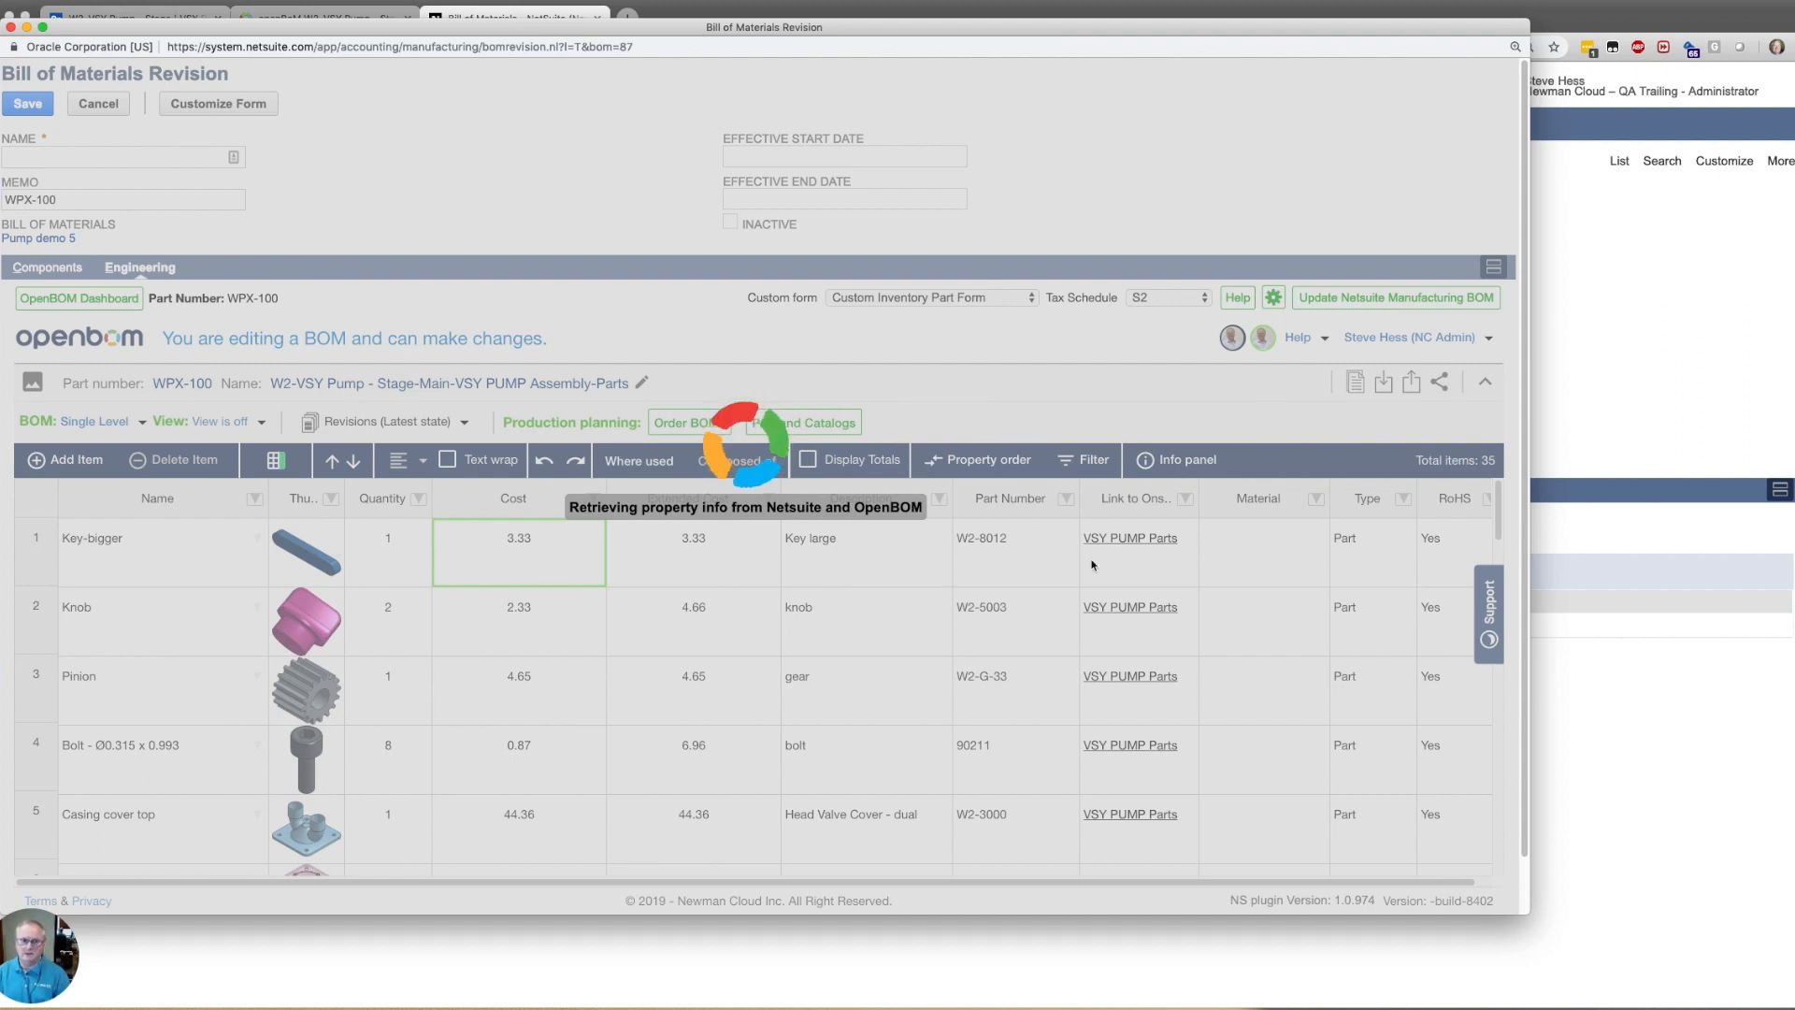
pyautogui.moveTo(889, 583)
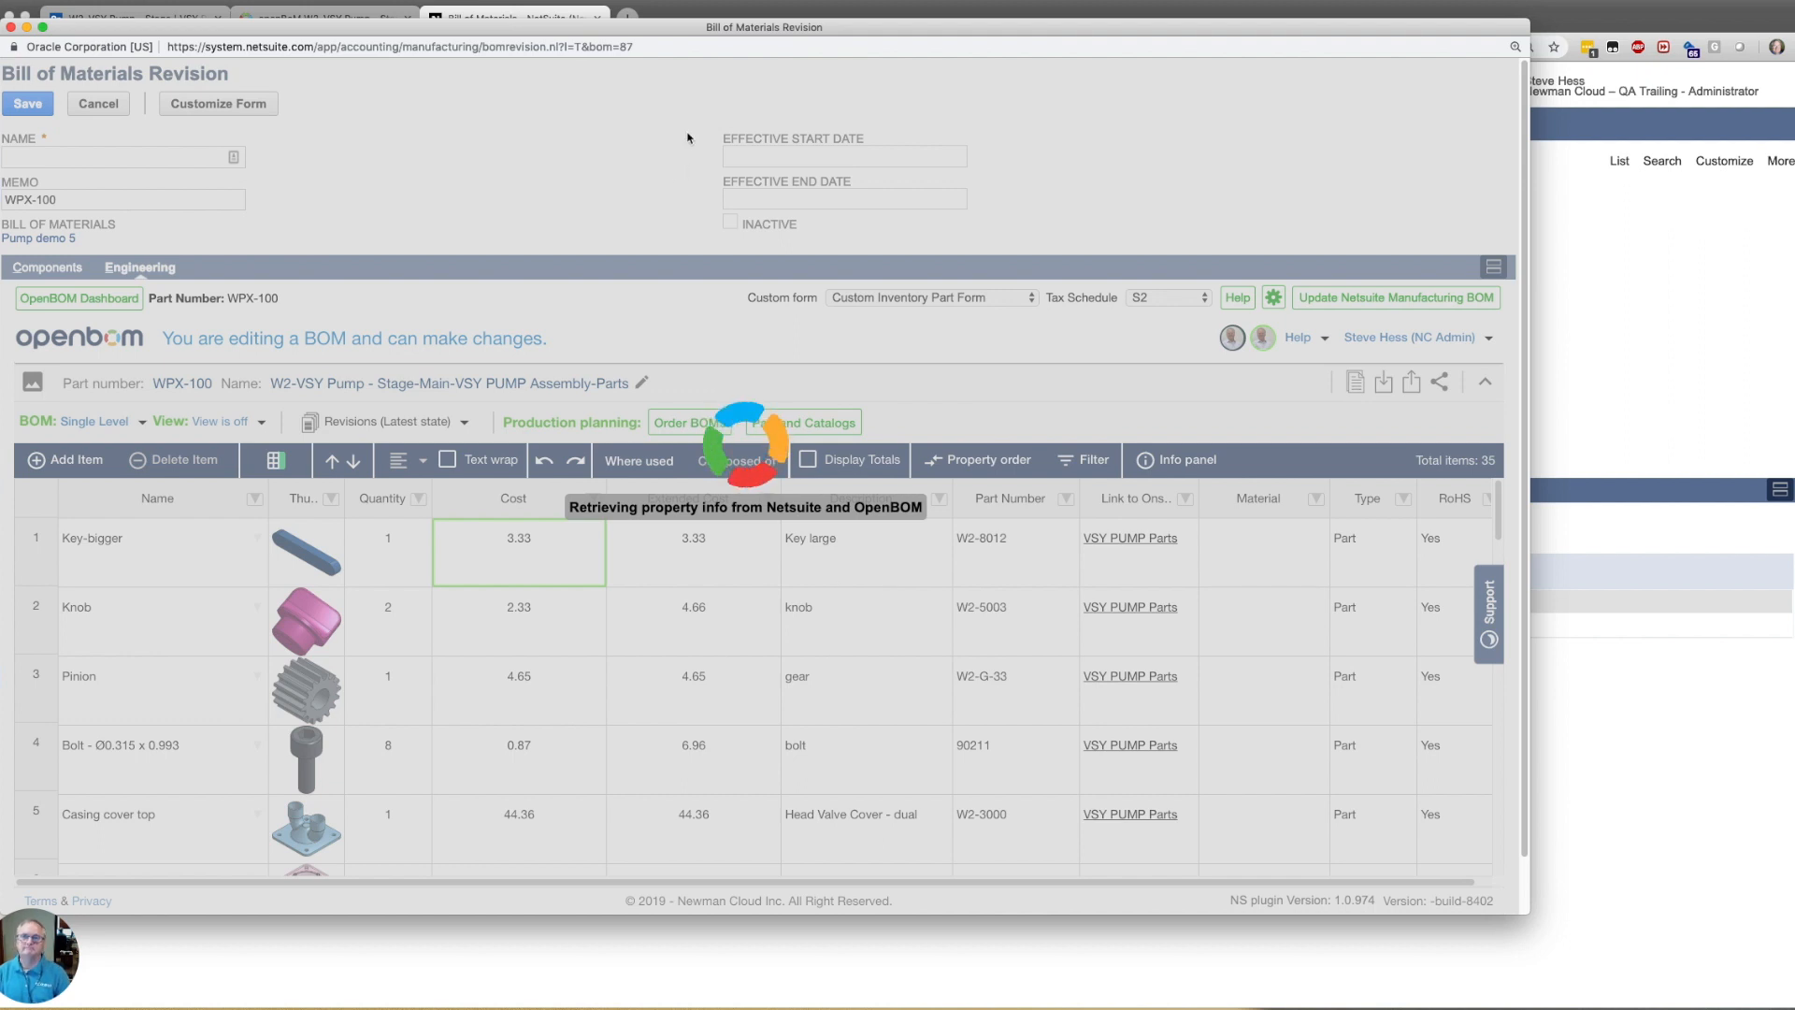
pyautogui.moveTo(692, 107)
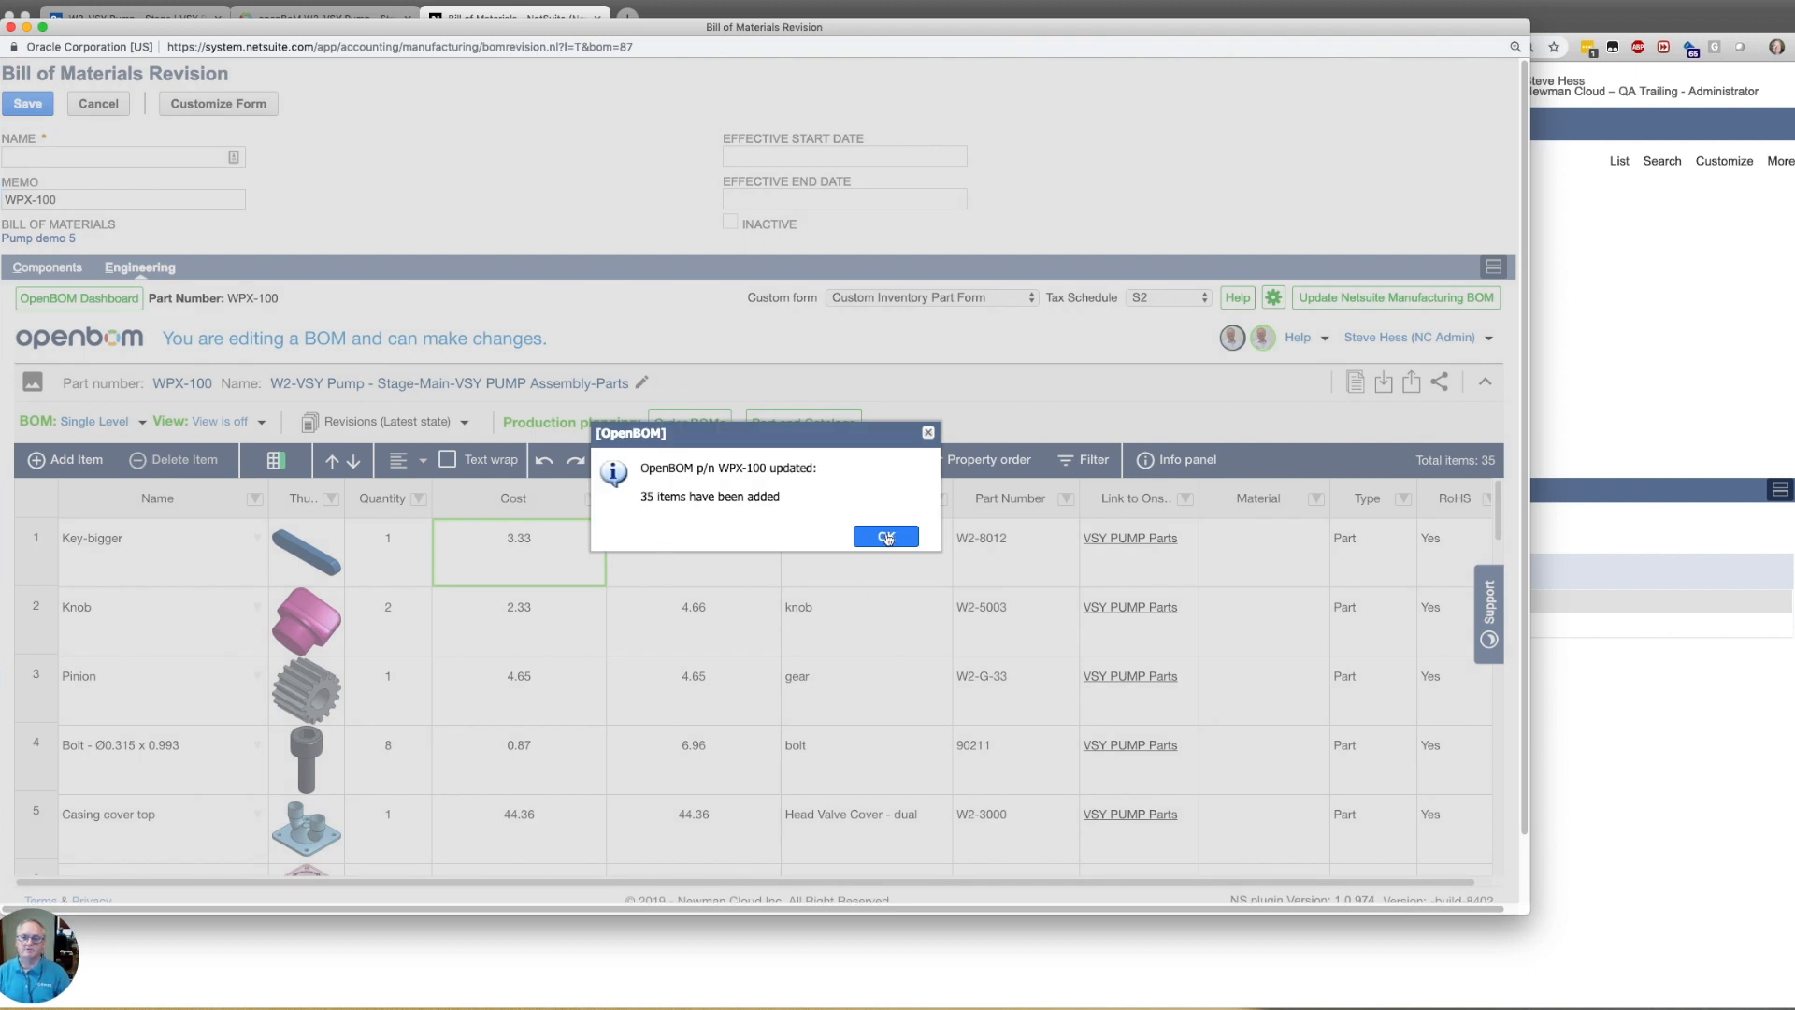
# Acknowledge the 35 WPX-100 items added to the revision from OpenBOM
pyautogui.click(884, 536)
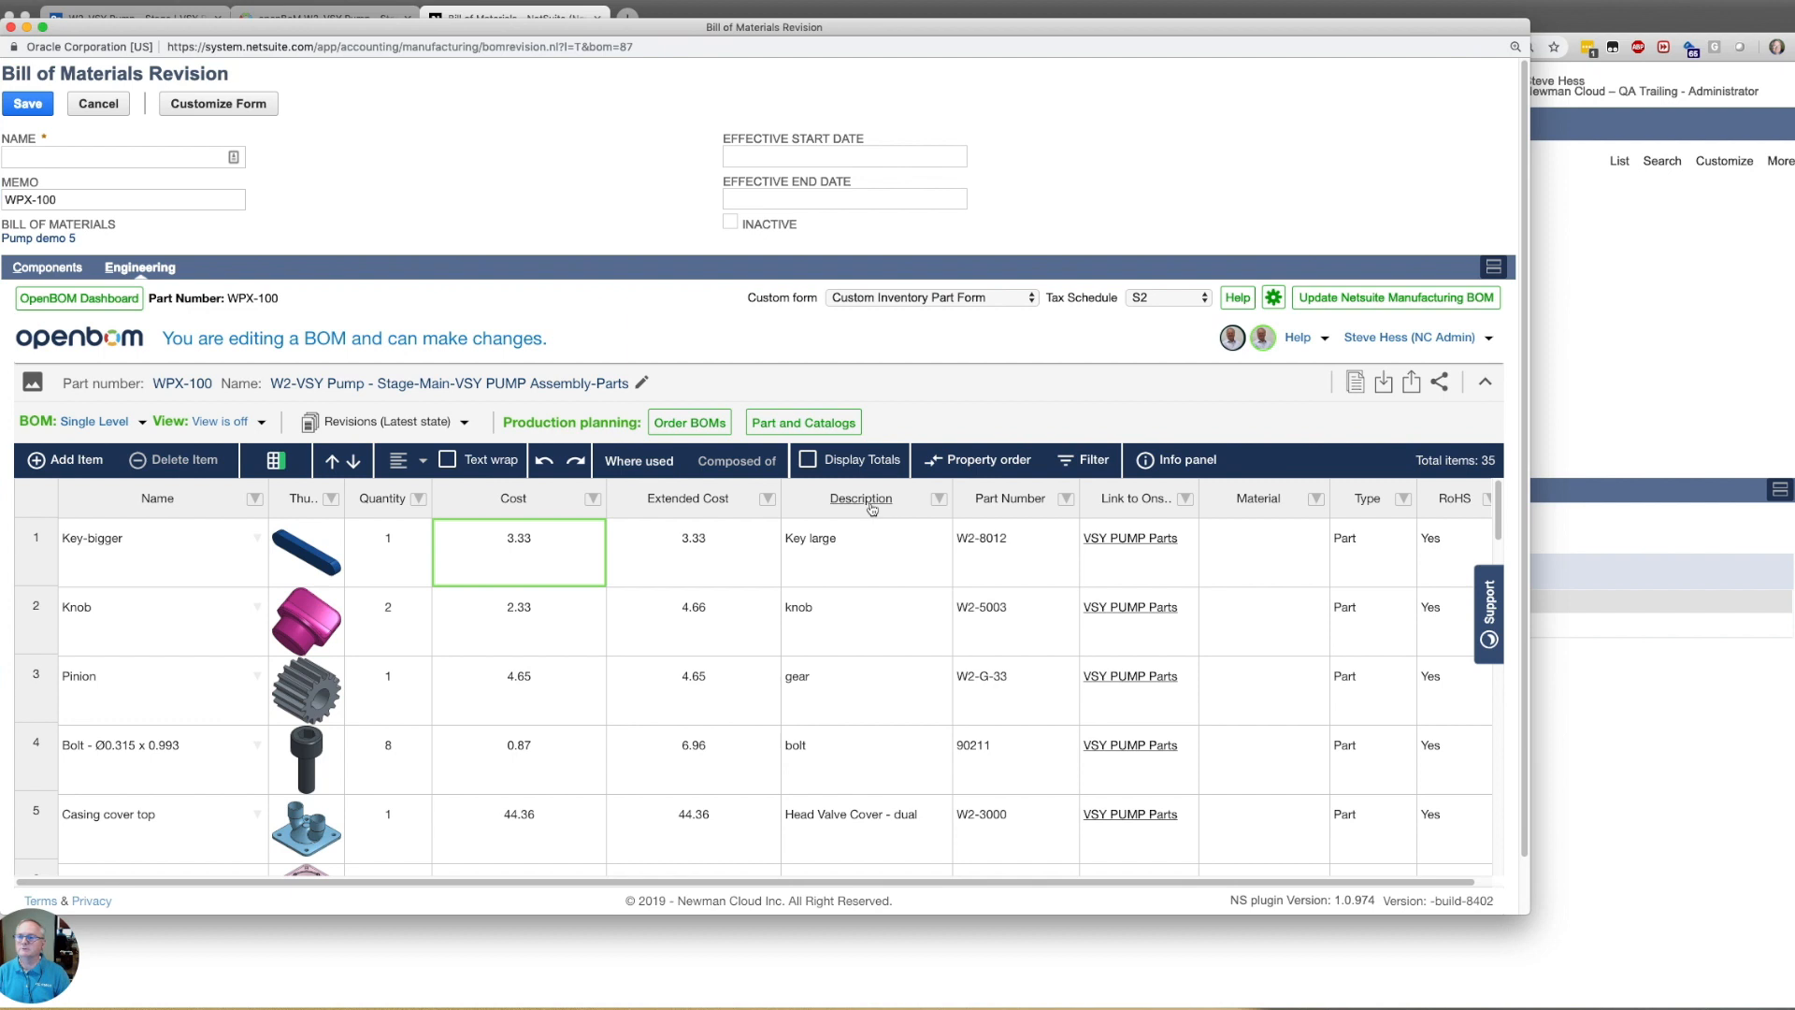
# Name the revision WPX after the missing-name alert and save it with its 35 components
pyautogui.click(48, 268)
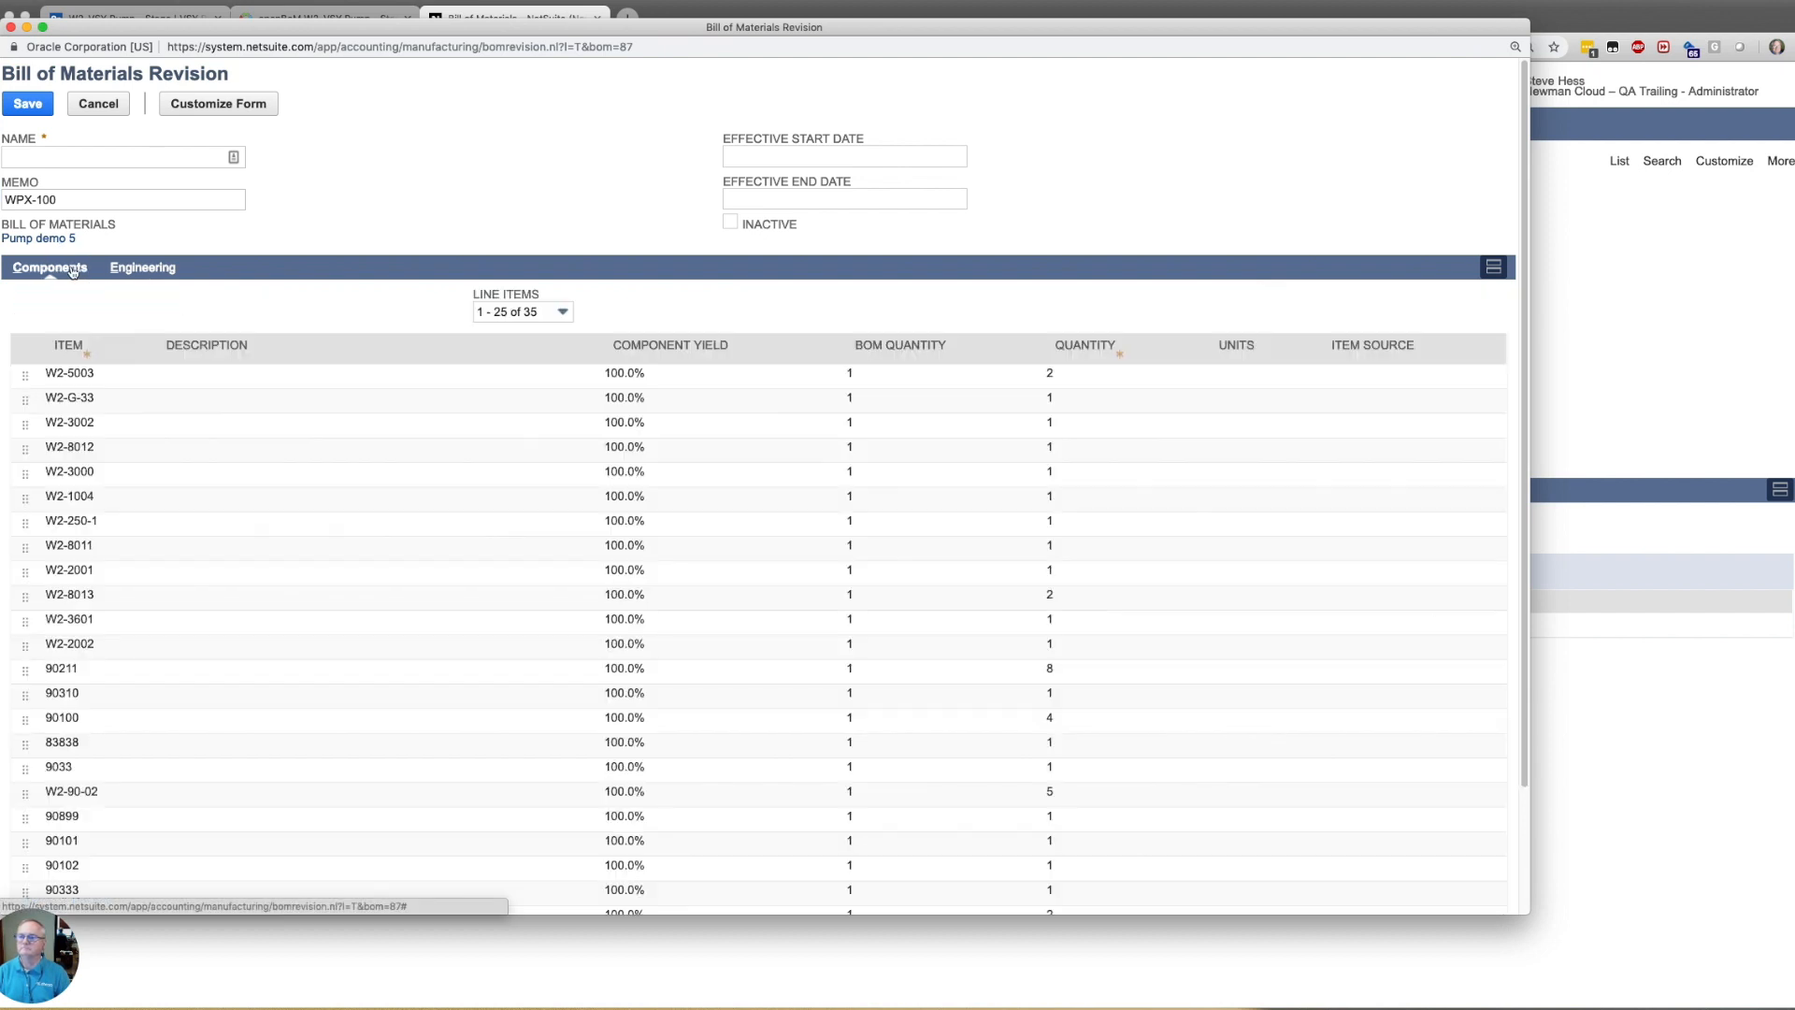
pyautogui.moveTo(526, 447)
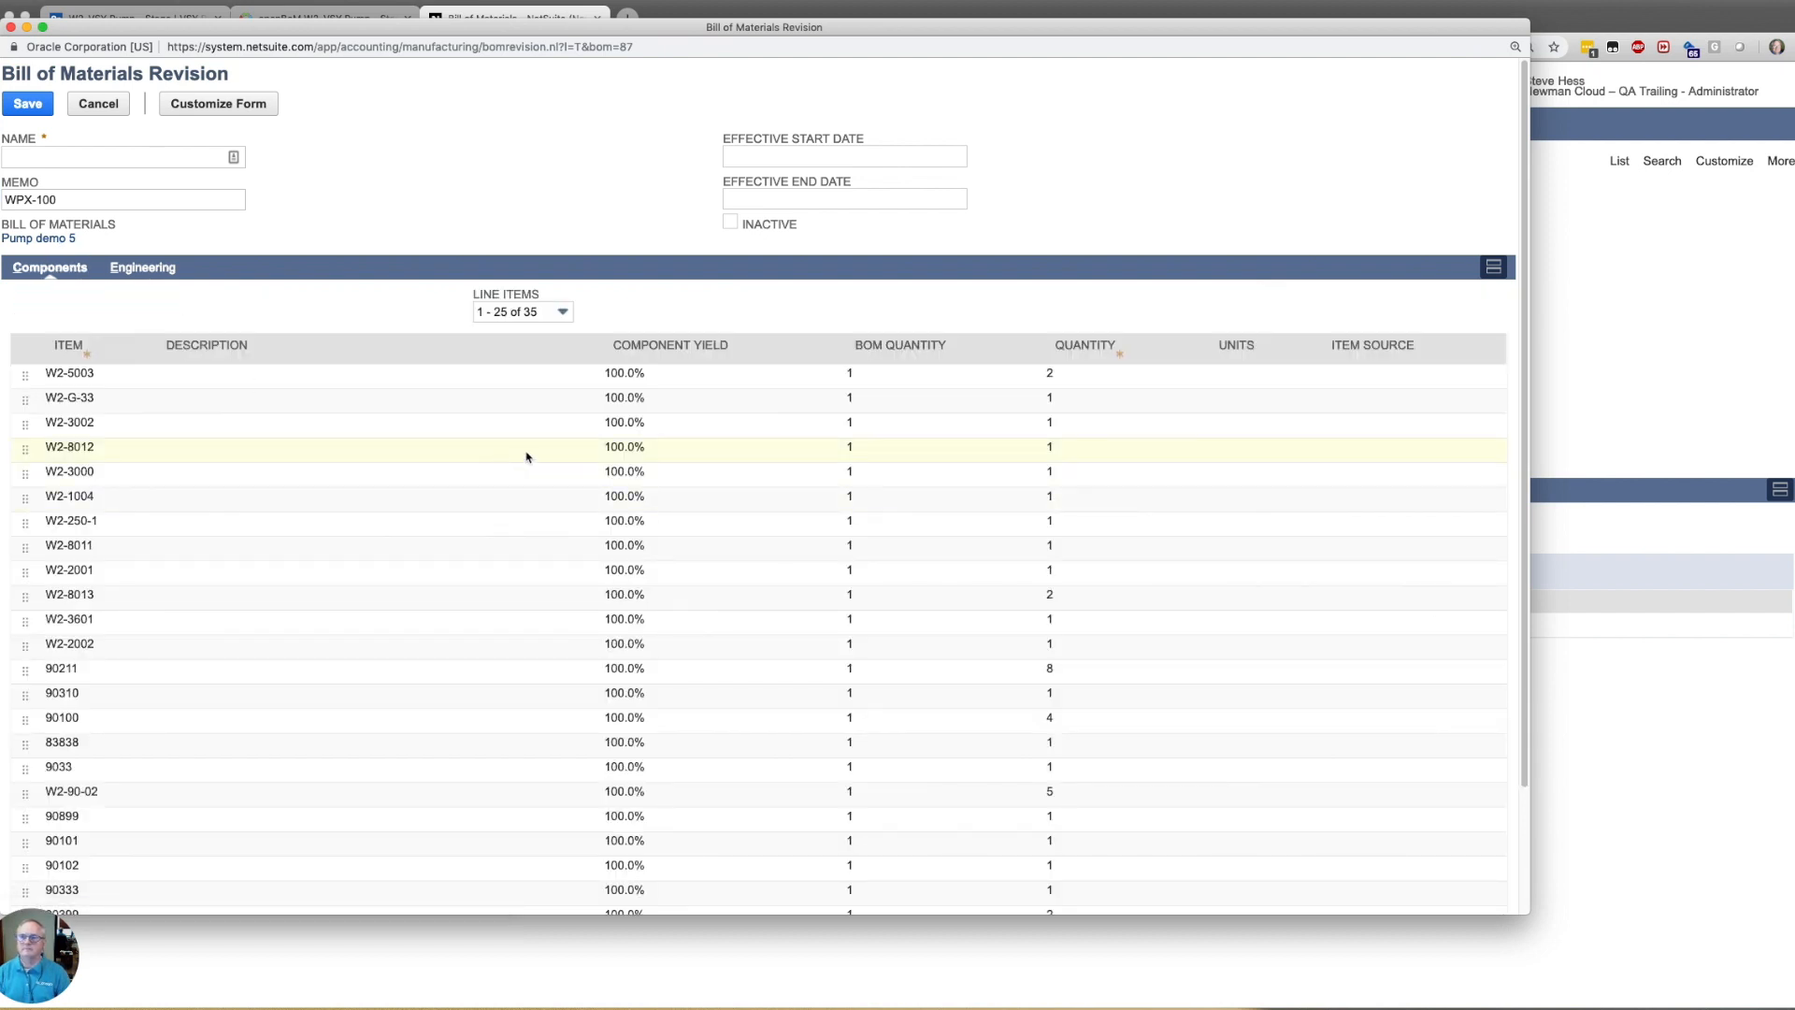
pyautogui.click(28, 103)
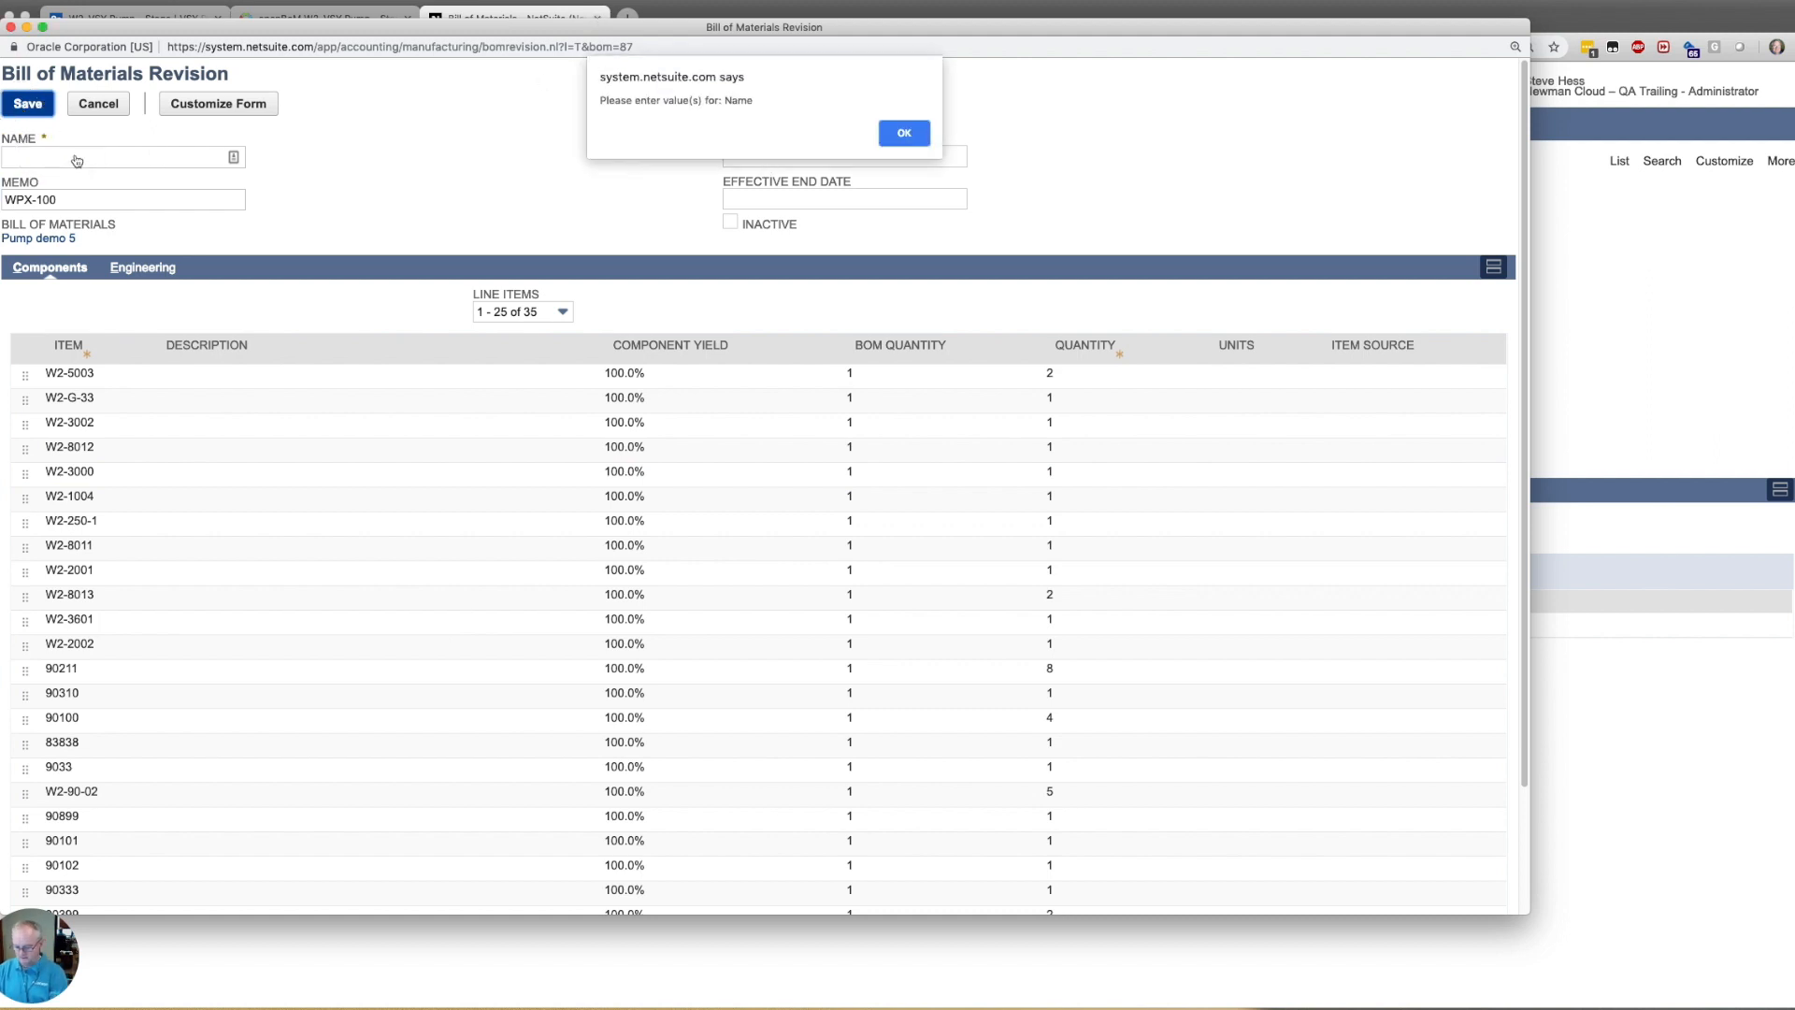
pyautogui.moveTo(733, 139)
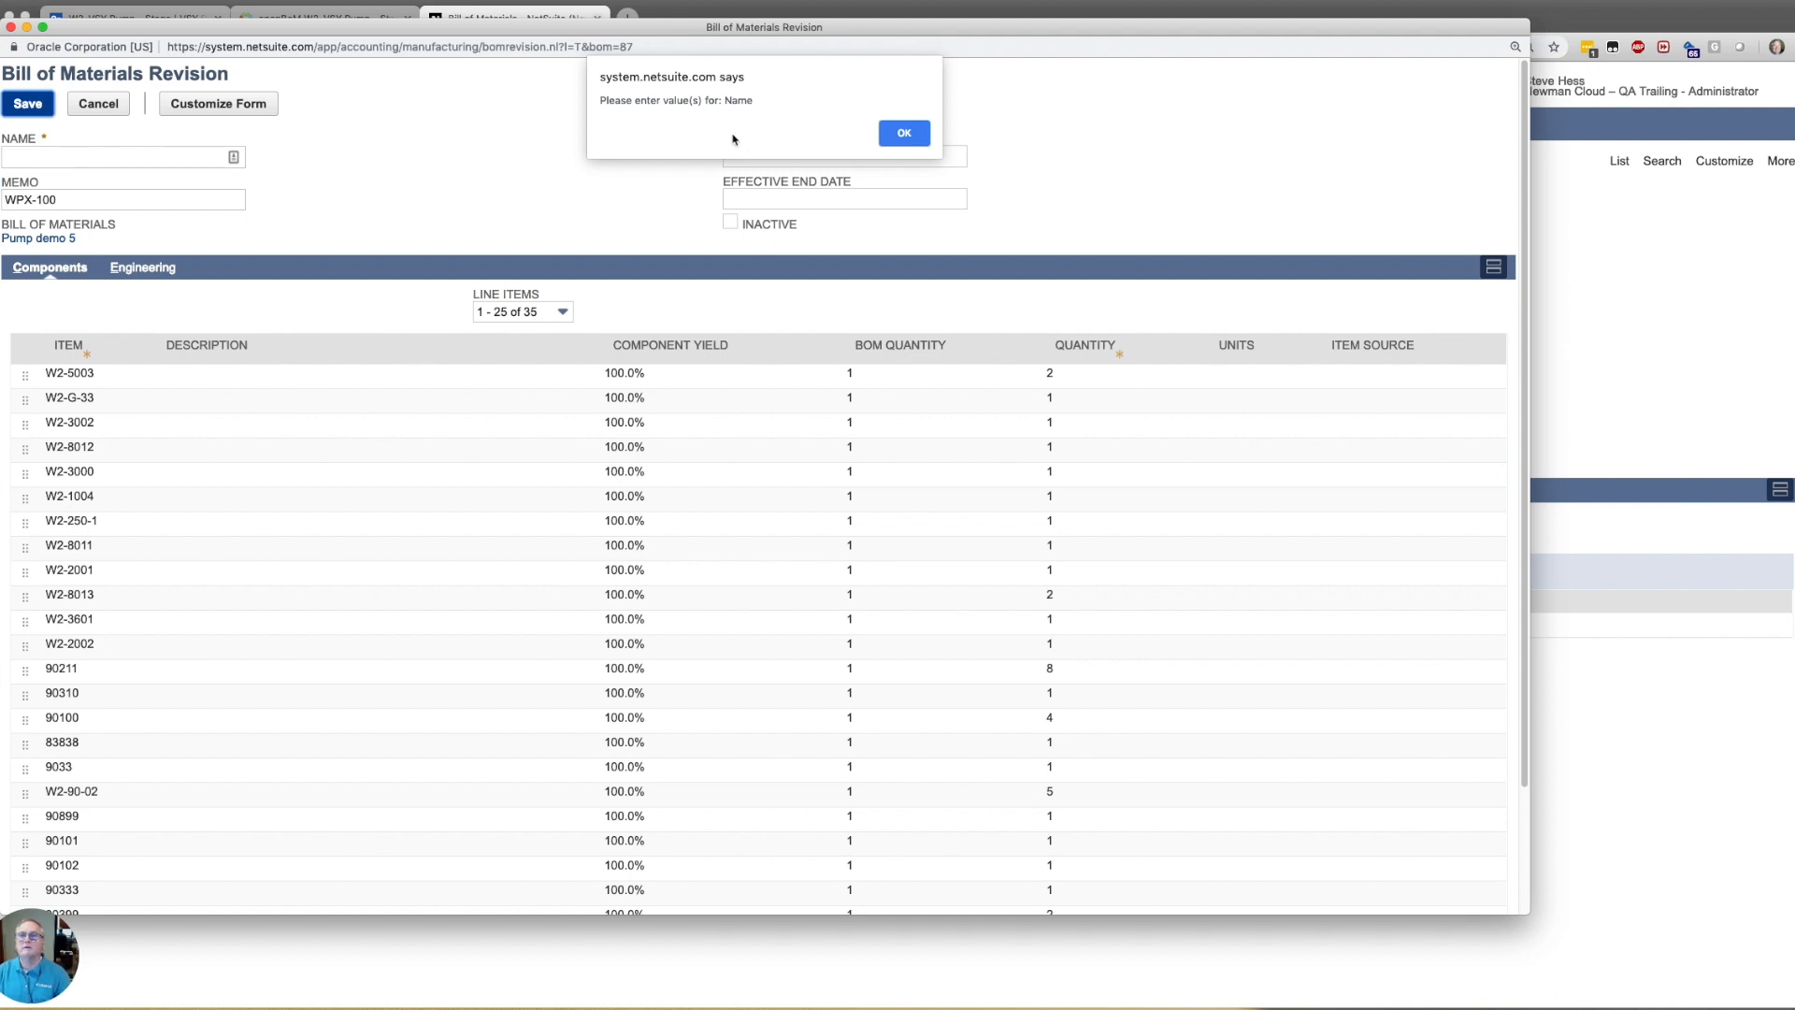
pyautogui.click(903, 132)
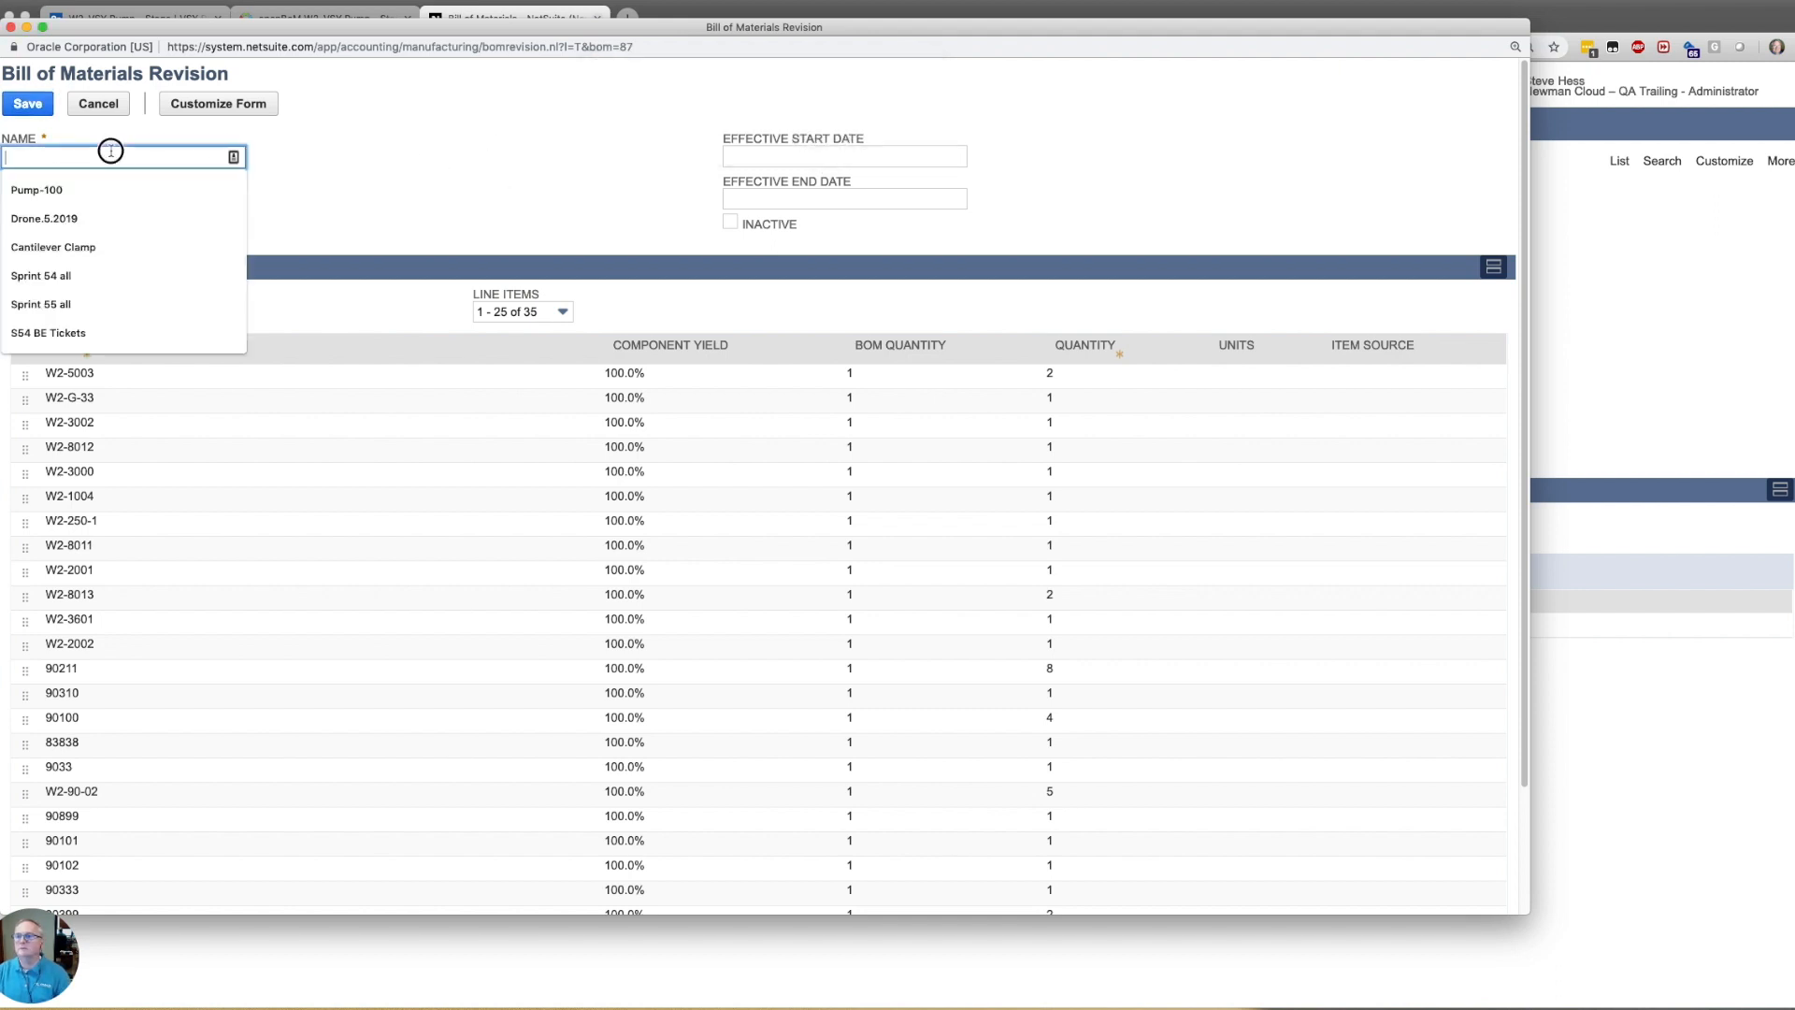
pyautogui.write('WPX')
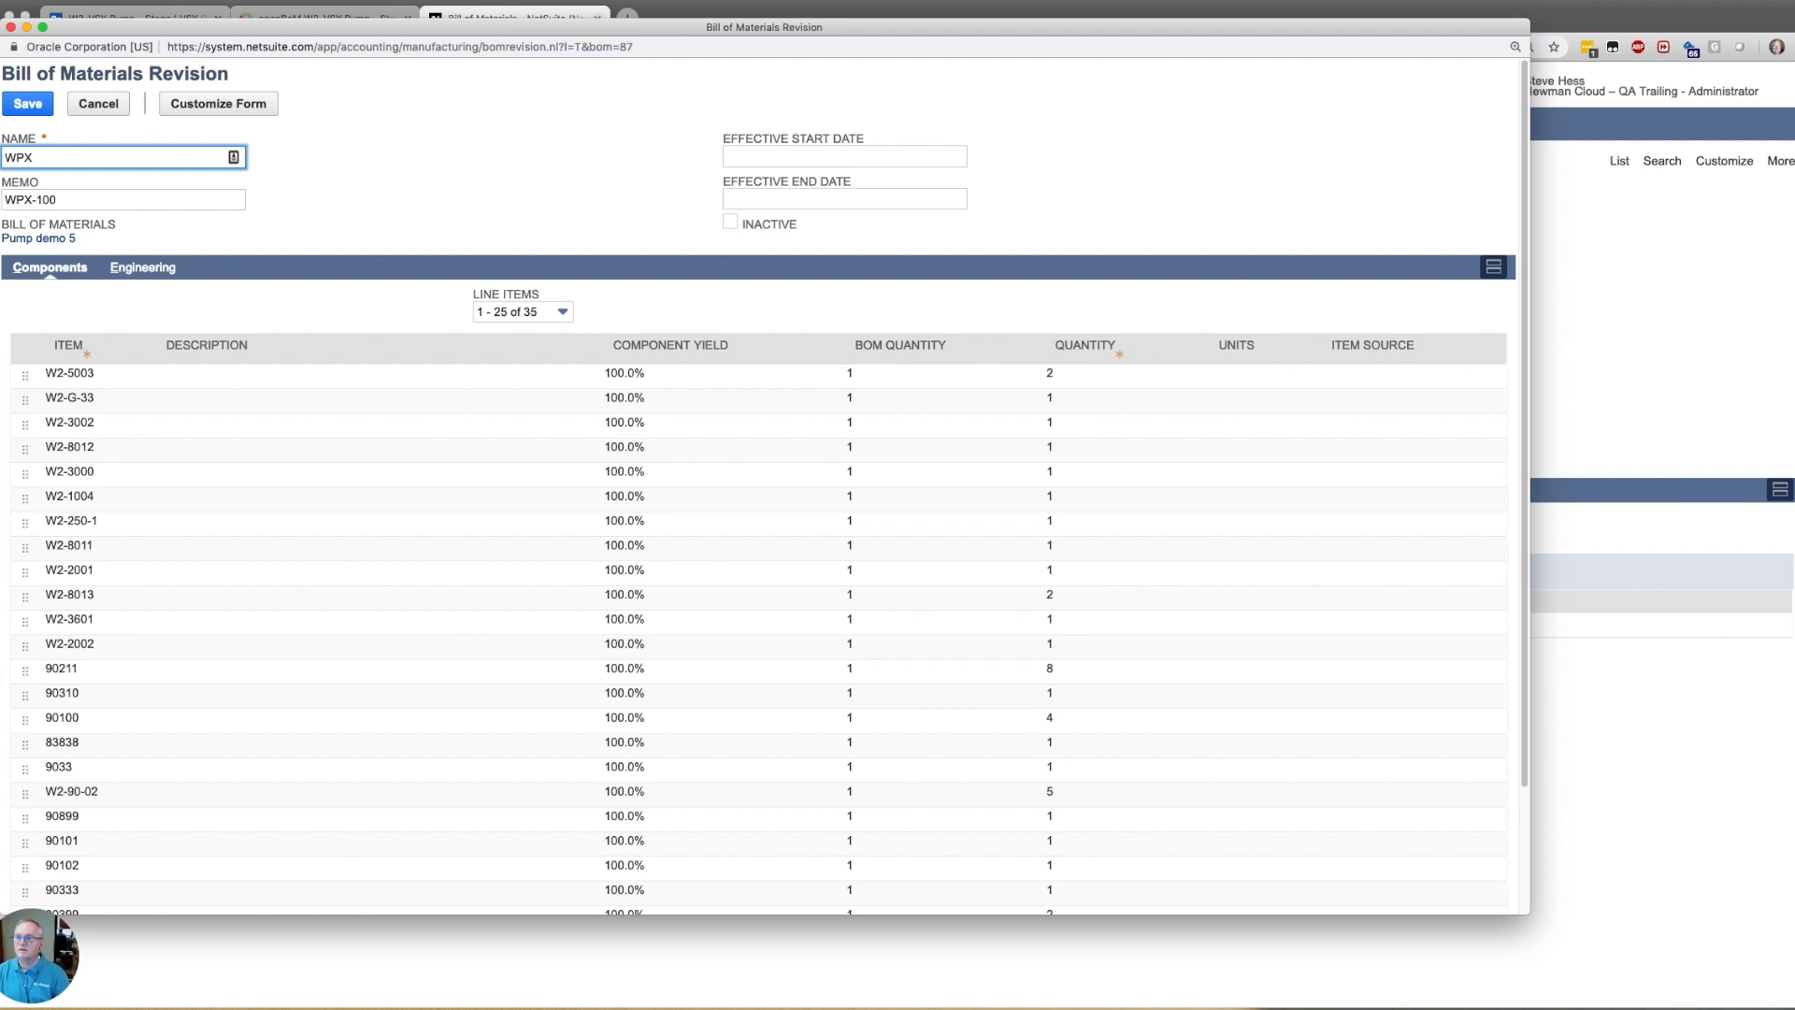
pyautogui.click(28, 103)
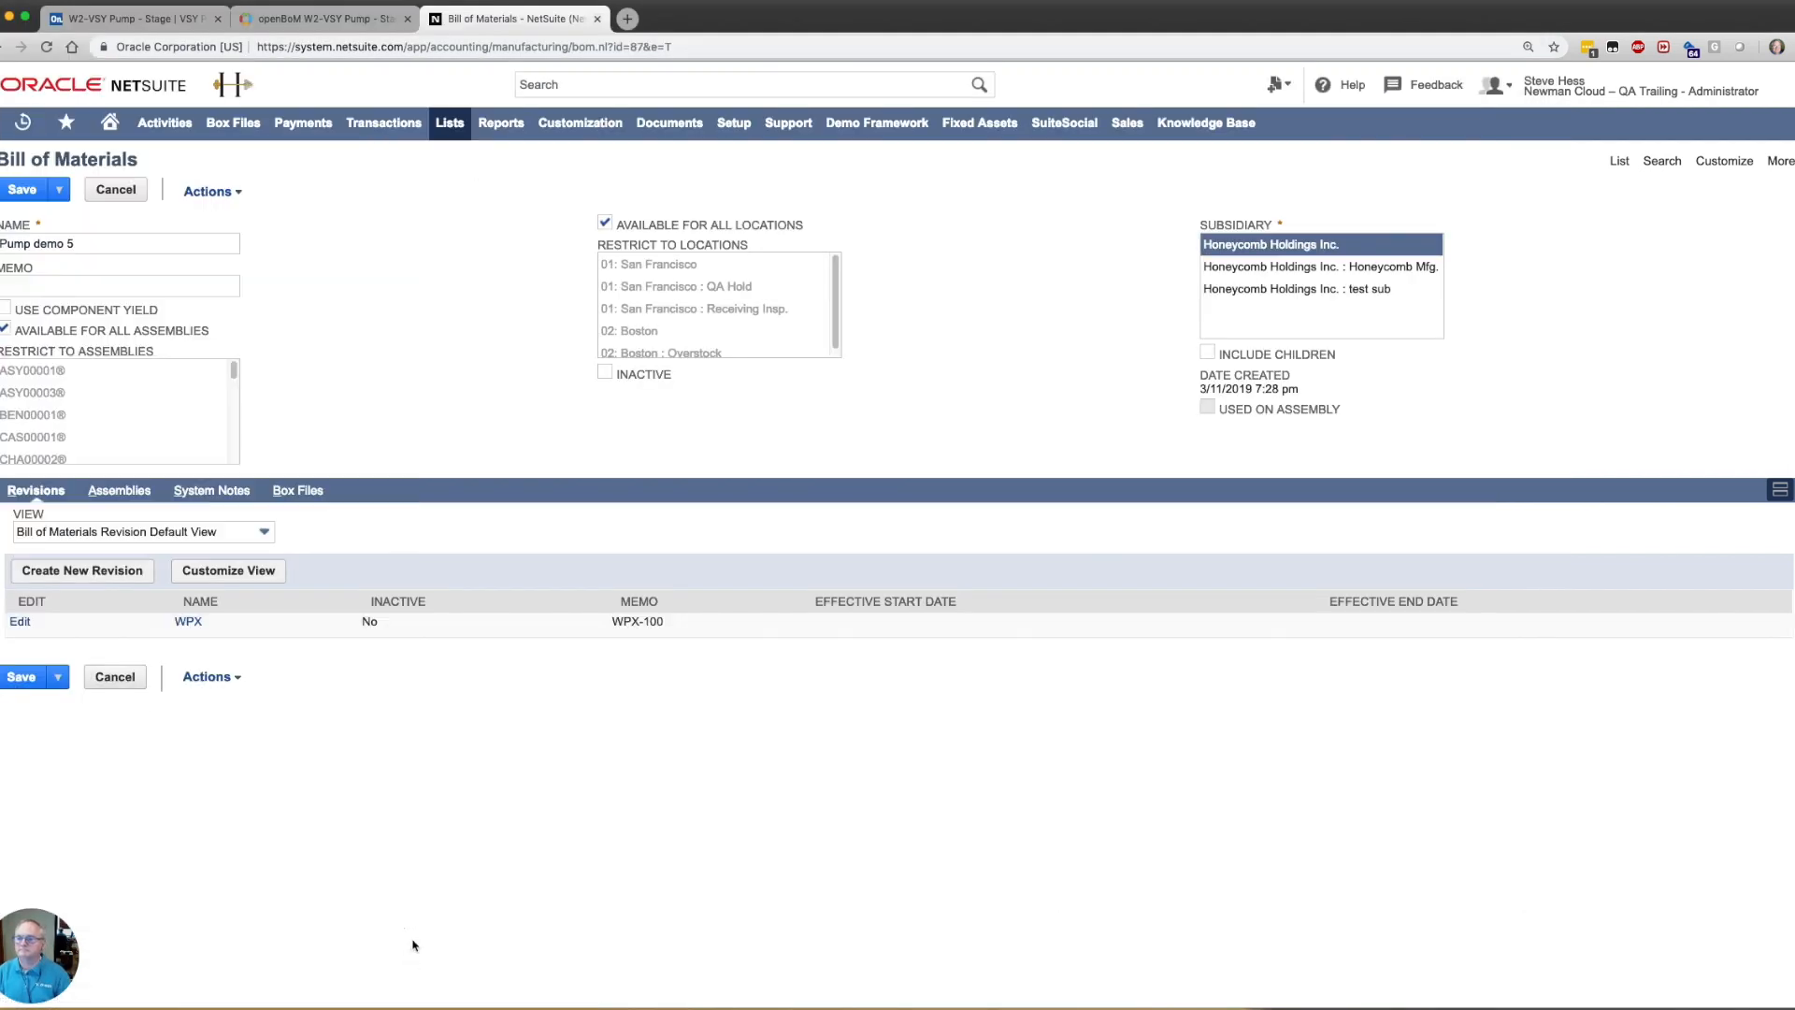
pyautogui.moveTo(119, 621)
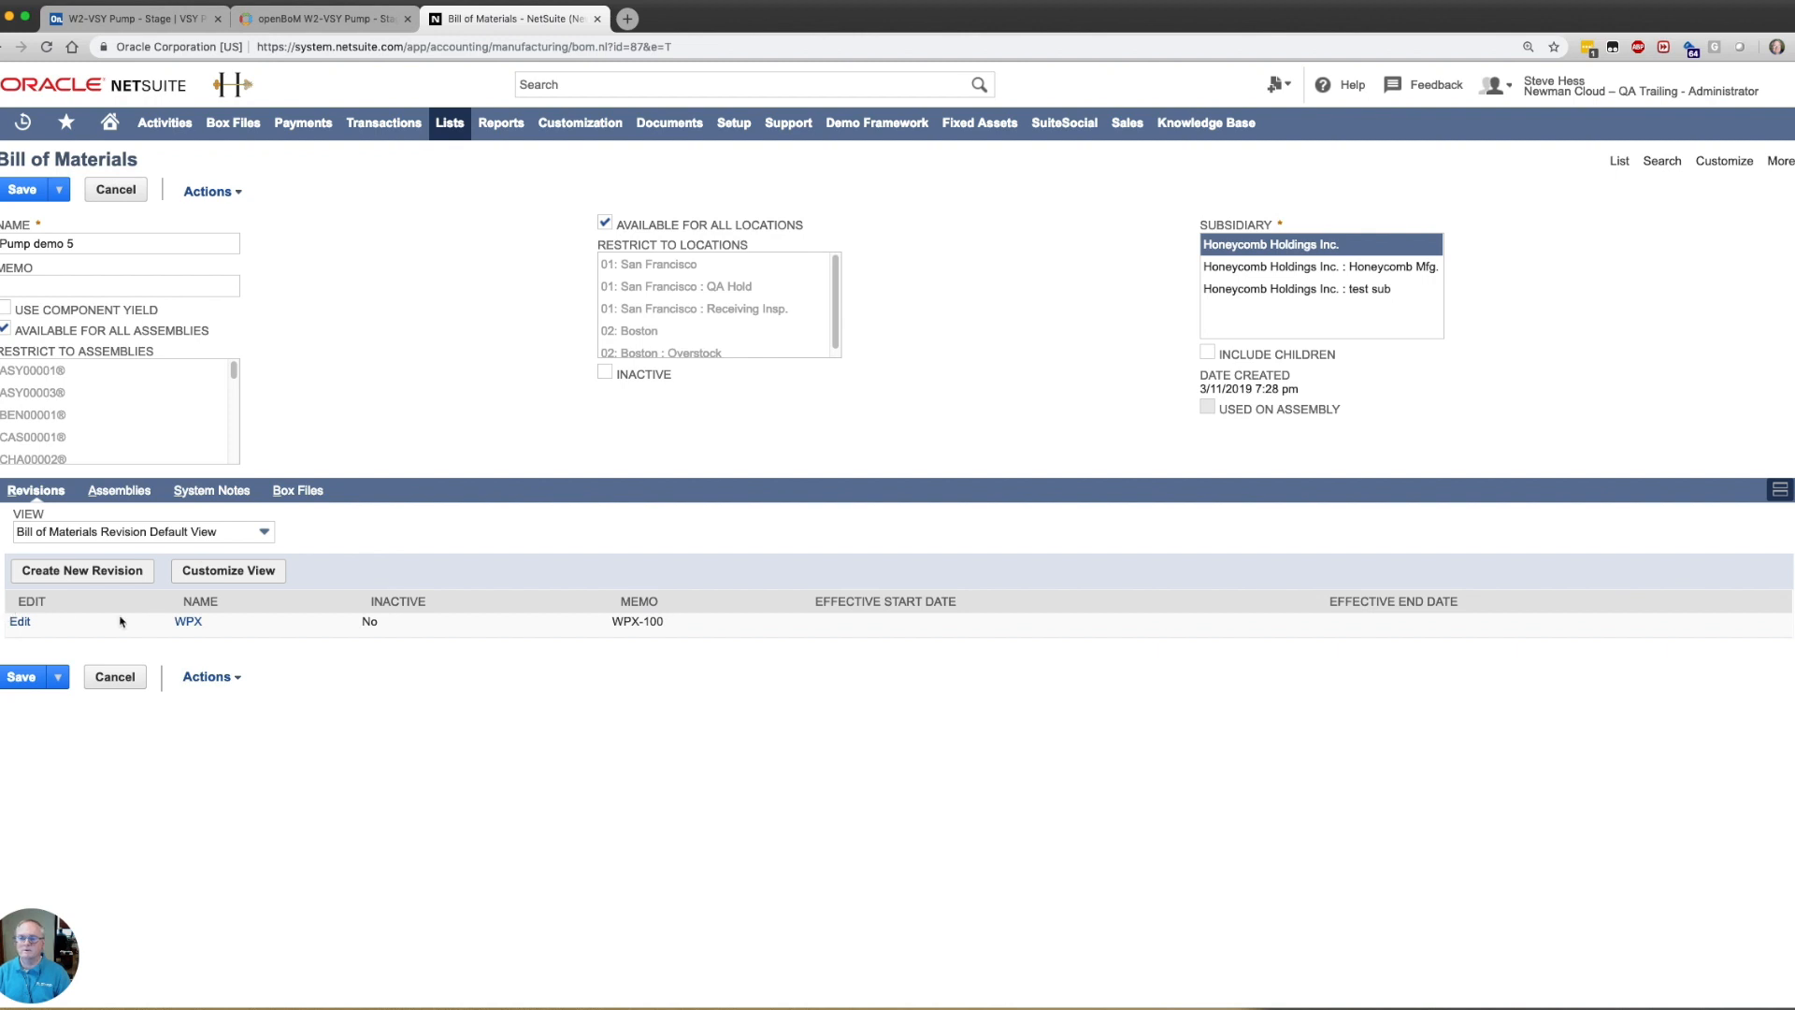
# Reopen the WPX revision and go to component W2-3002's item record
pyautogui.click(120, 243)
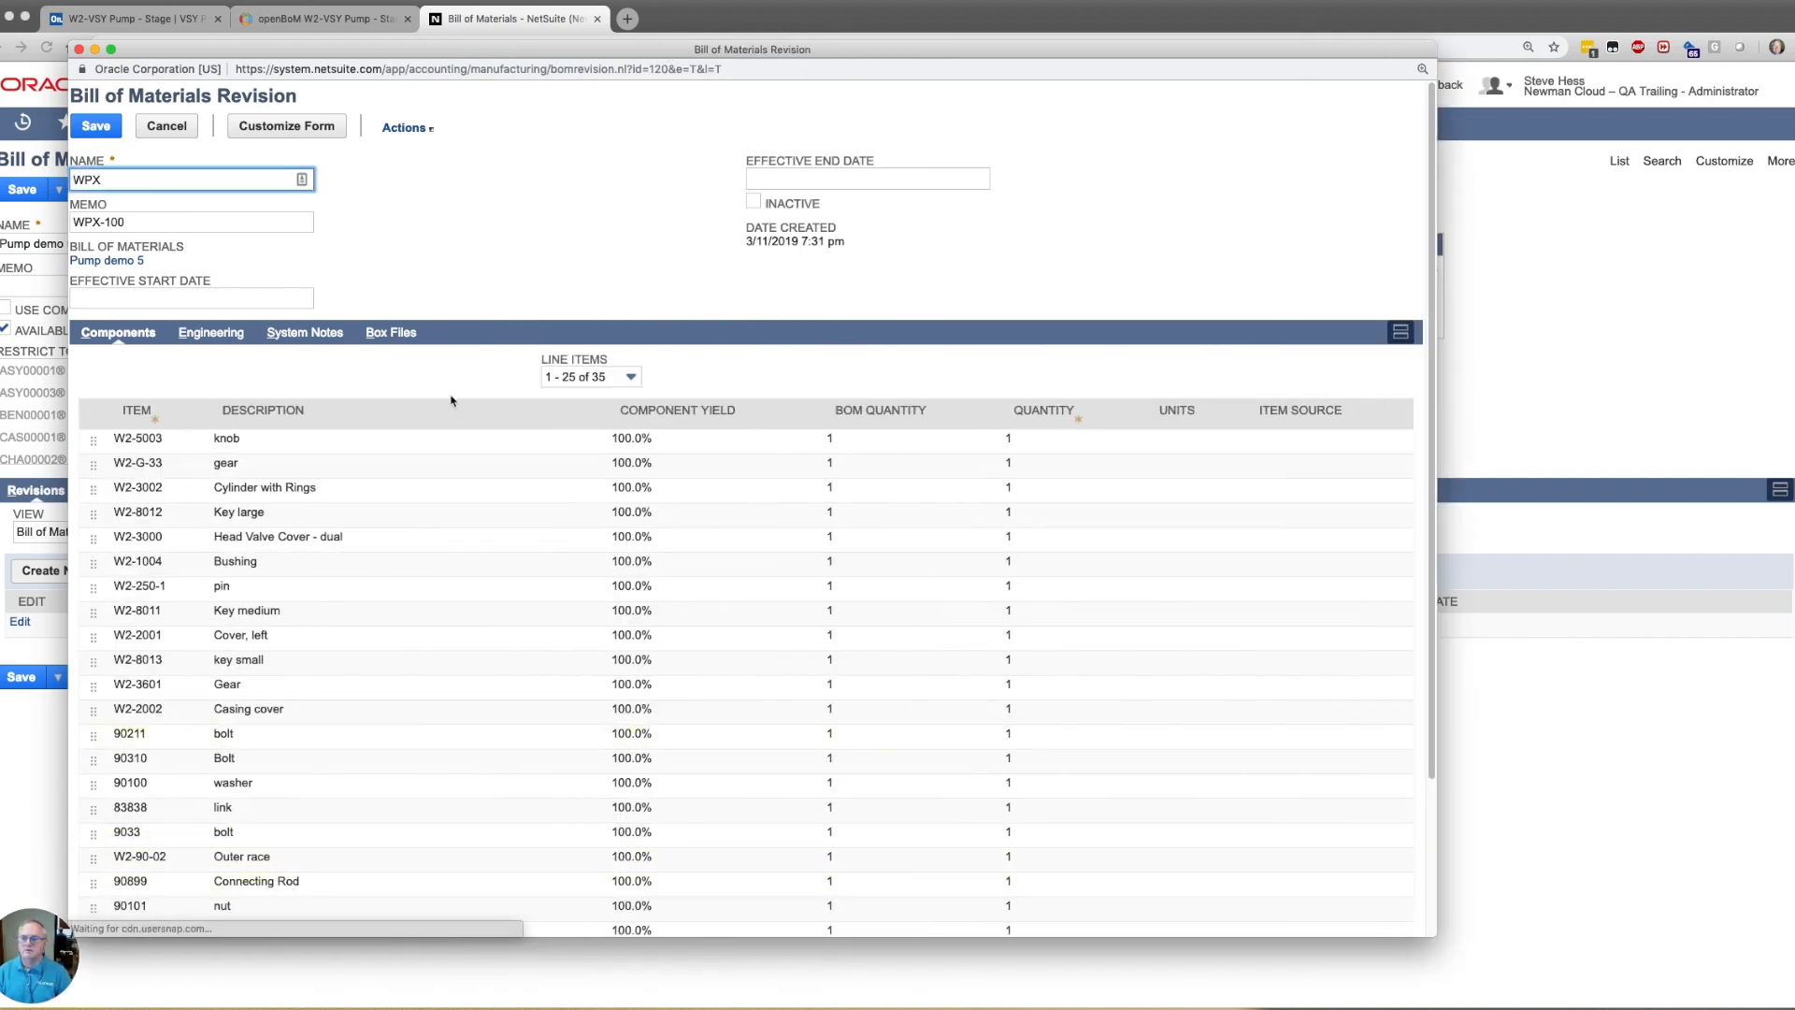
pyautogui.click(264, 486)
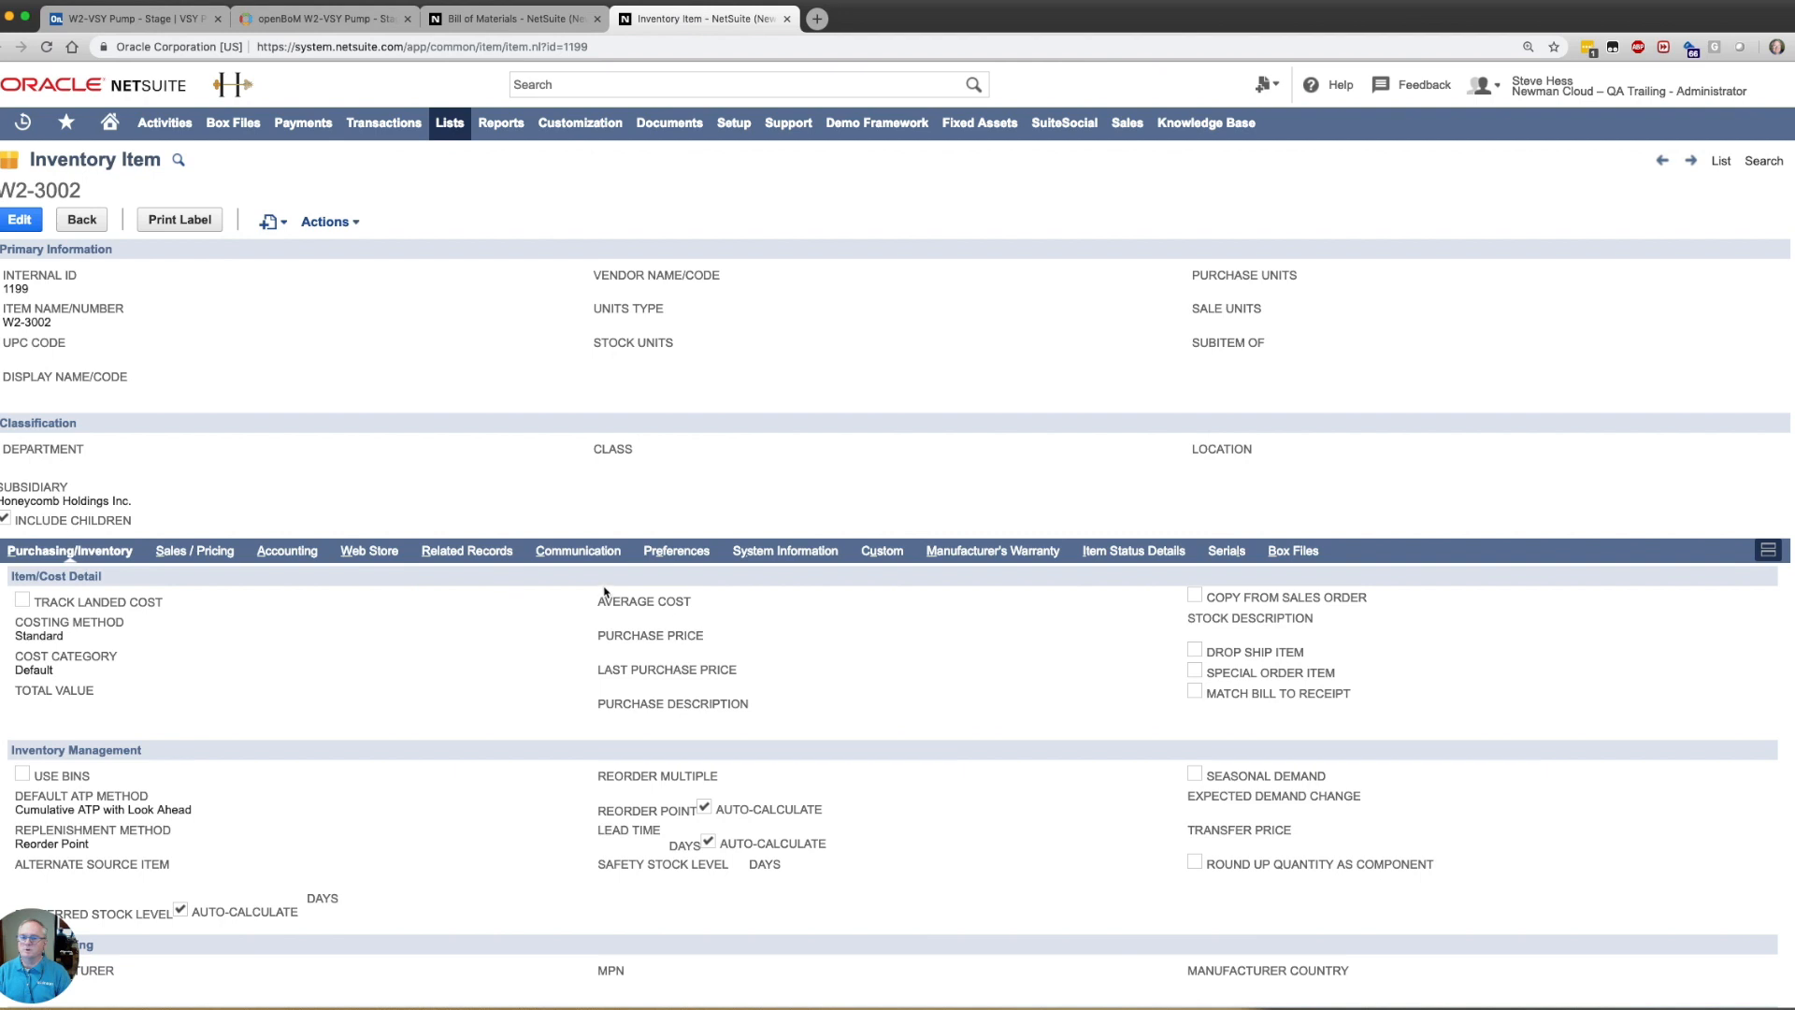
pyautogui.moveTo(305, 630)
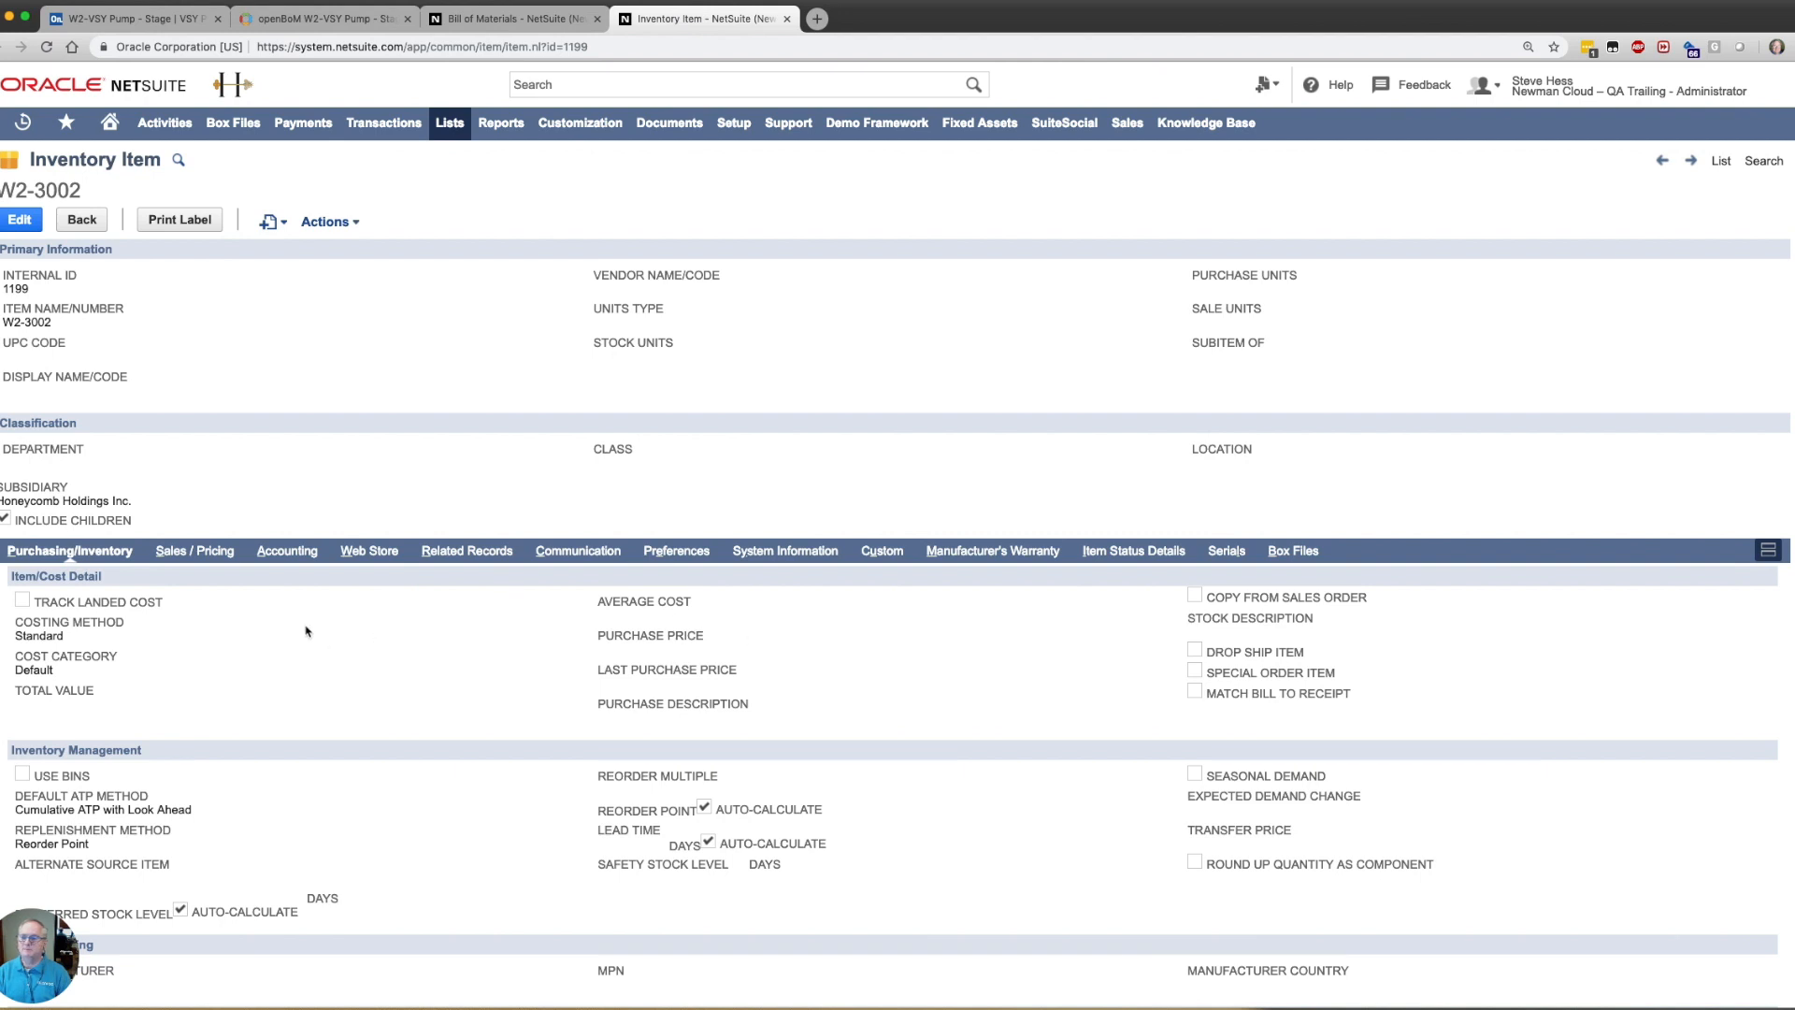
# View W2-3002's Web Store details showing the imported OpenBOM display image
pyautogui.click(185, 550)
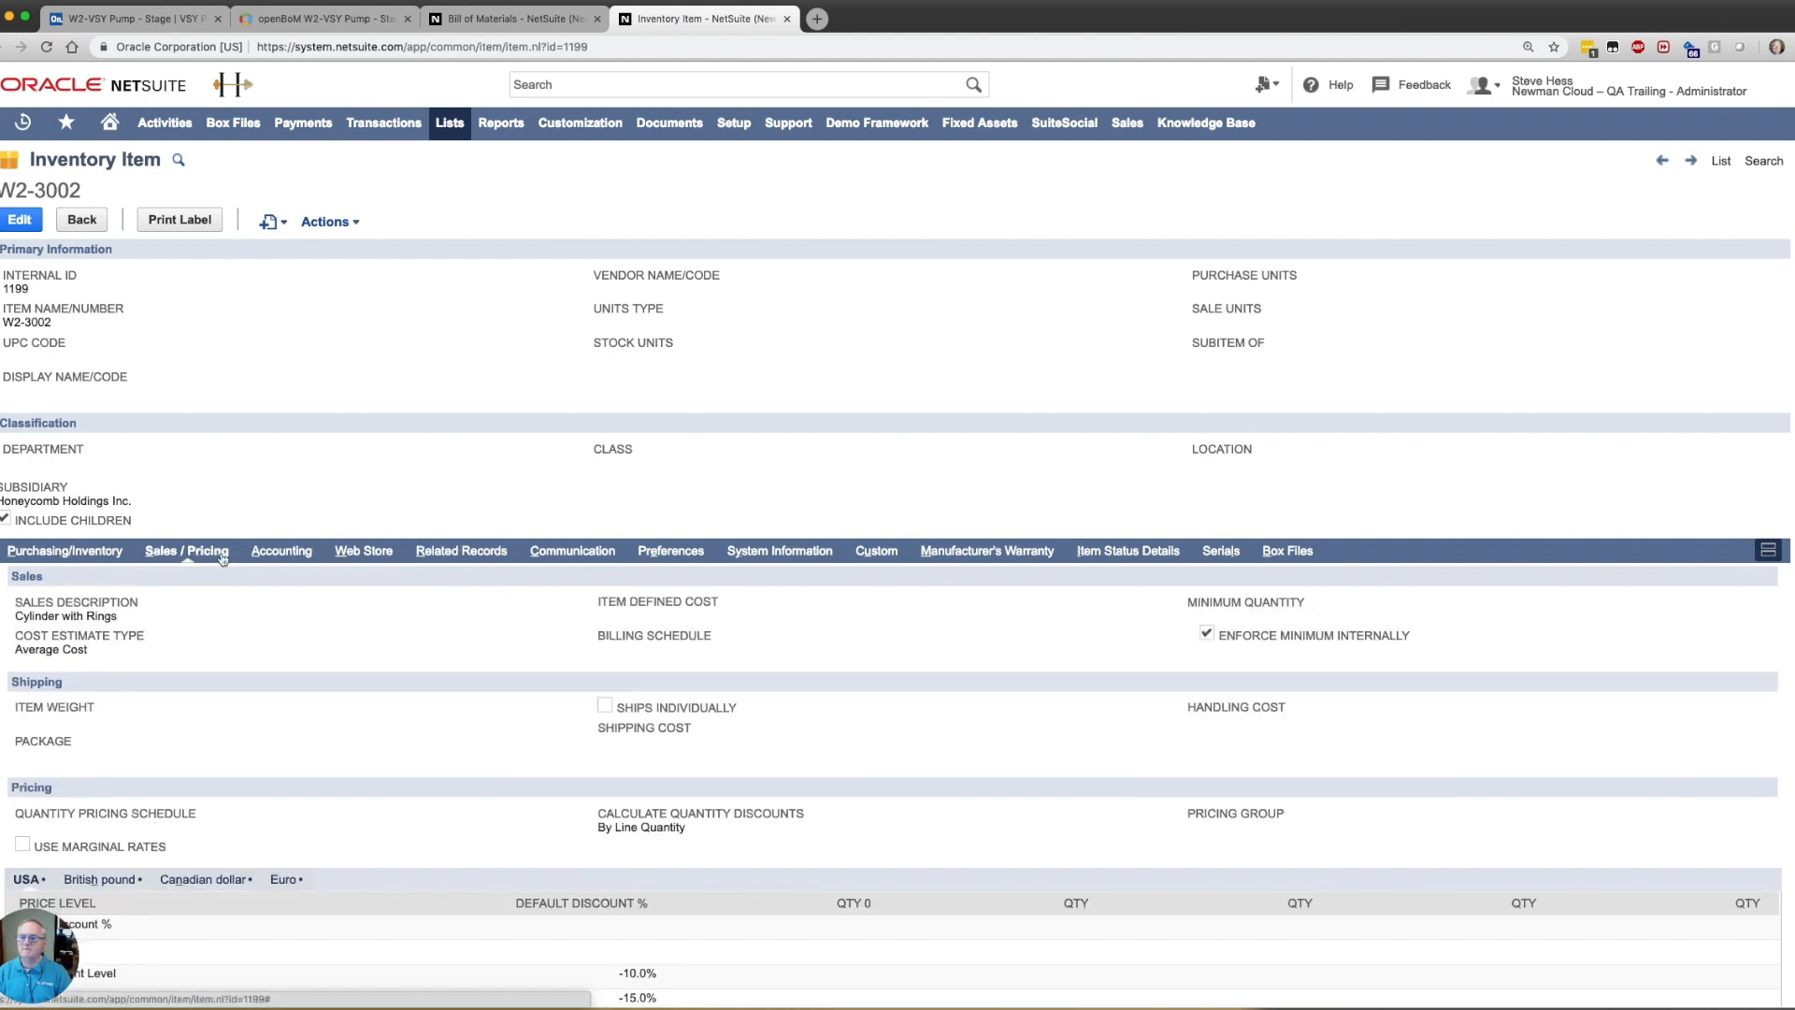
pyautogui.click(359, 550)
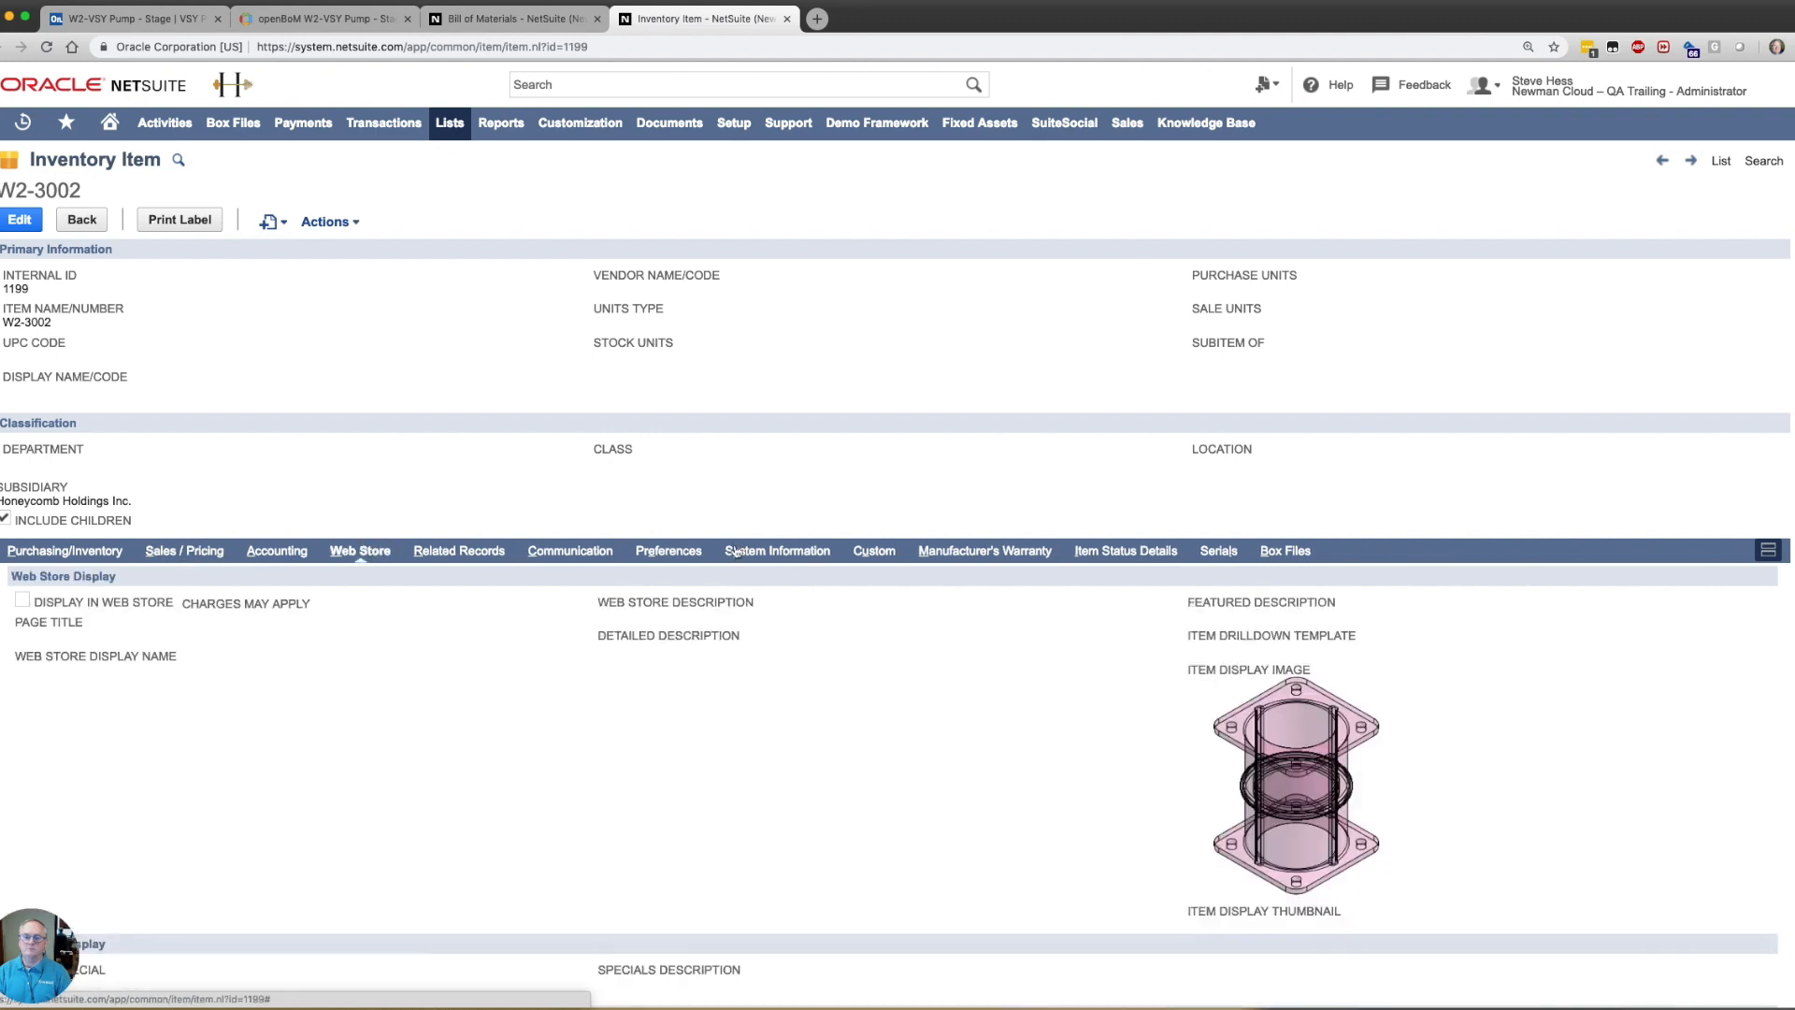
pyautogui.moveTo(1186, 804)
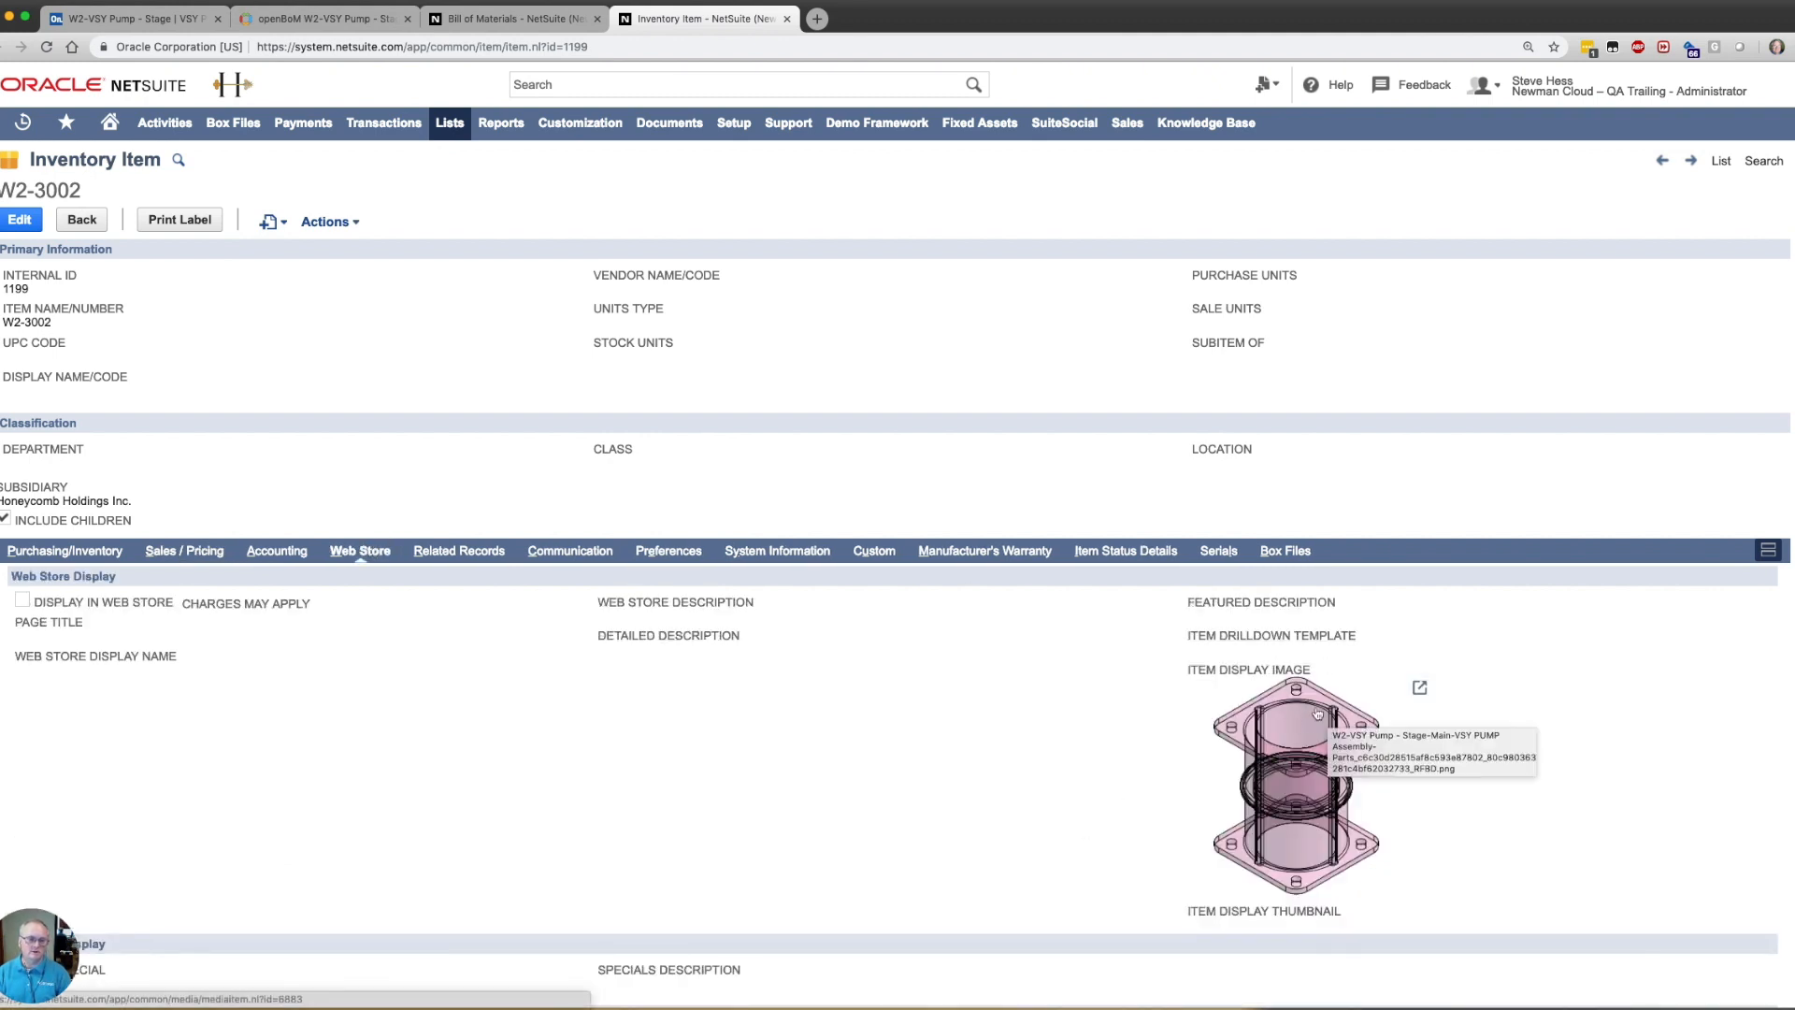
pyautogui.moveTo(1223, 769)
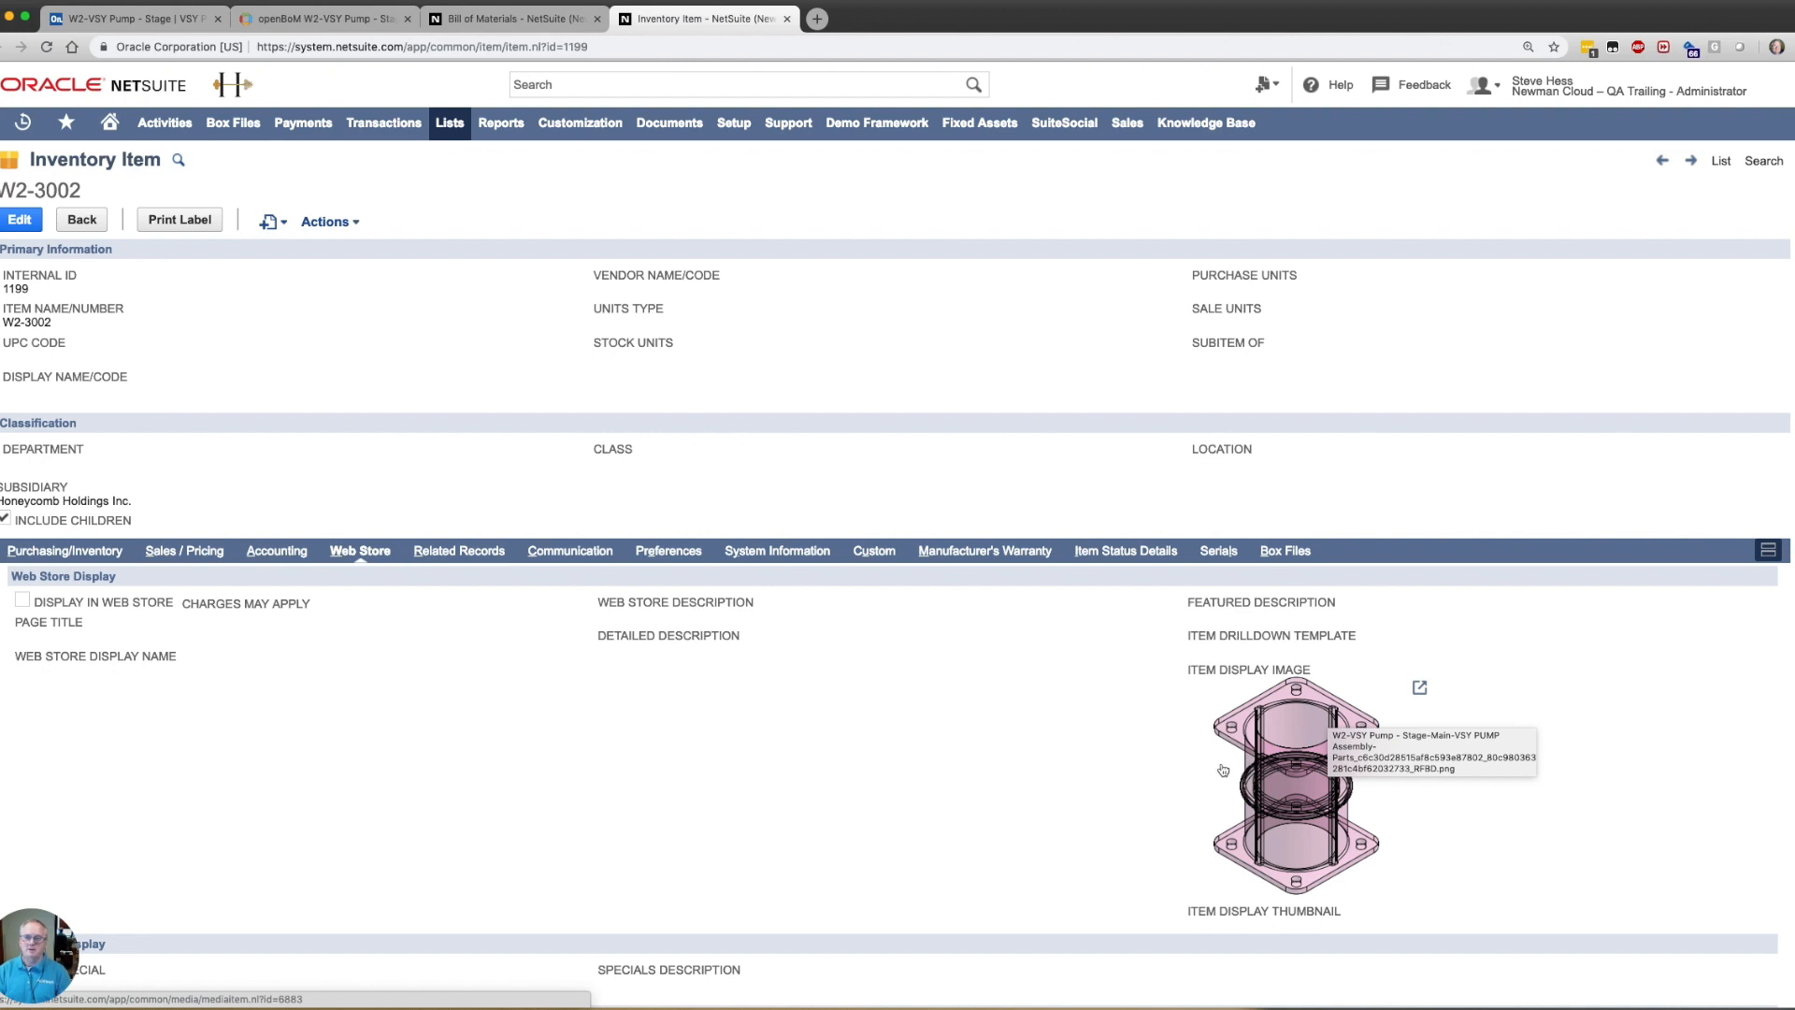
pyautogui.moveTo(368, 583)
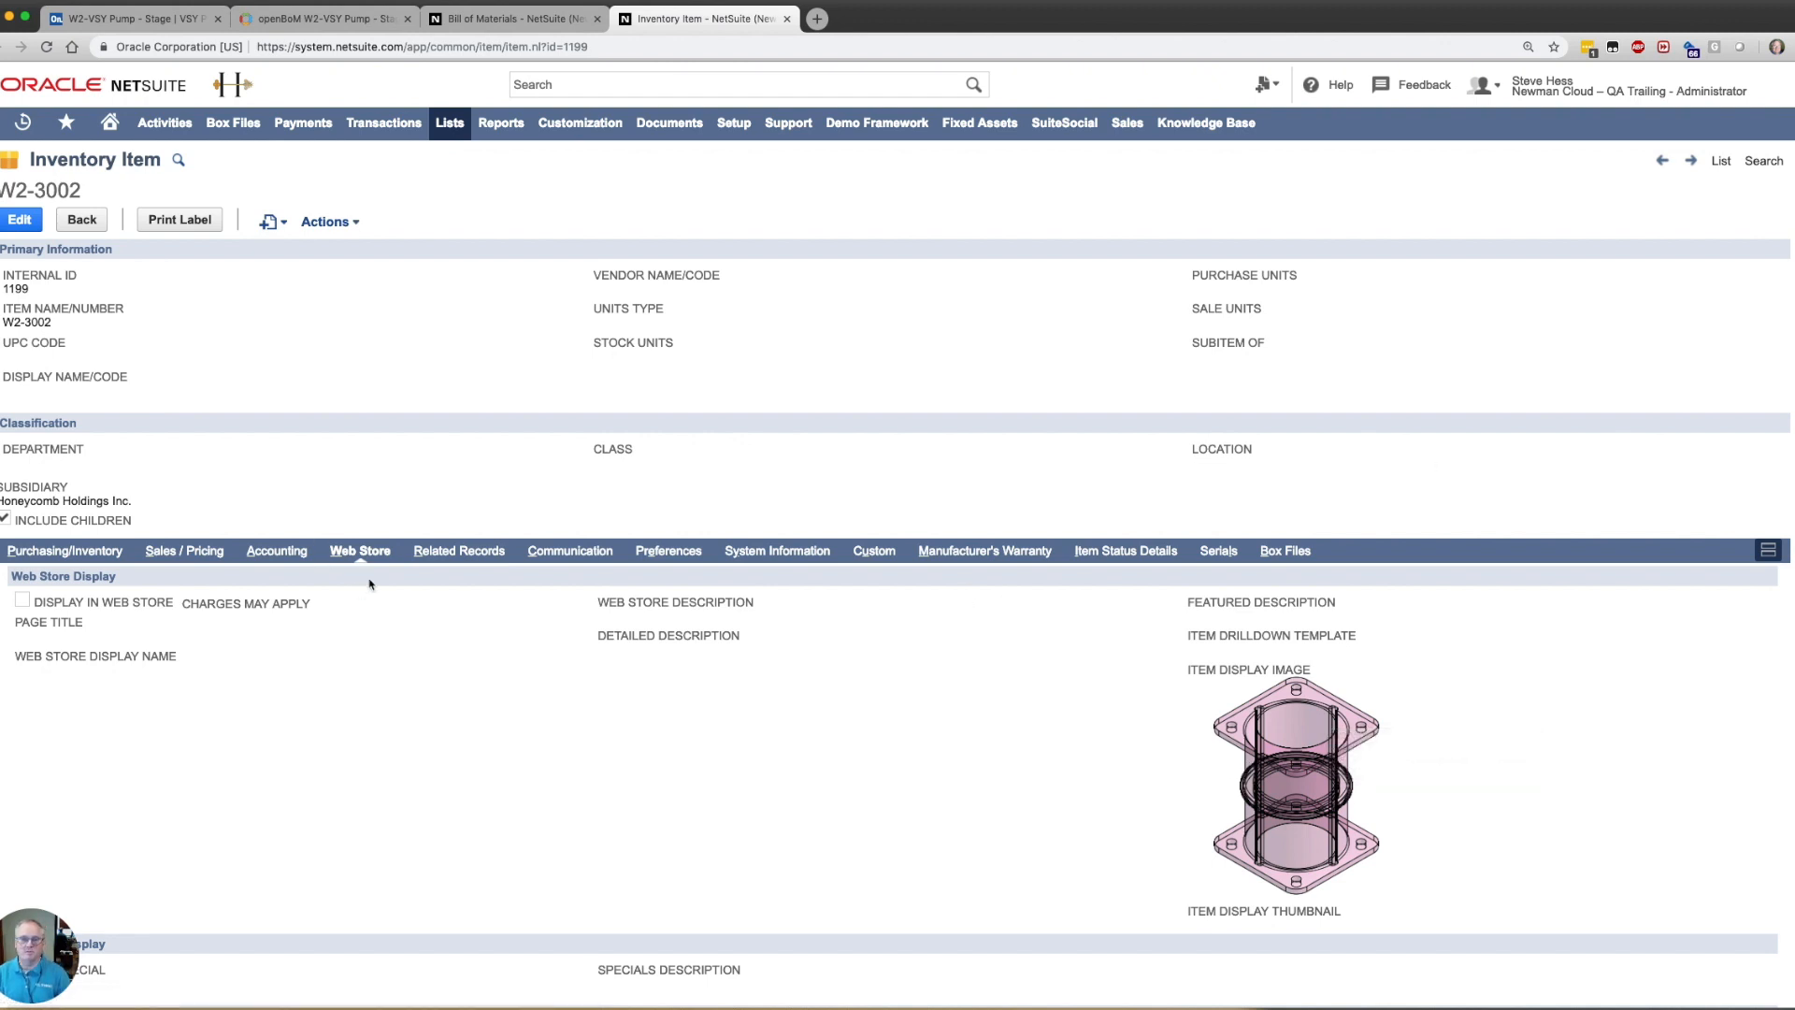
pyautogui.moveTo(442, 548)
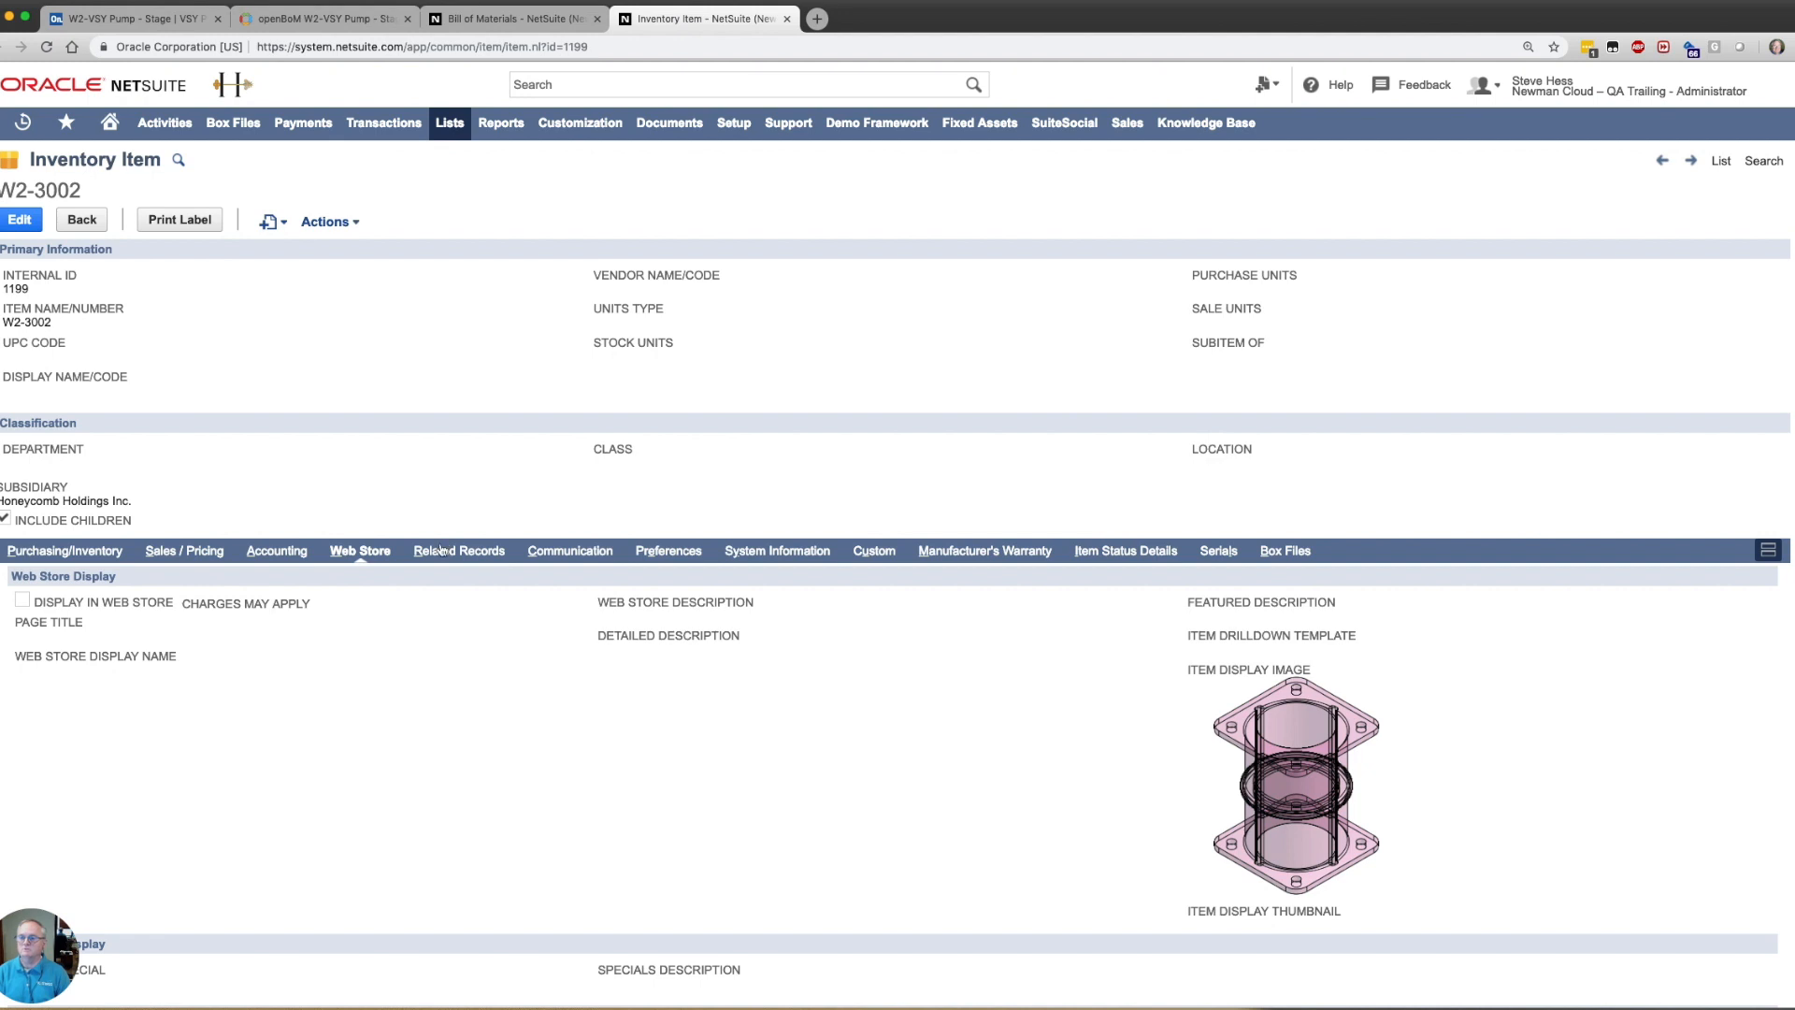
pyautogui.click(66, 549)
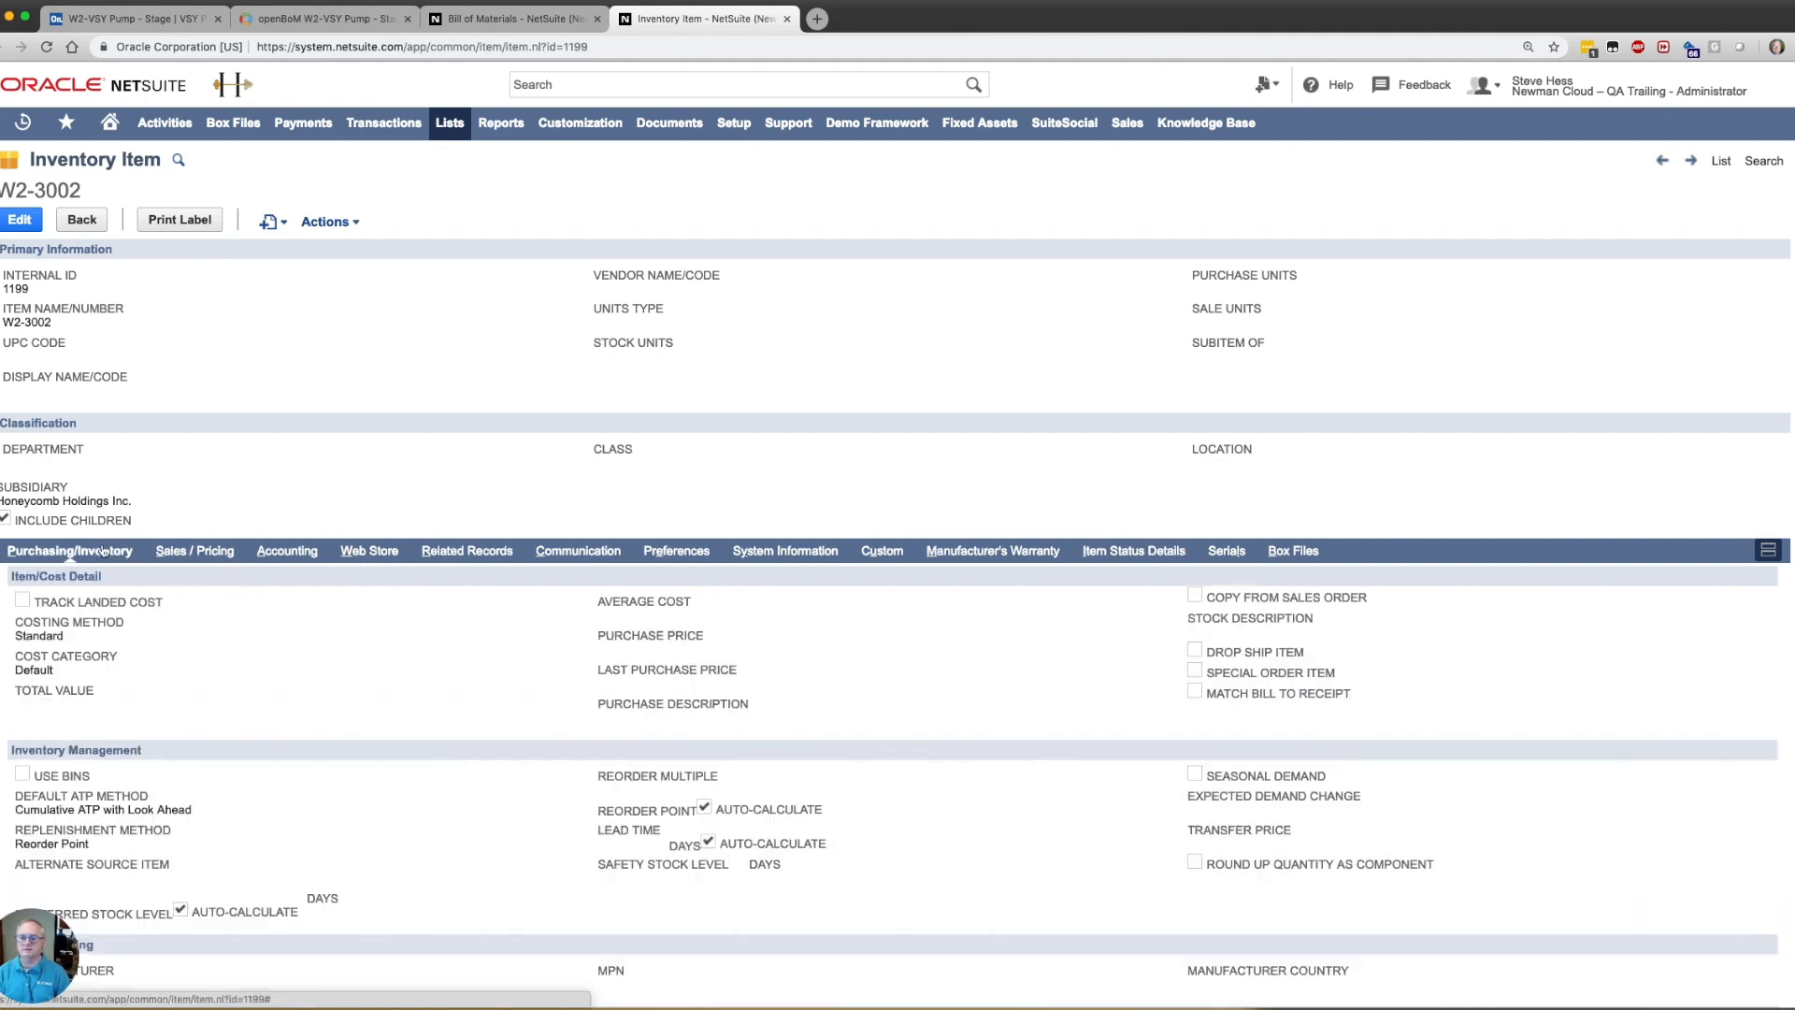
pyautogui.click(359, 550)
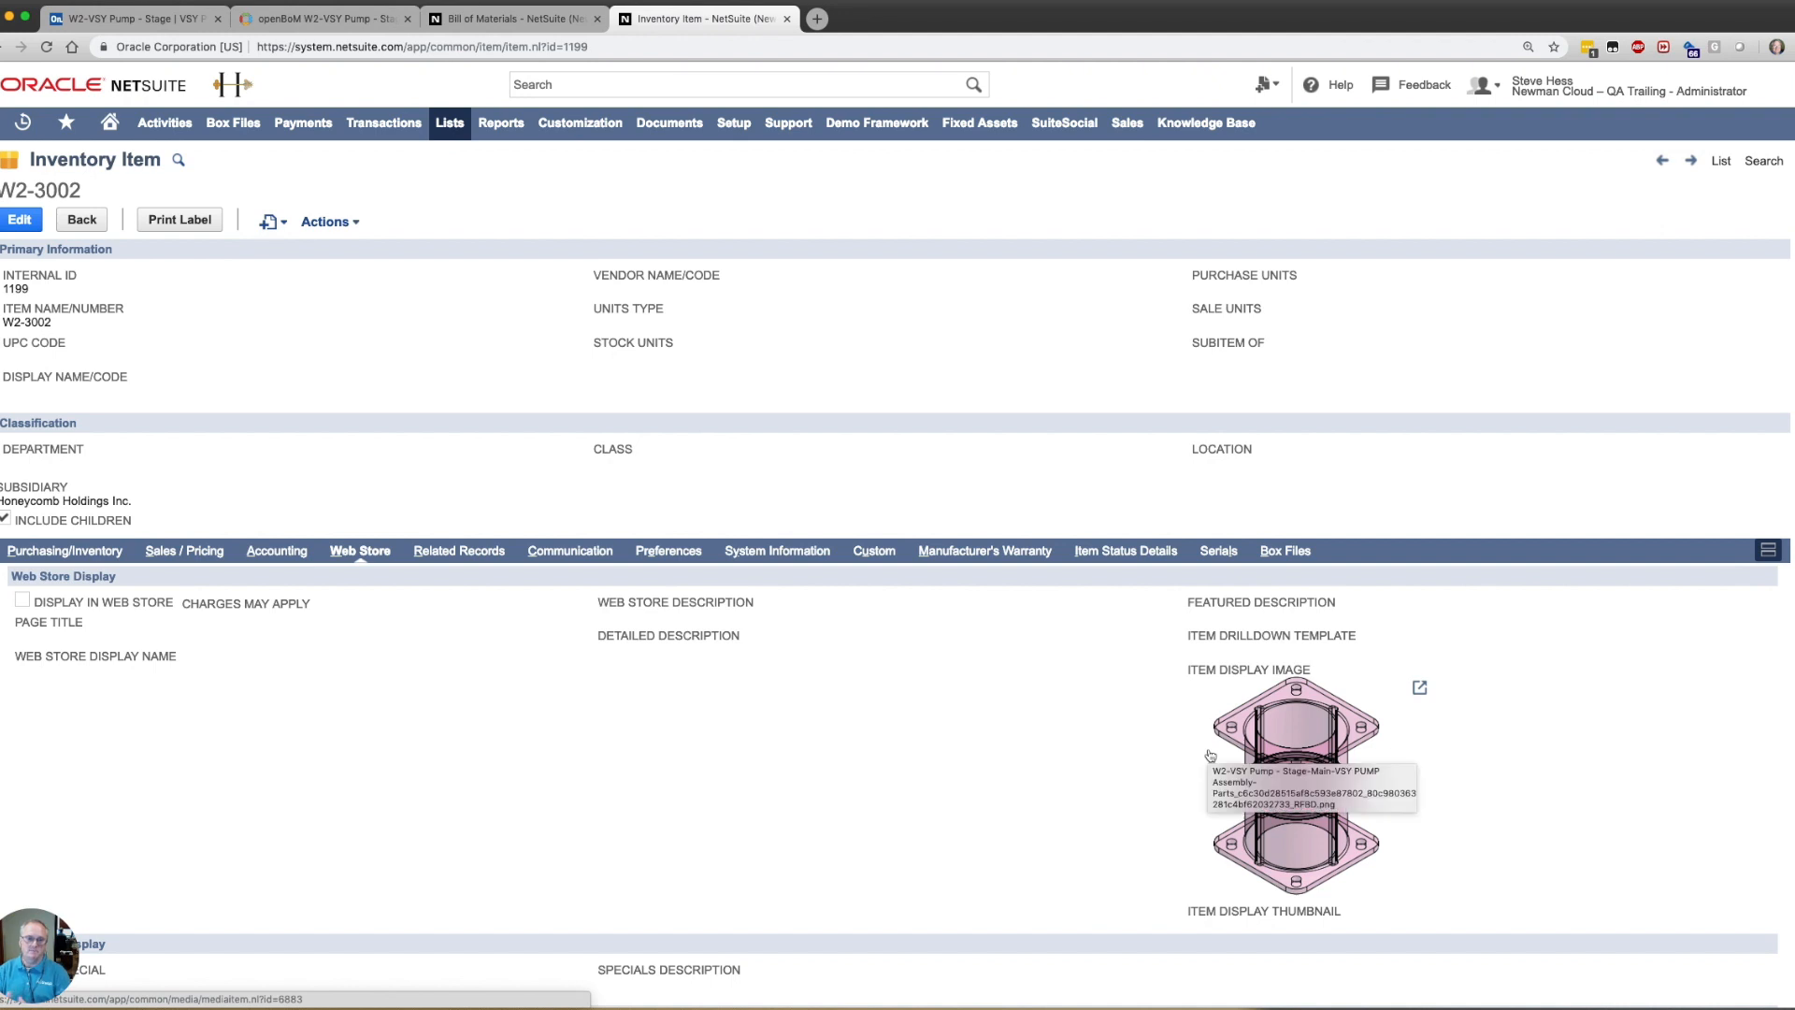
pyautogui.moveTo(832, 447)
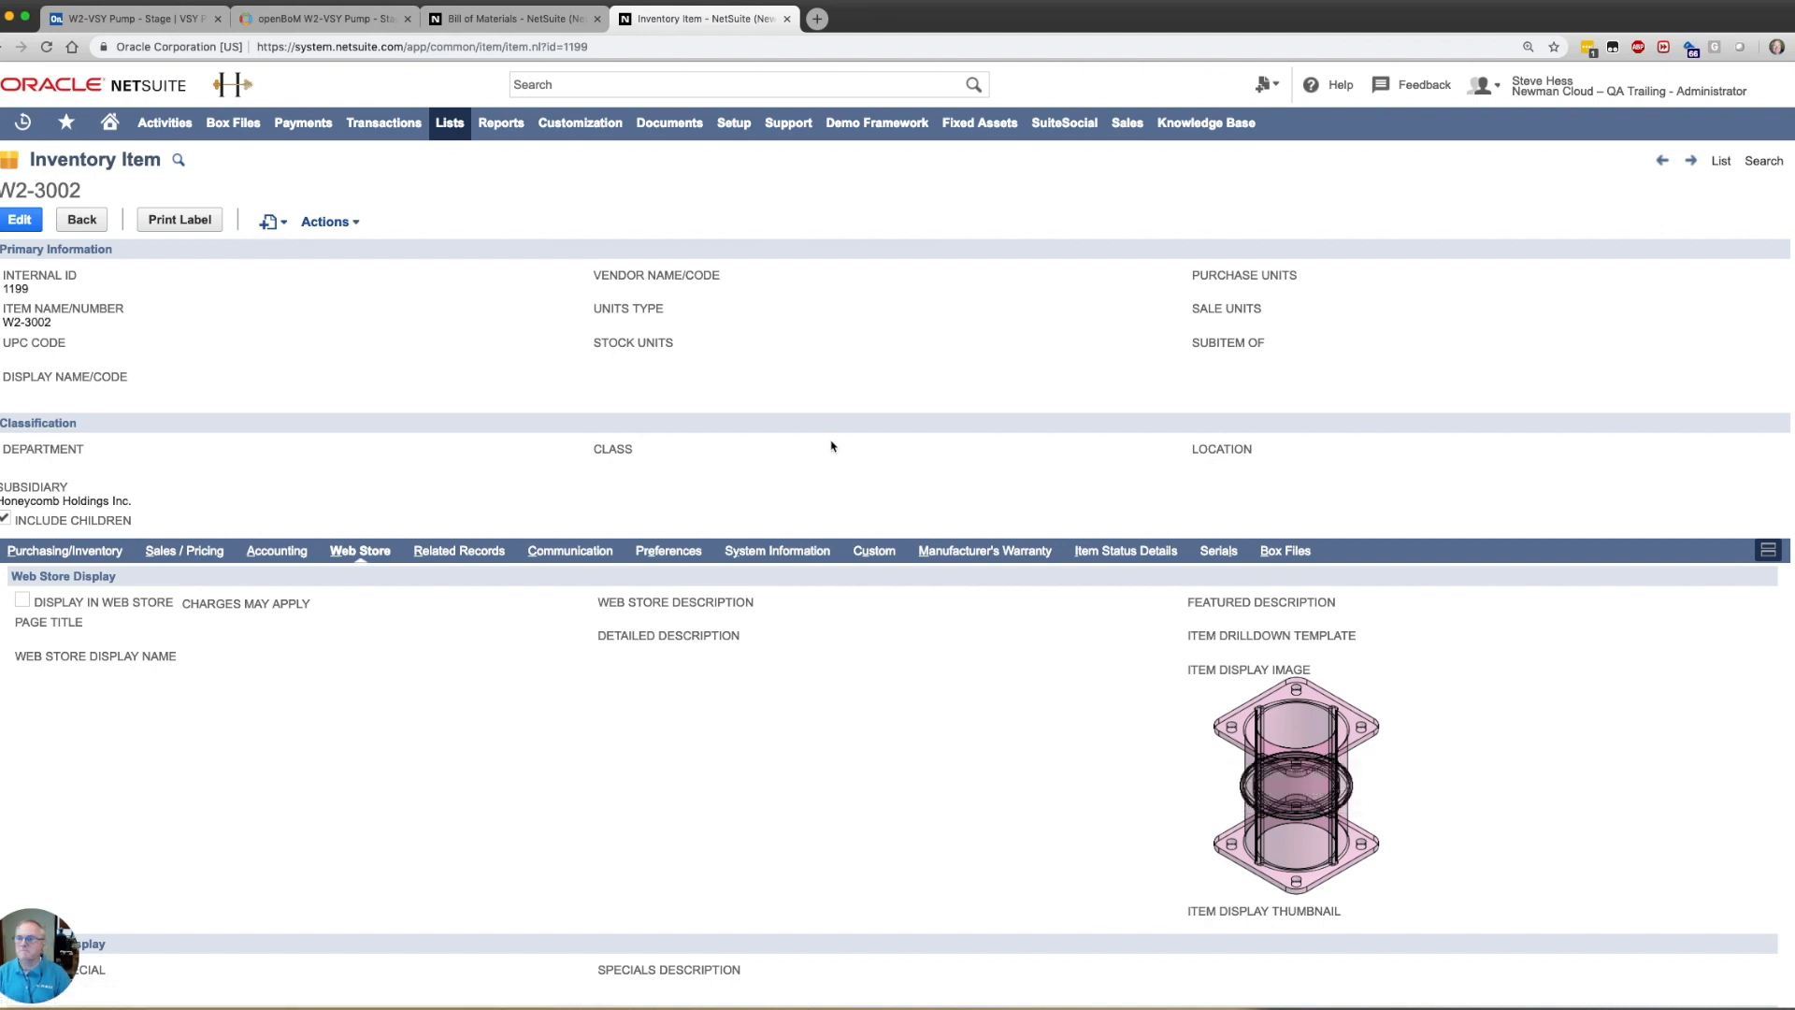
pyautogui.moveTo(817, 428)
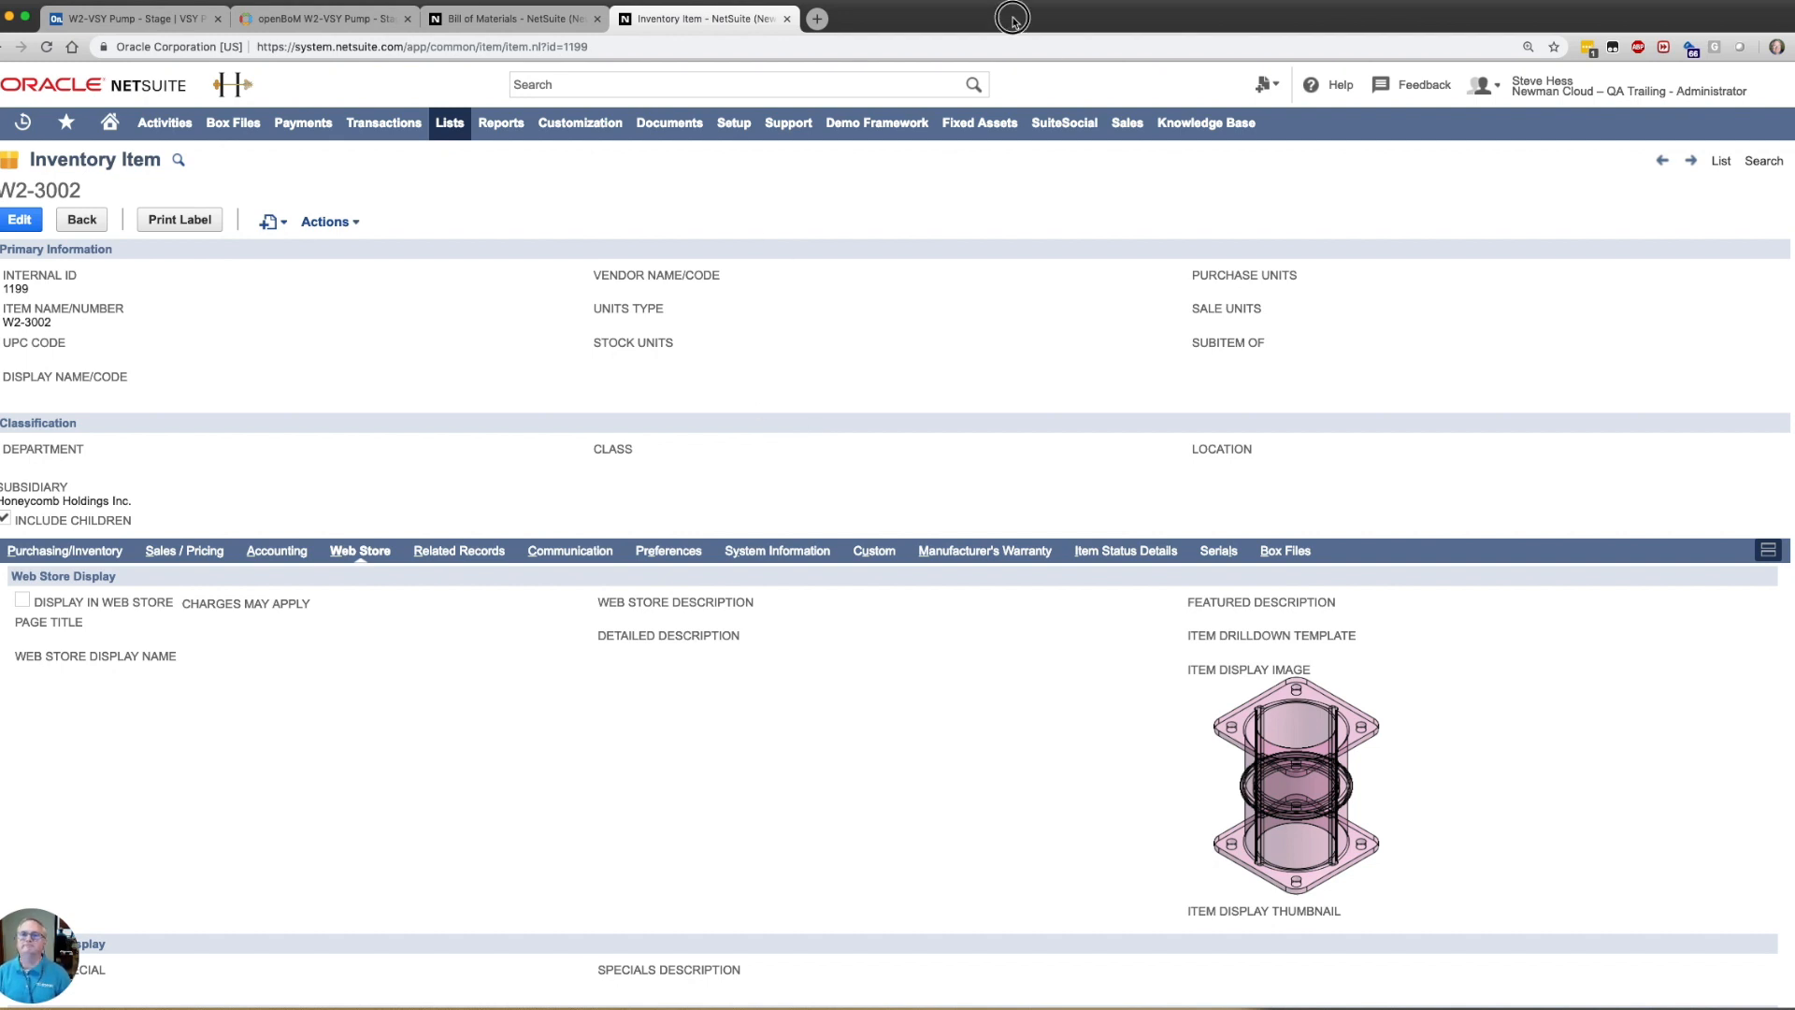
# Check the OpenBOM WPX-100 parts list, then return to the Pump demo 5 BOM
pyautogui.click(324, 17)
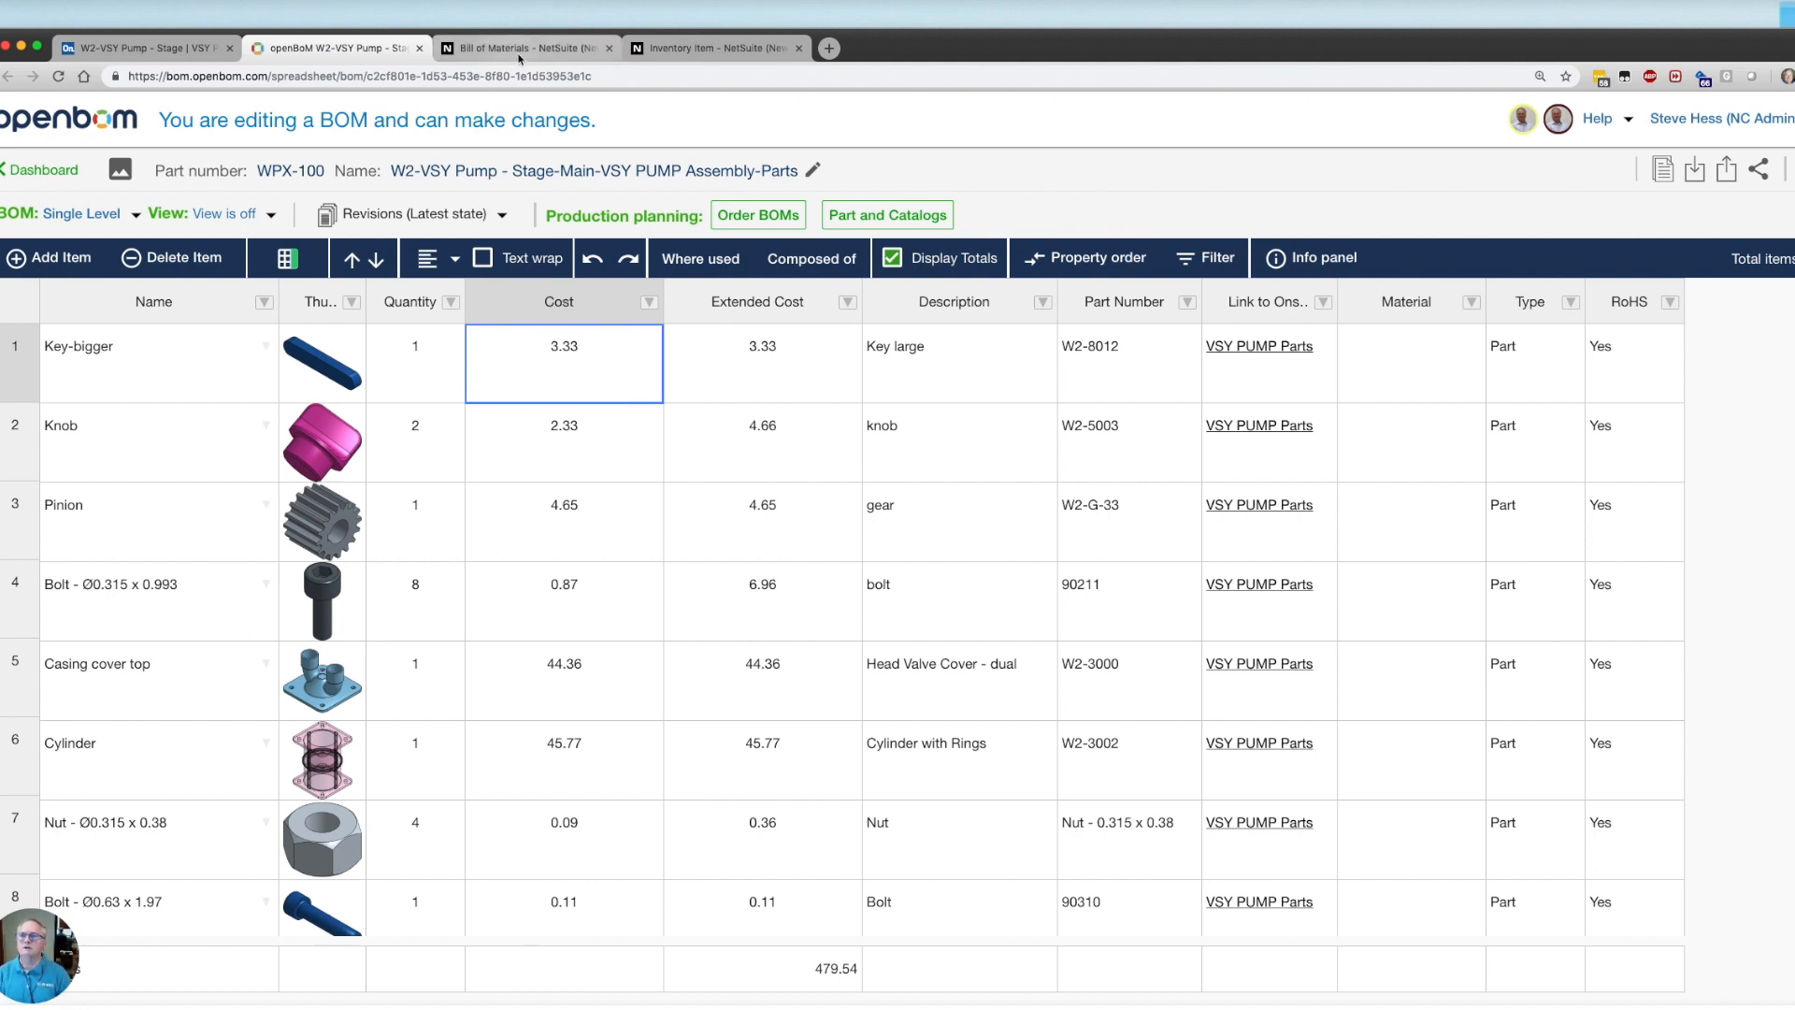
pyautogui.click(524, 46)
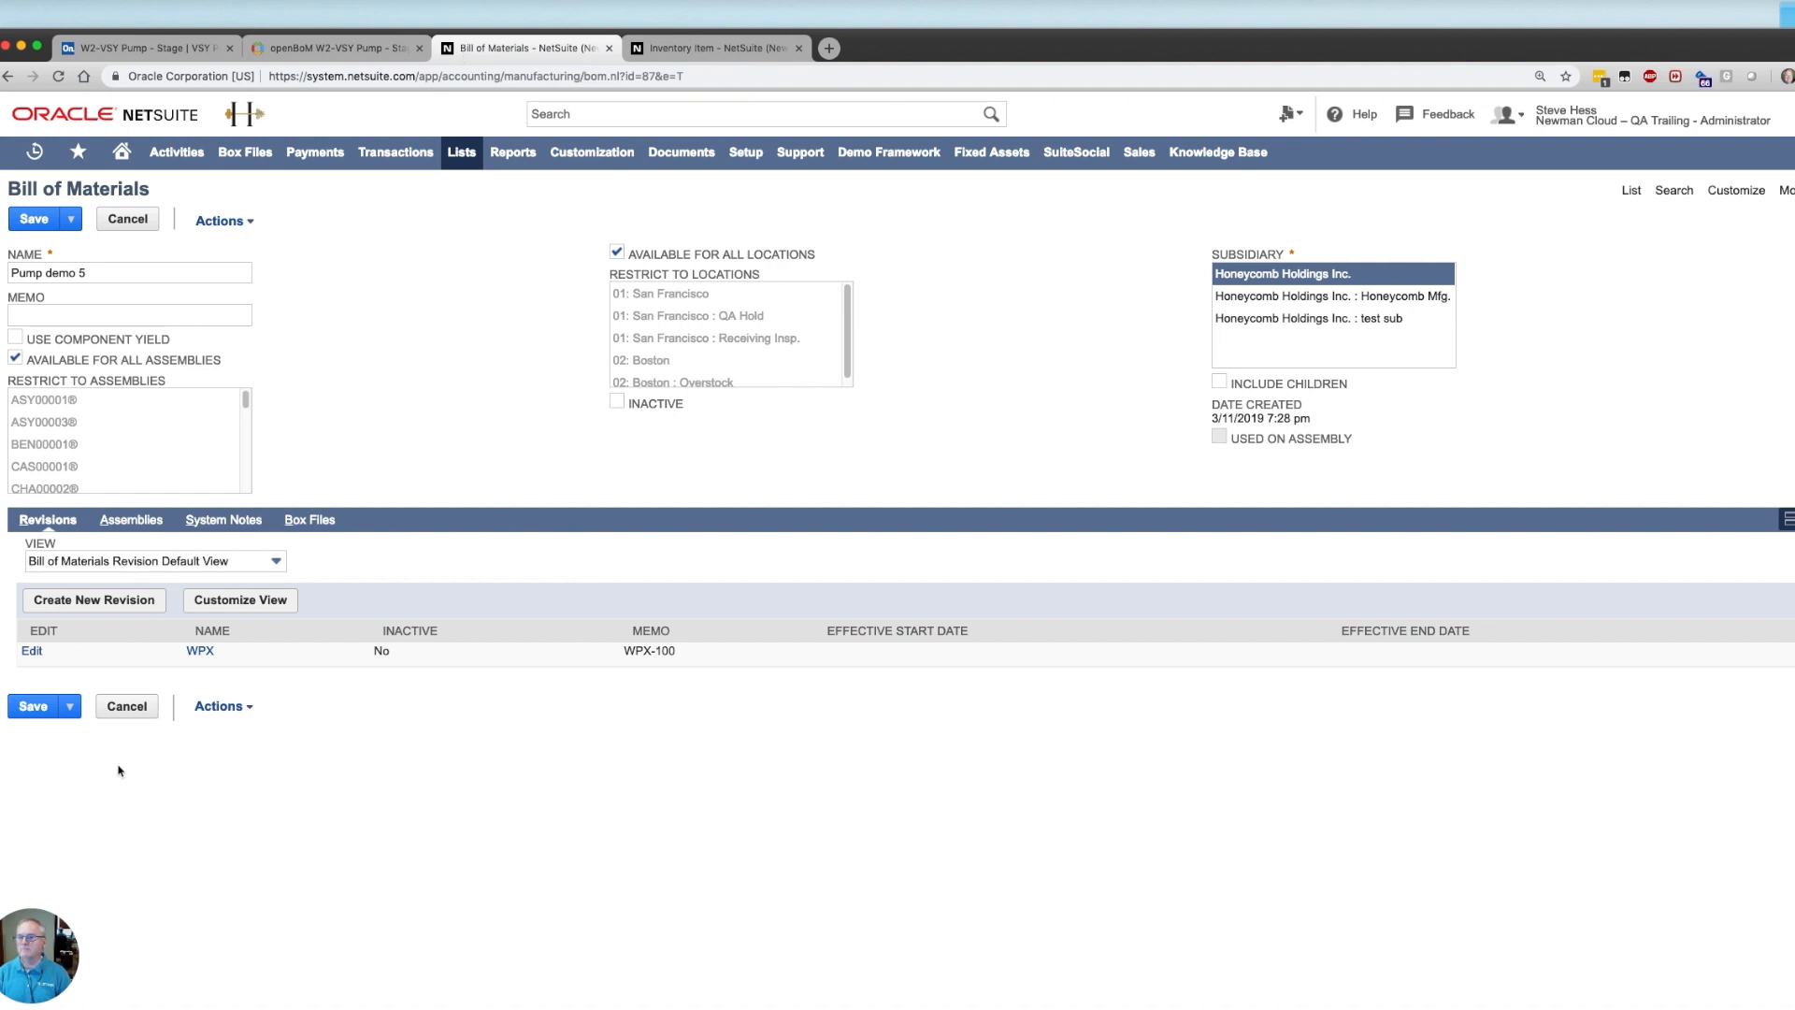